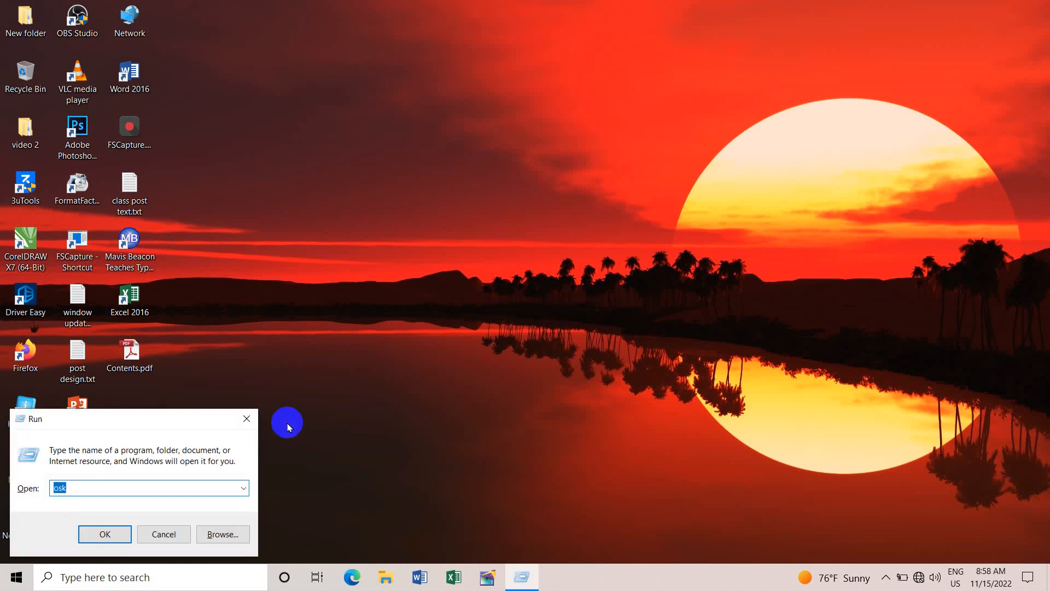
Run the osk command from the Run dialog to open the On-Screen Keyboard
click(147, 487)
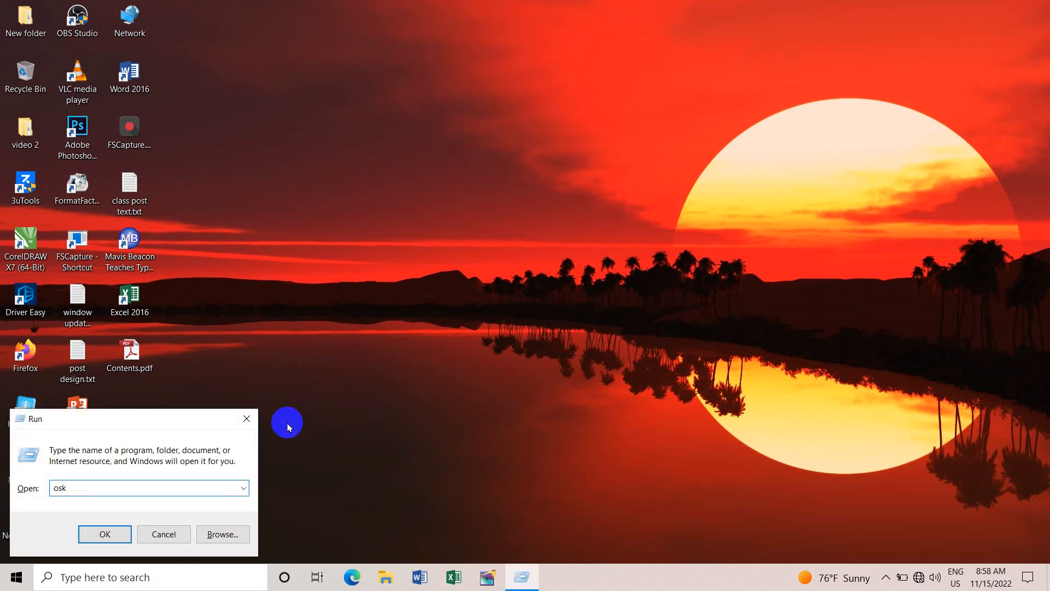
click(104, 533)
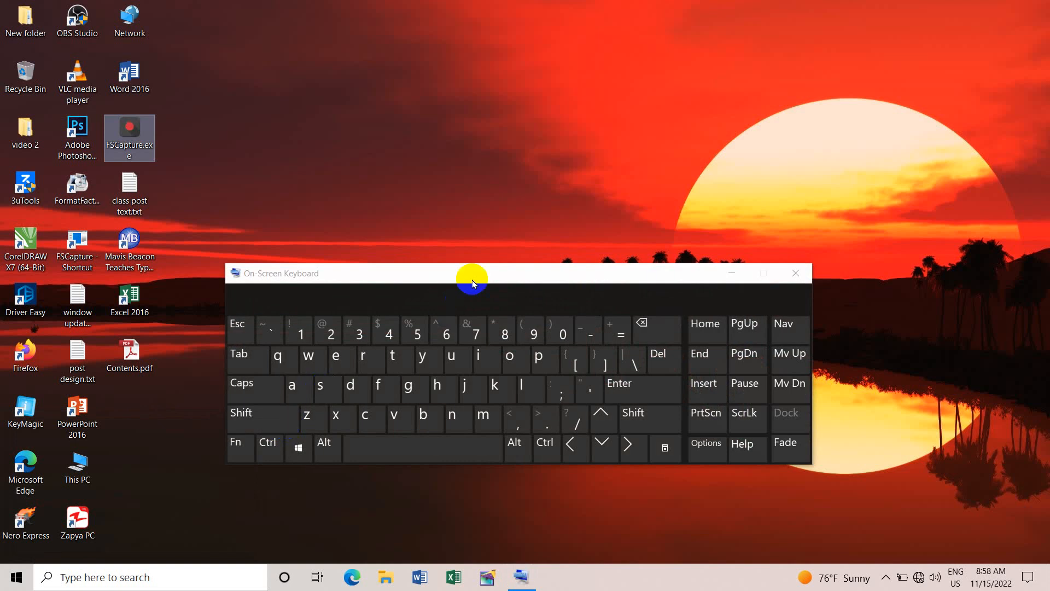
mouse_move(299, 448)
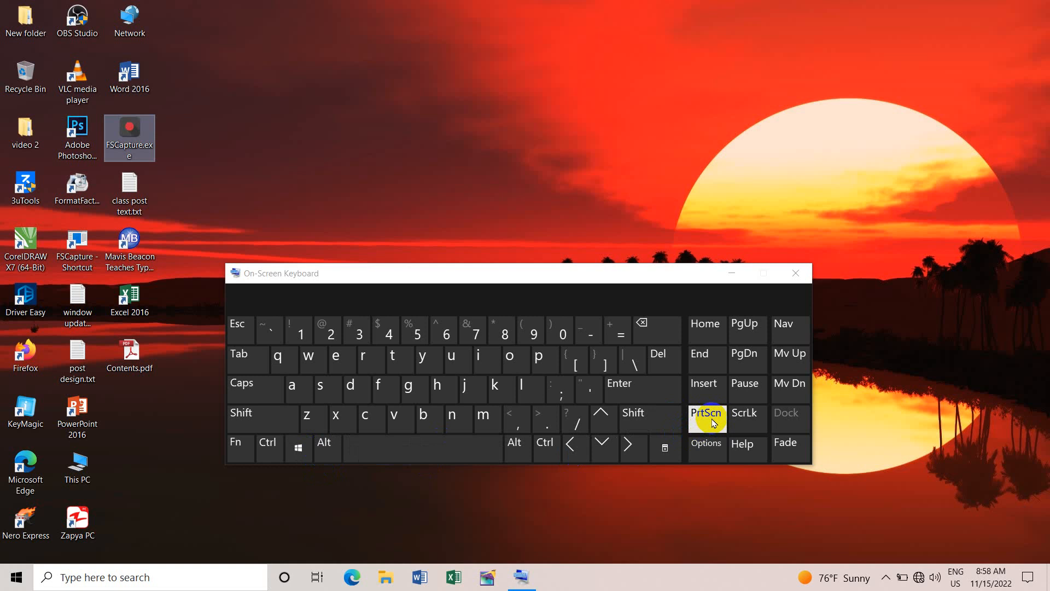
mouse_move(749, 310)
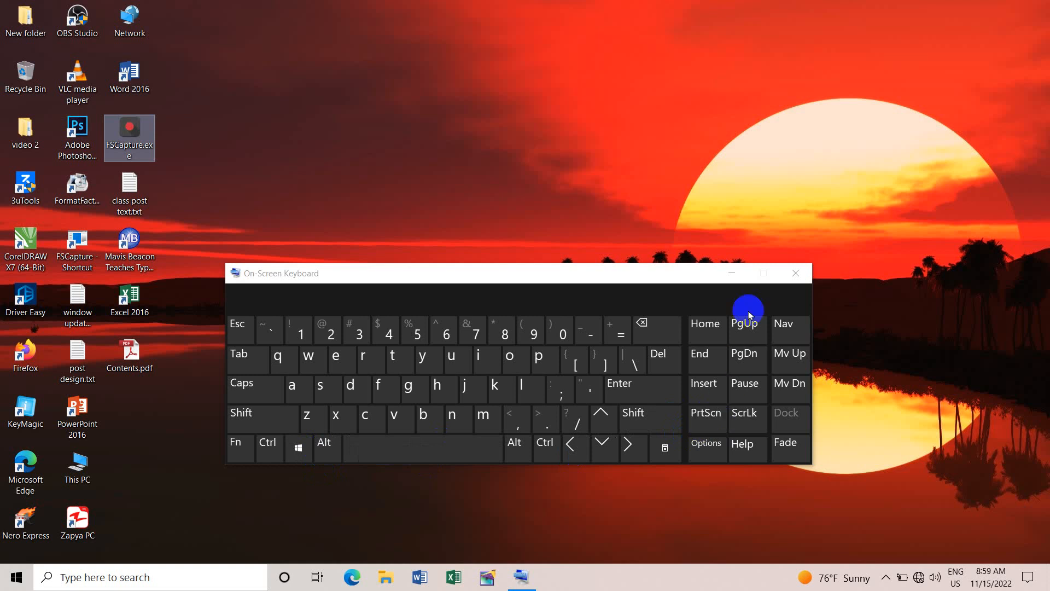
mouse_move(731, 274)
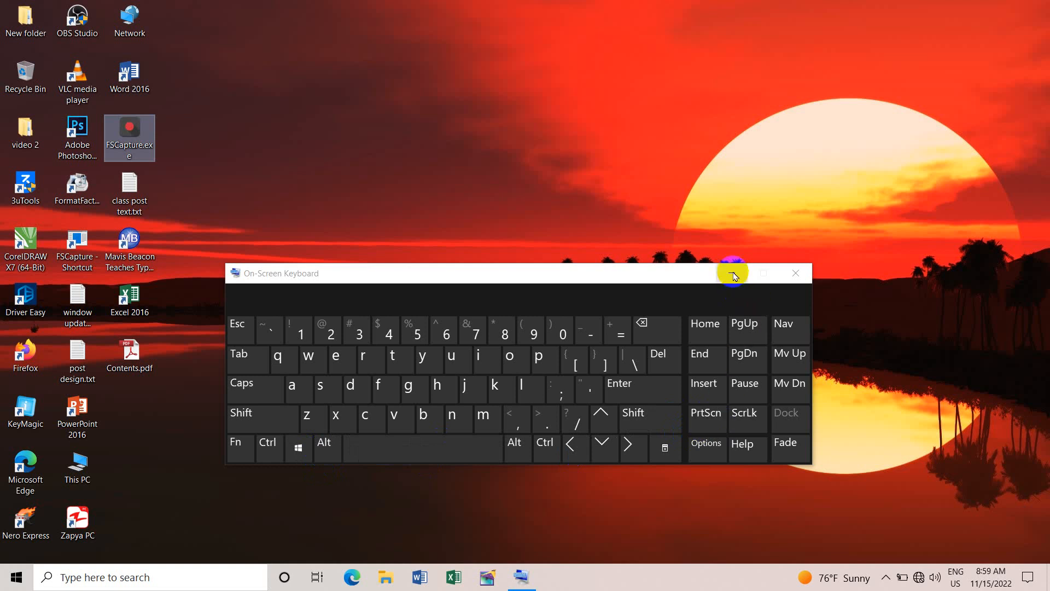
Minimize and restore the On-Screen Keyboard, press Win+PrtScn on it, then minimize it again
click(795, 272)
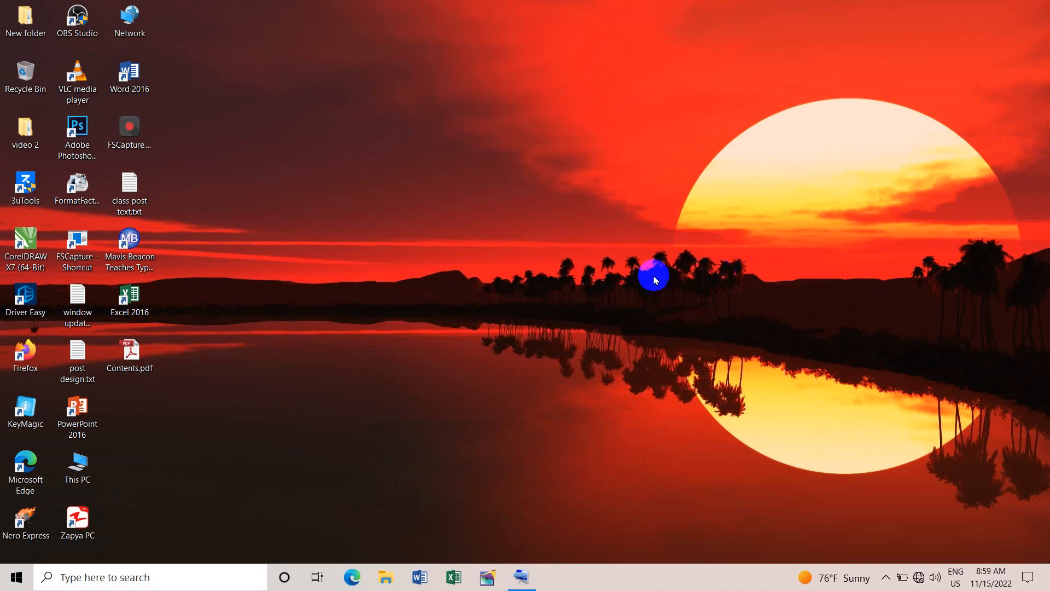
mouse_move(495, 471)
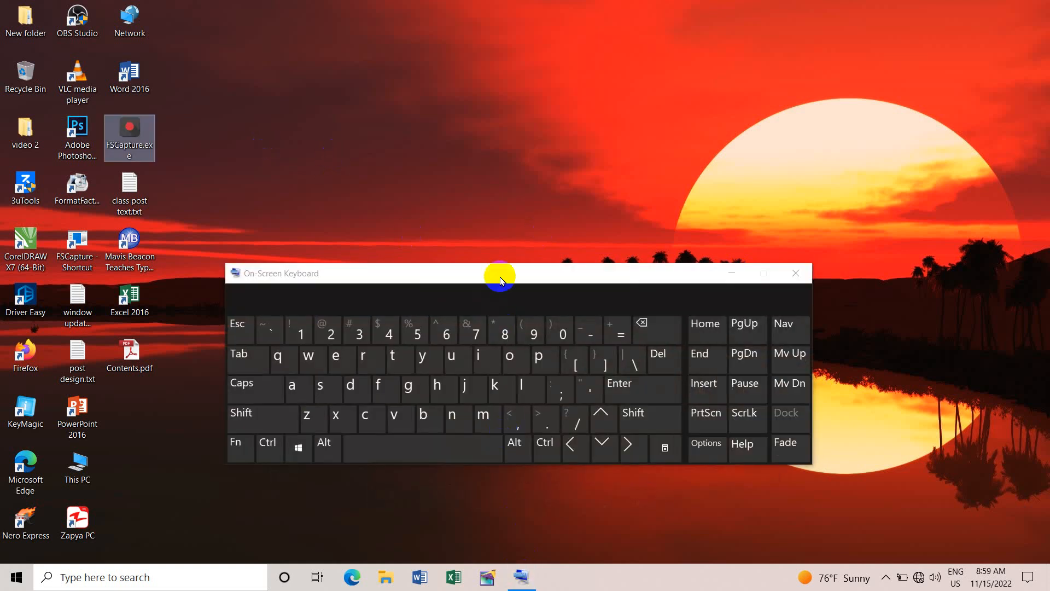
click(298, 448)
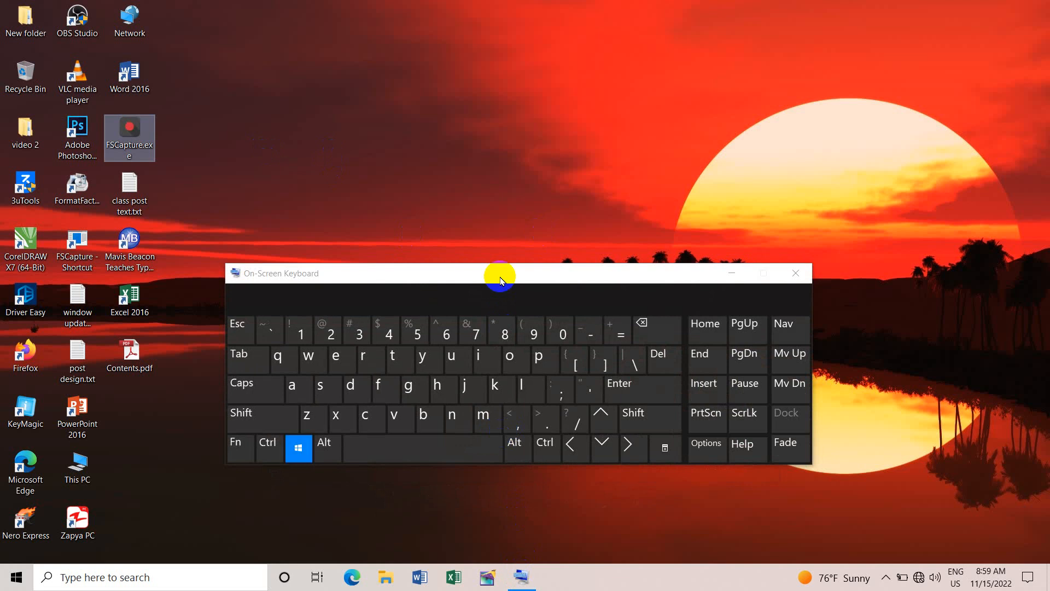
click(298, 447)
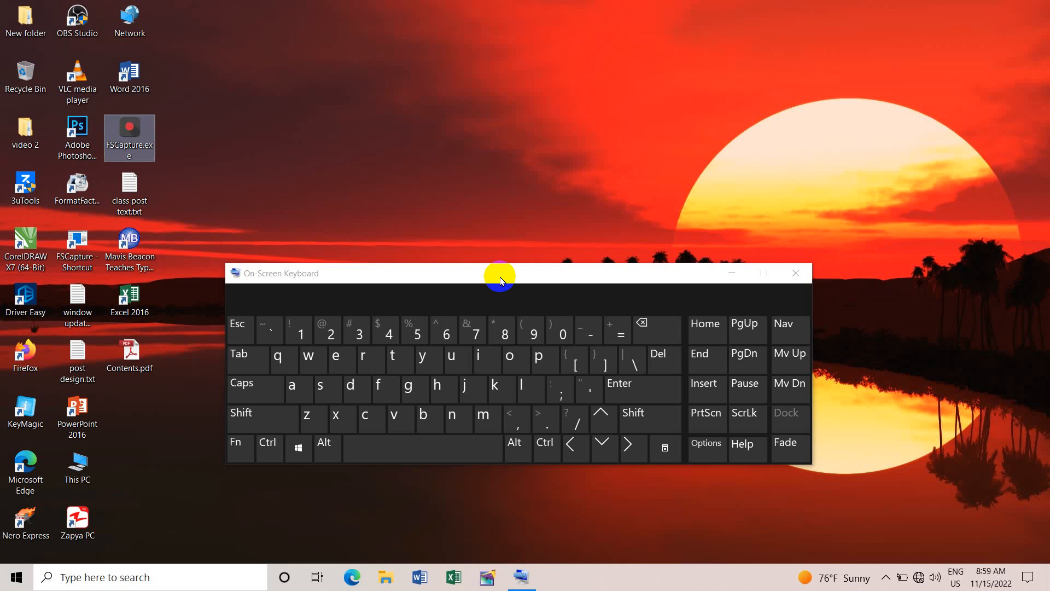
mouse_move(755, 280)
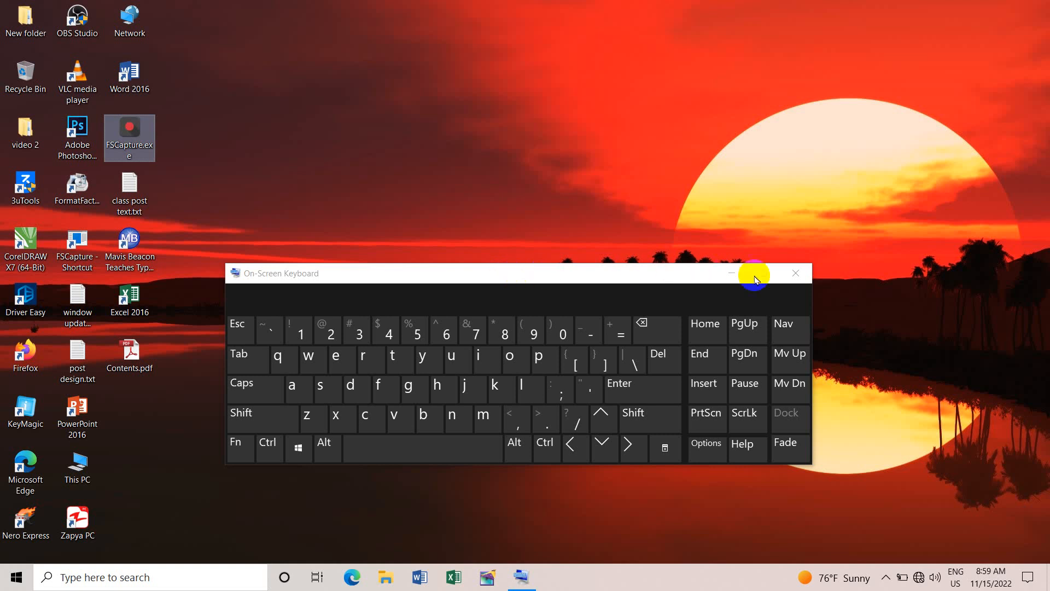
click(794, 273)
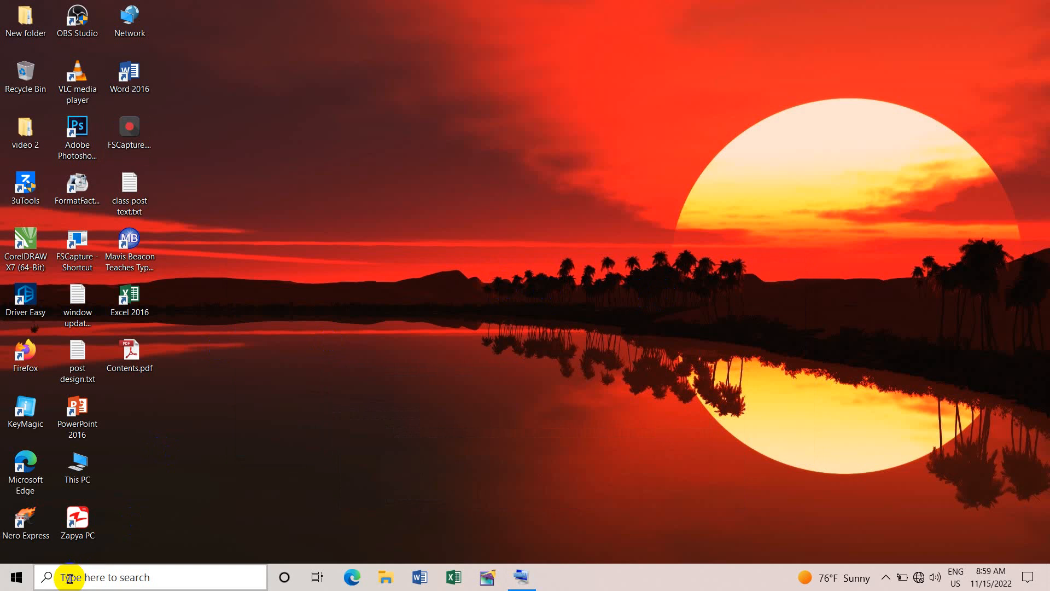
Search Windows for 'paint' so Paint 3D shows as the best match
click(67, 576)
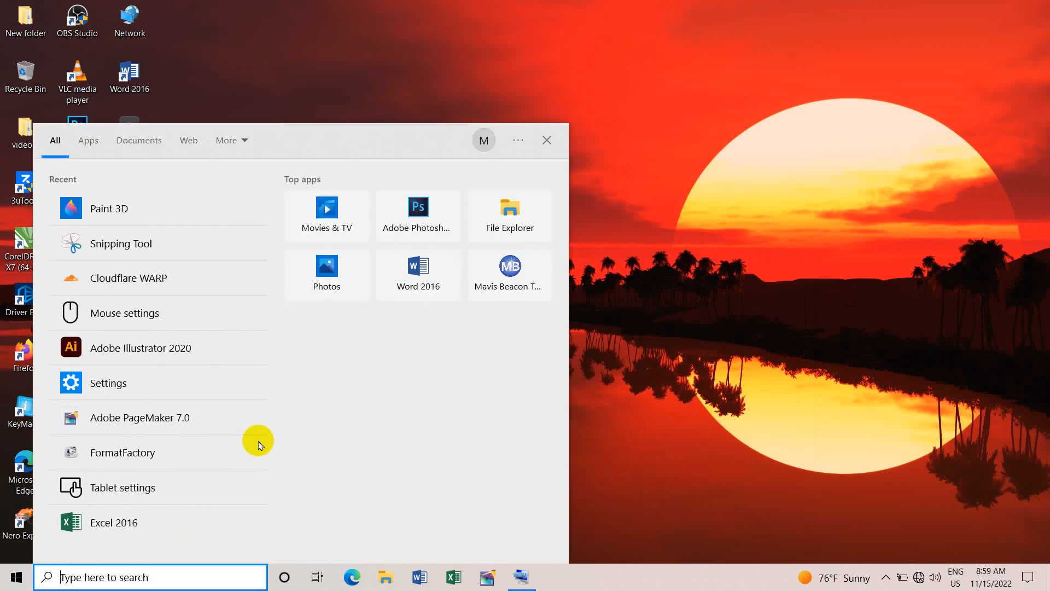
text(paint)
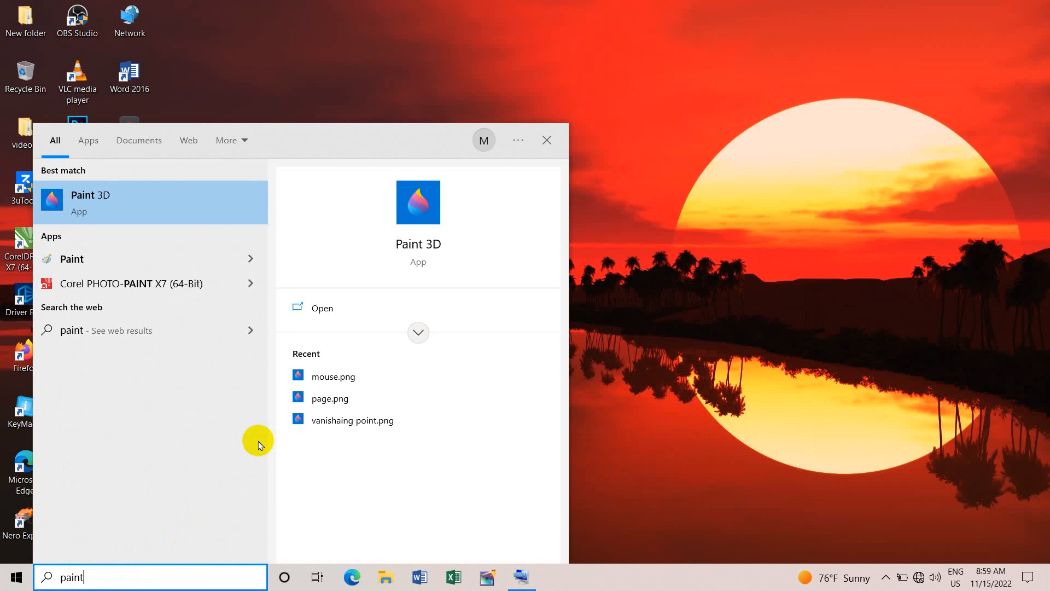
mouse_move(129, 191)
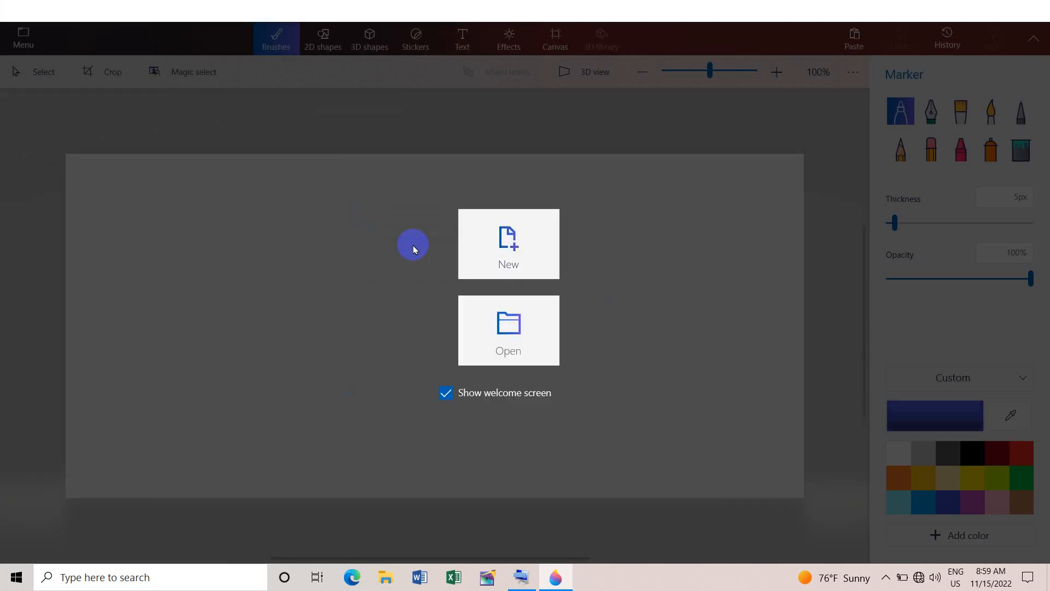
Create a new Paint 3D canvas, paste the full-screen screenshot, and deselect it
click(507, 243)
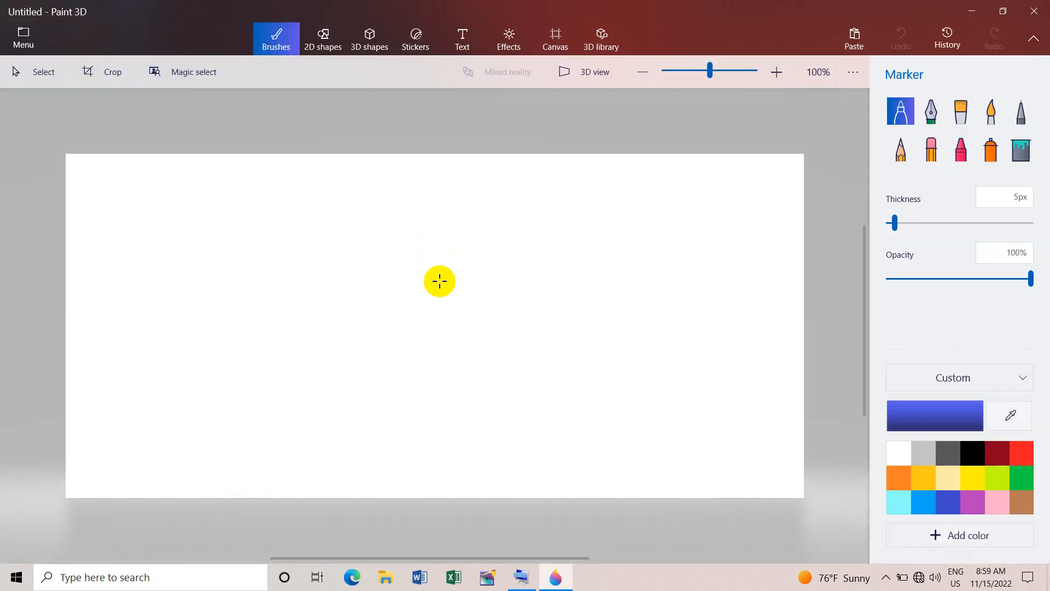
click(853, 39)
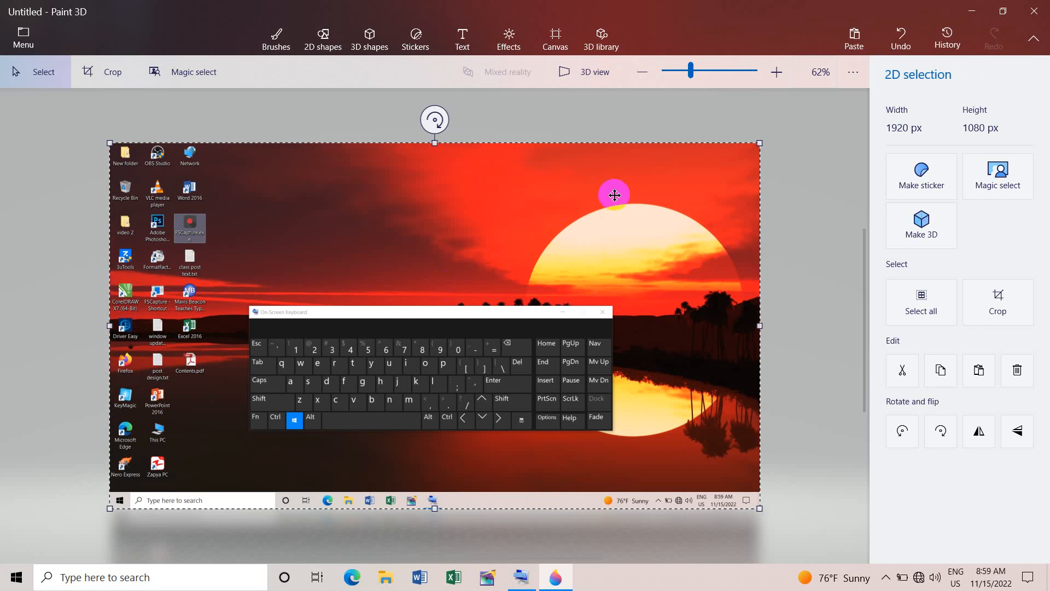
mouse_move(526, 217)
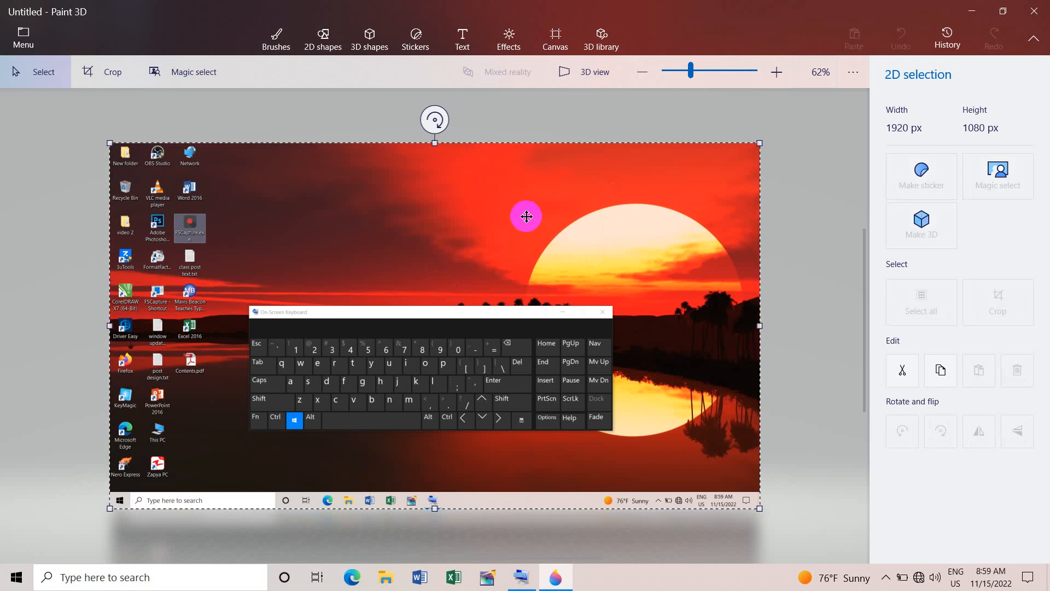
click(275, 39)
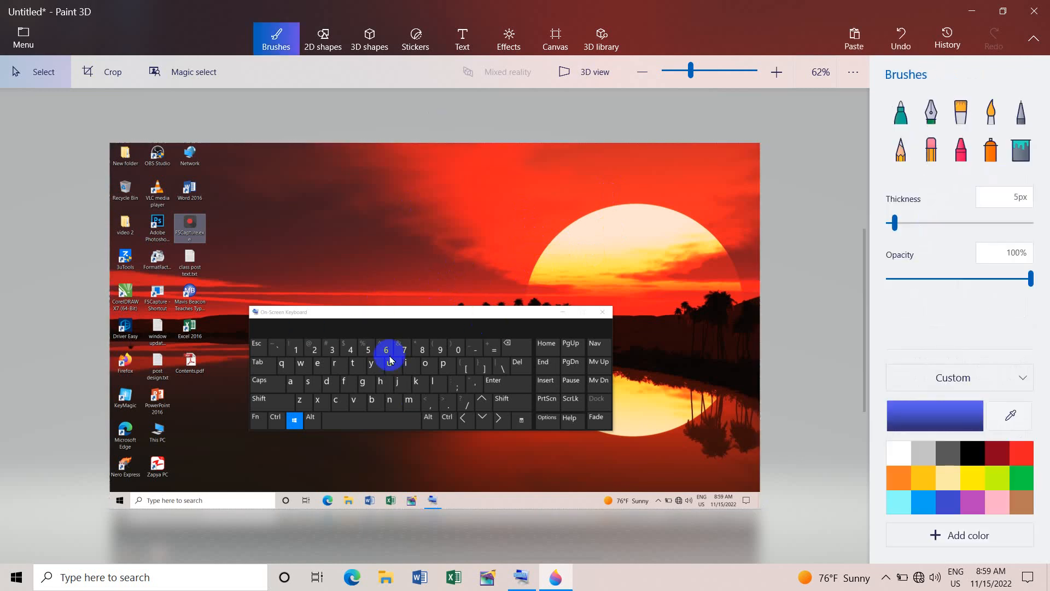
mouse_move(471, 330)
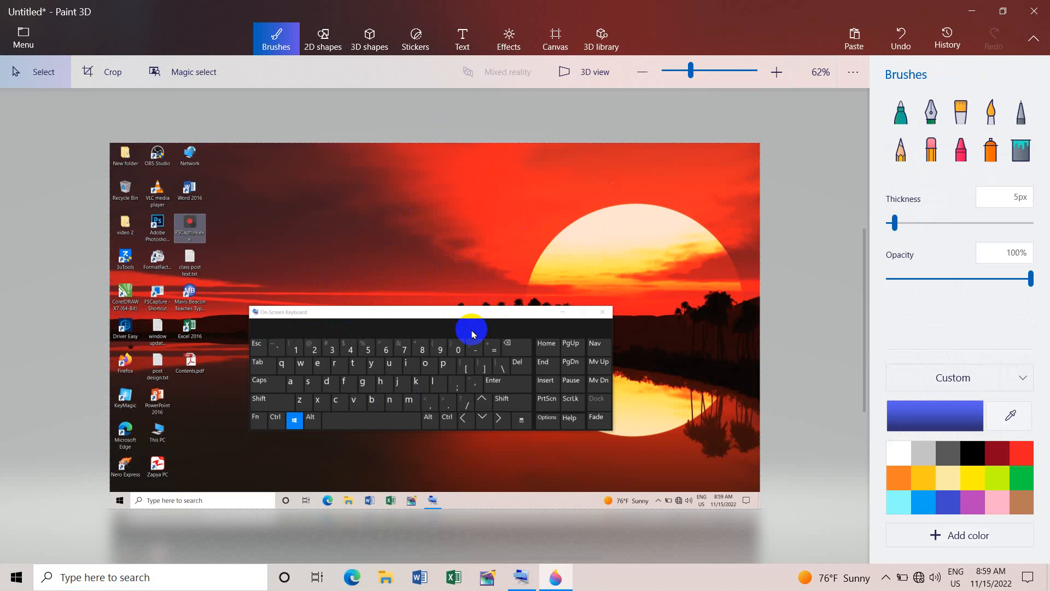
mouse_move(238, 479)
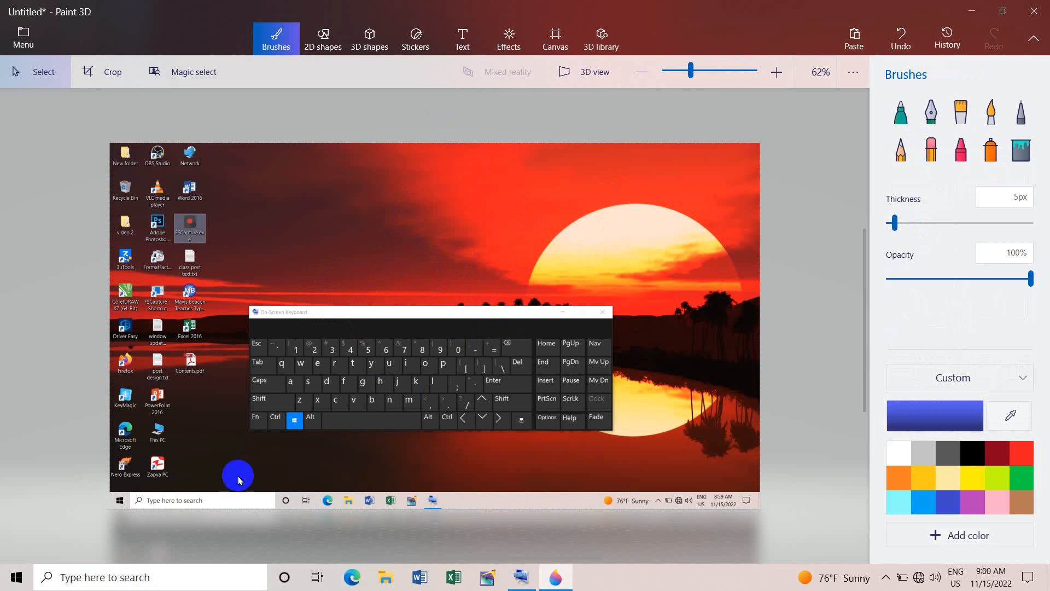
mouse_move(405, 235)
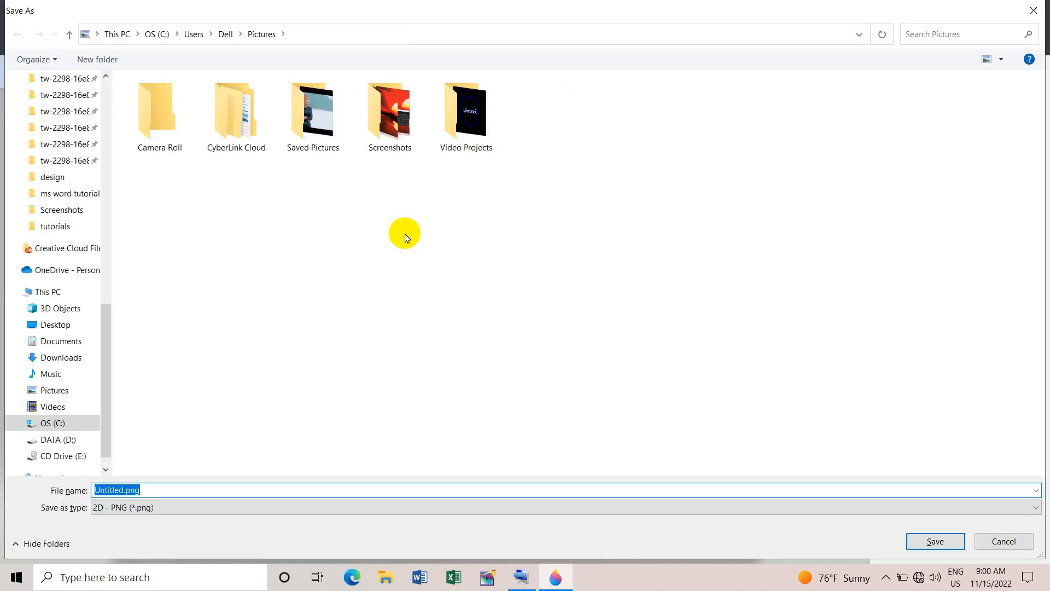
mouse_move(79, 180)
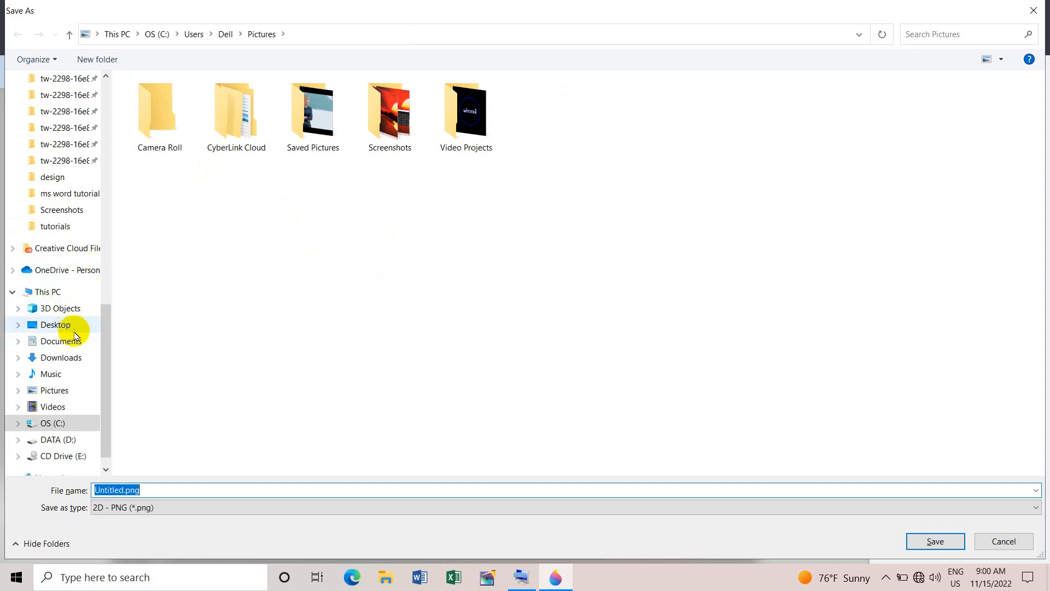
Save the image to the Desktop as a PNG named 'screen short'
click(55, 324)
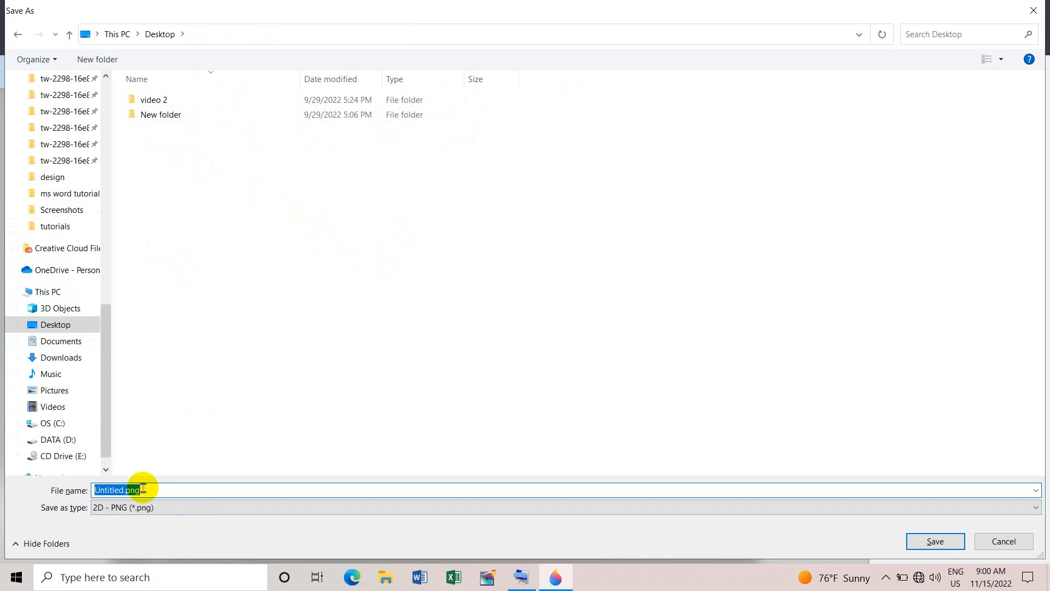
text(s)
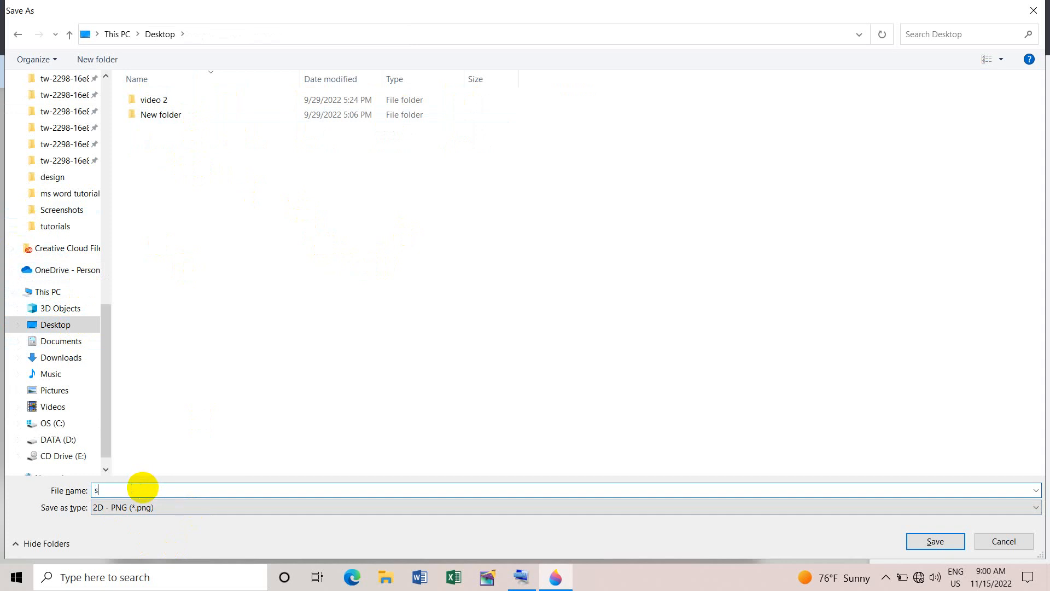
text(creen short)
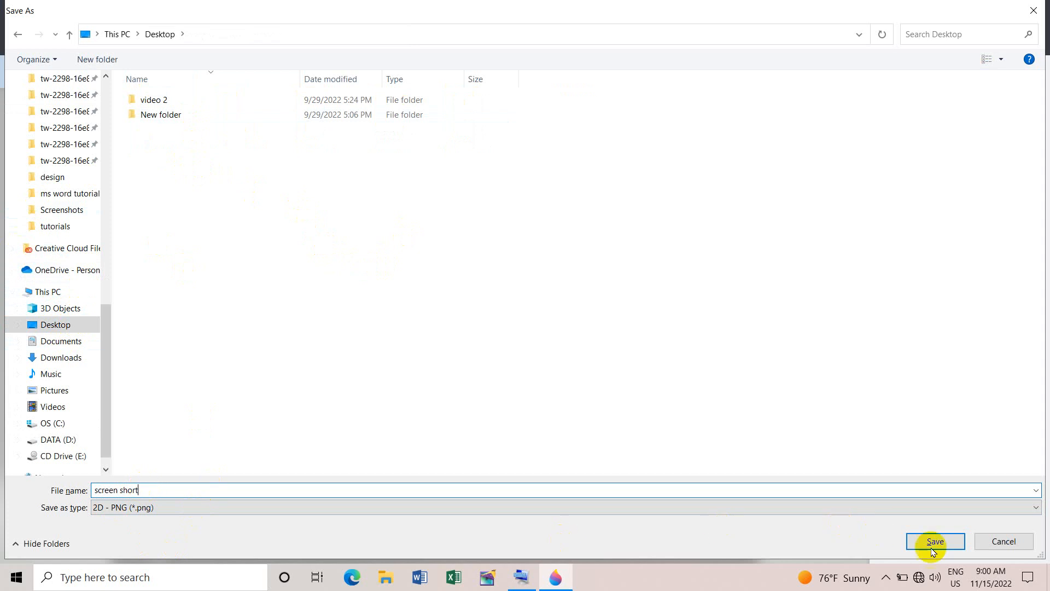
click(934, 541)
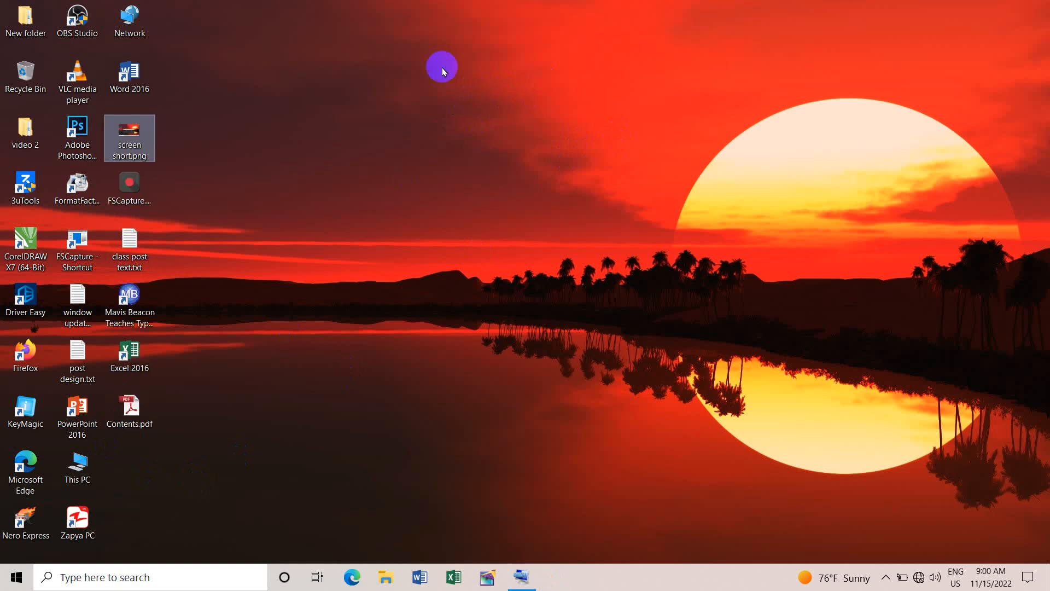
mouse_move(134, 141)
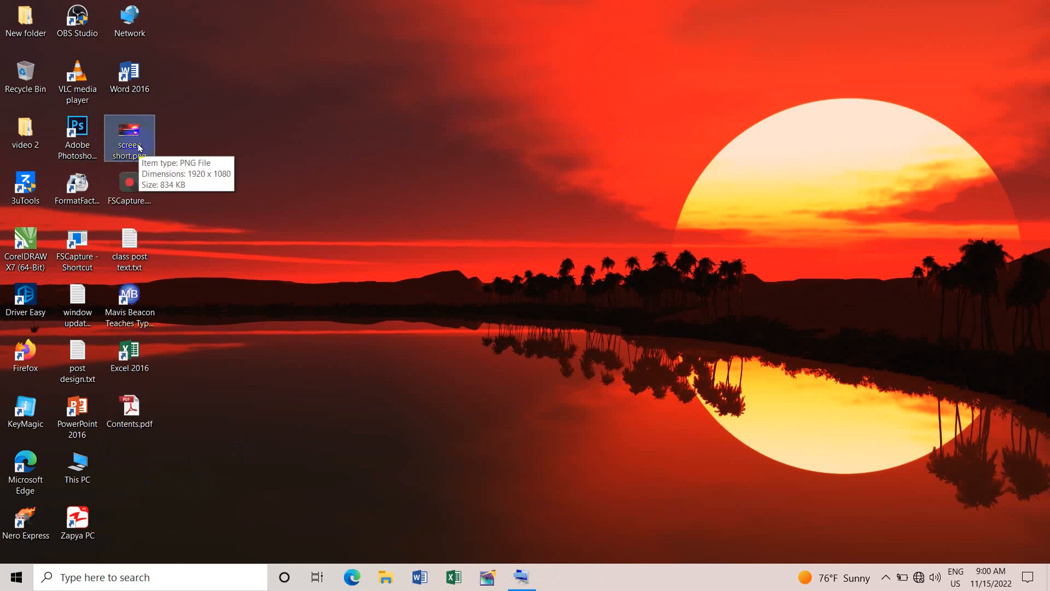
Refresh the desktop from its right-click menu to confirm screen short.png
right_click(350, 199)
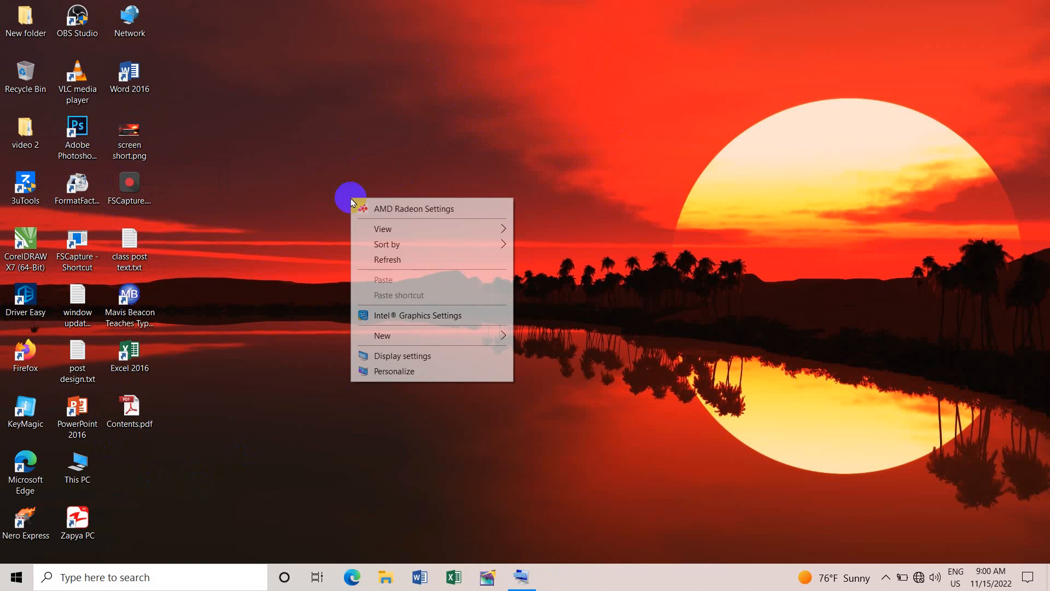
click(295, 135)
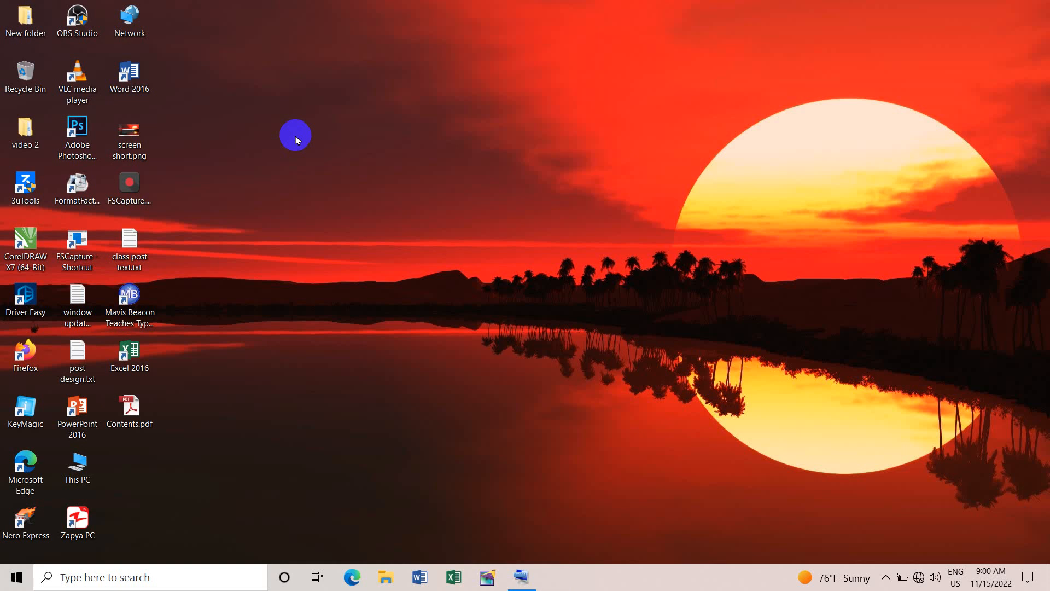
mouse_move(248, 401)
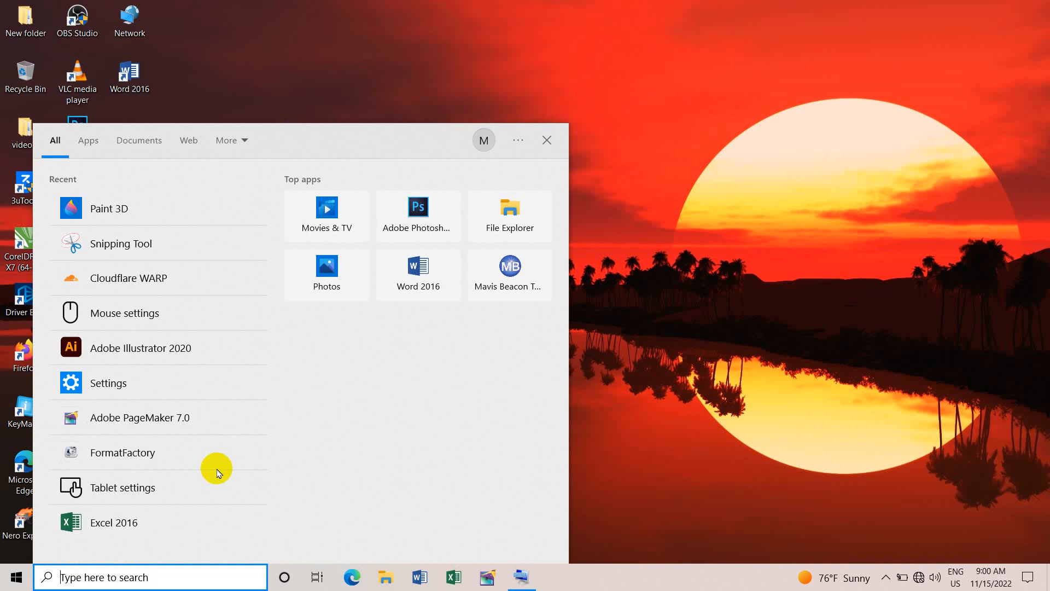
Type 'snipping Tool' into Windows Search to surface the Snipping Tool app
text(snipping Tool)
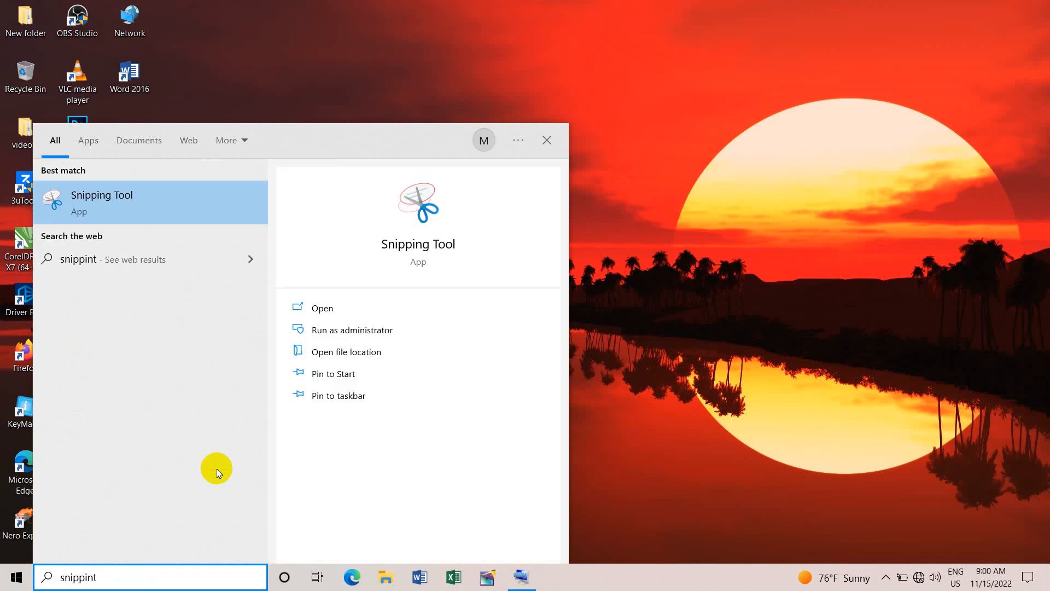
mouse_move(149, 204)
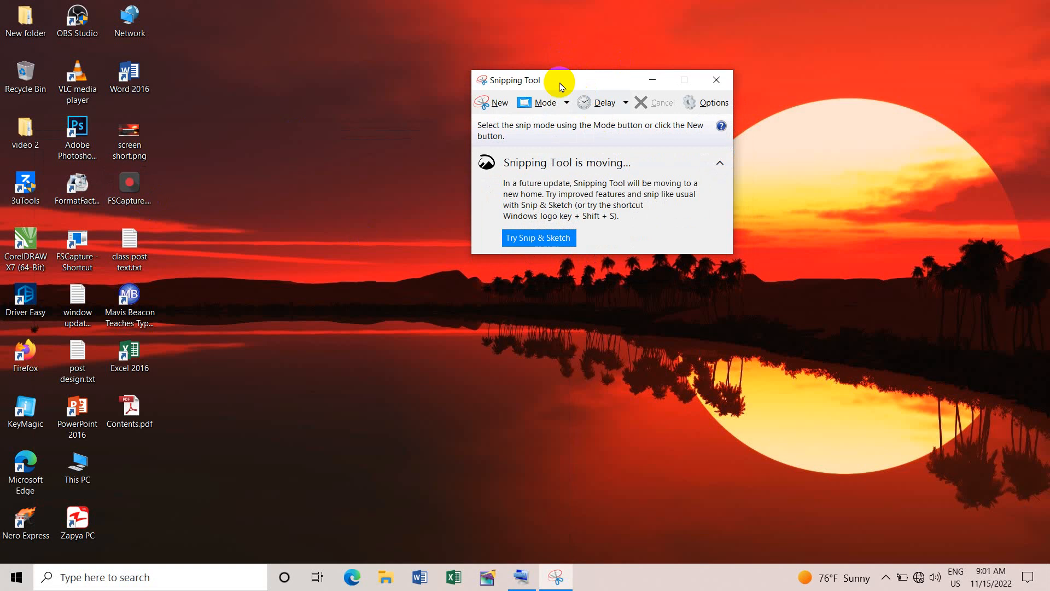
mouse_move(602, 102)
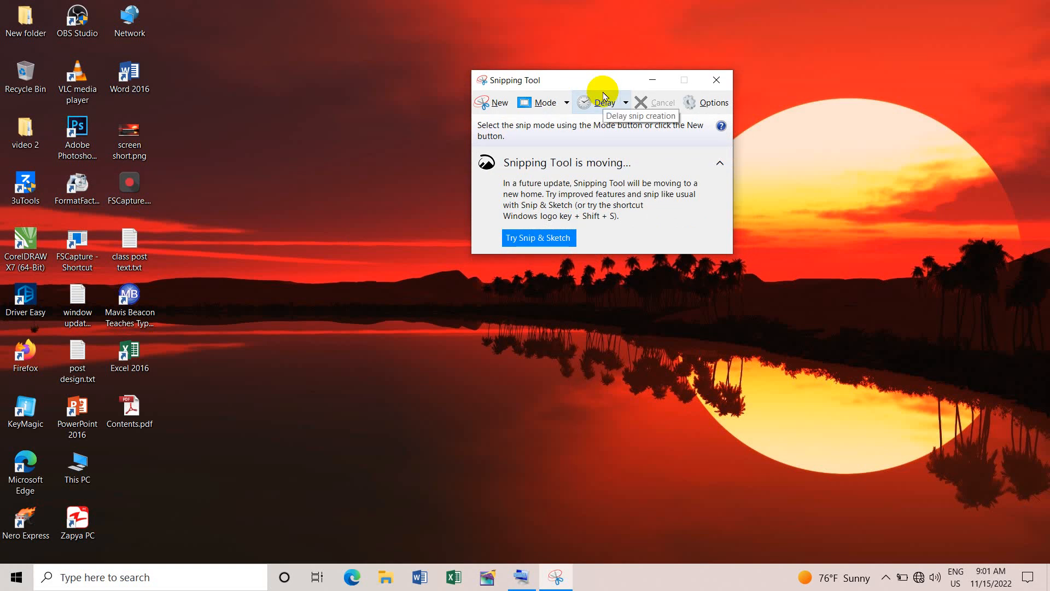
mouse_move(499, 102)
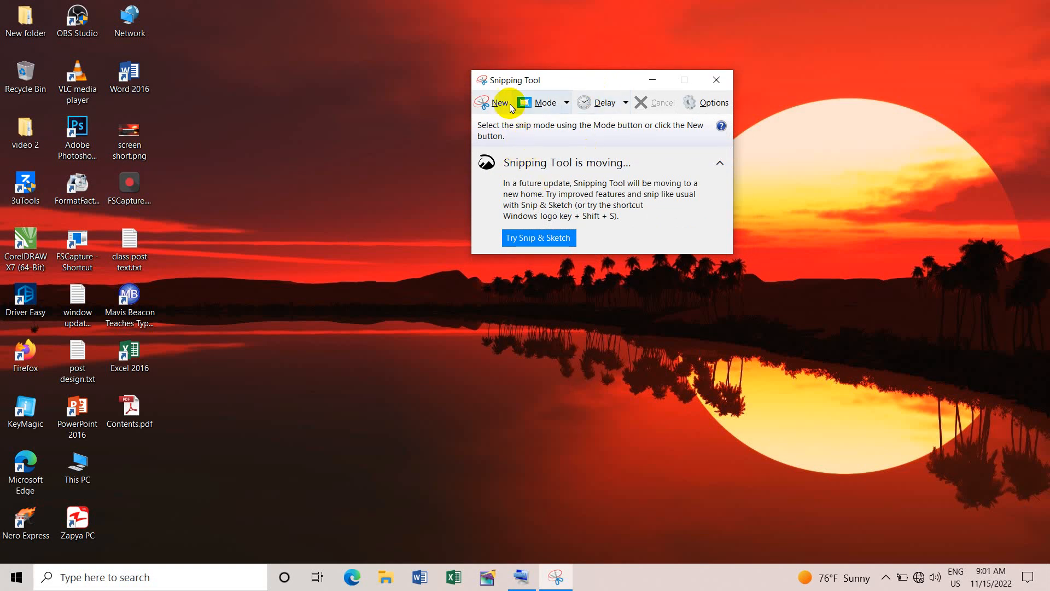
mouse_move(499, 105)
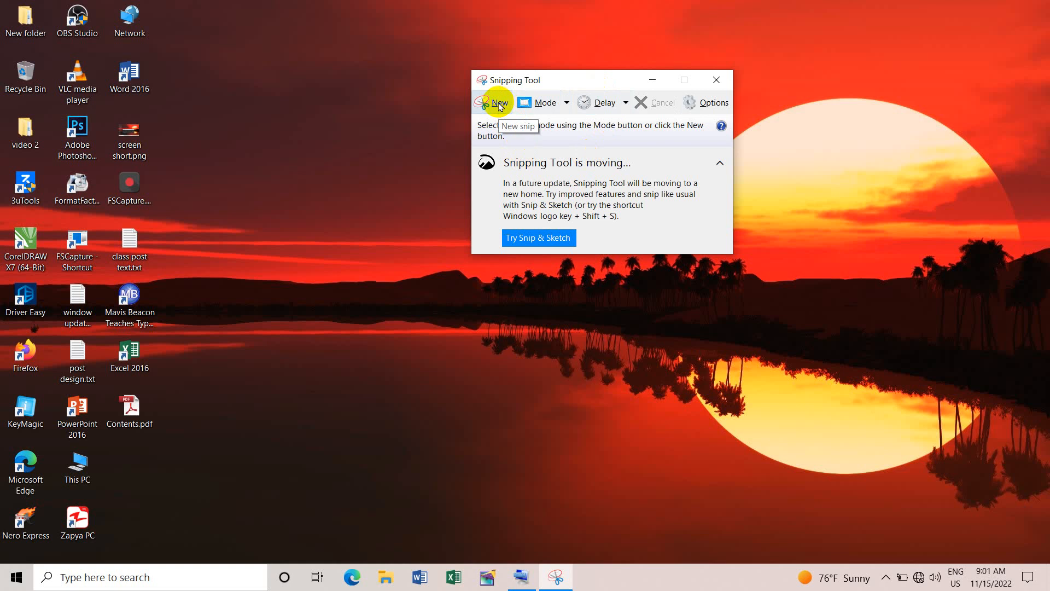
mouse_move(566, 102)
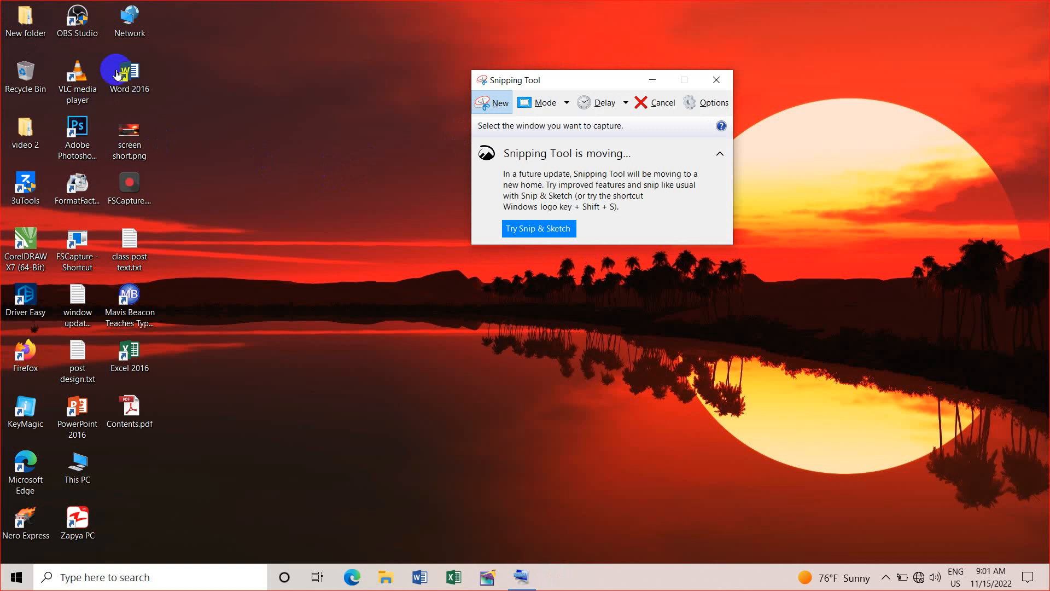
mouse_move(1041, 513)
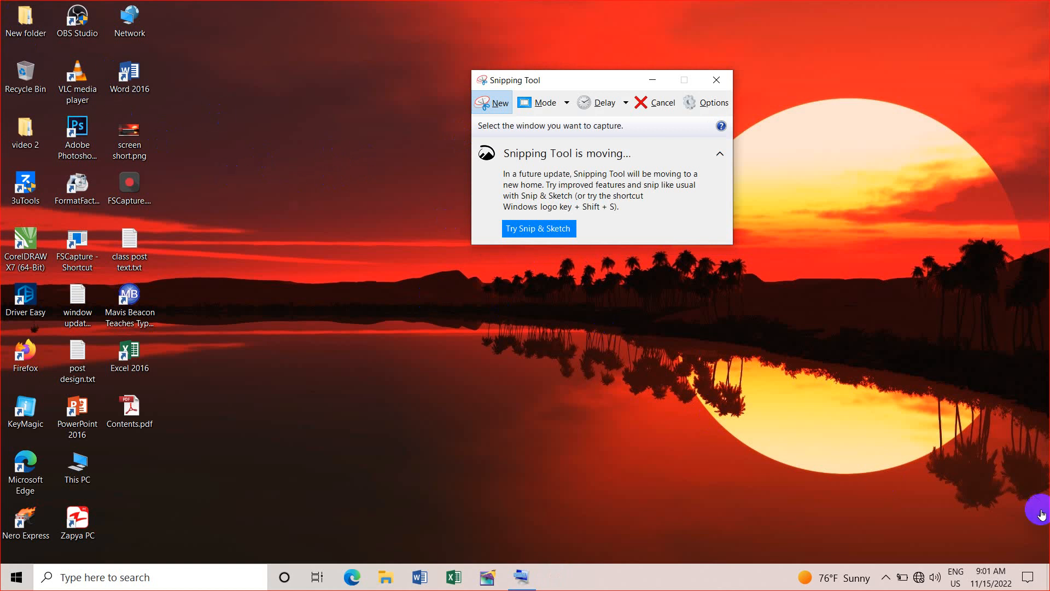
Take a Window Snip of the desktop in Snipping Tool
click(715, 80)
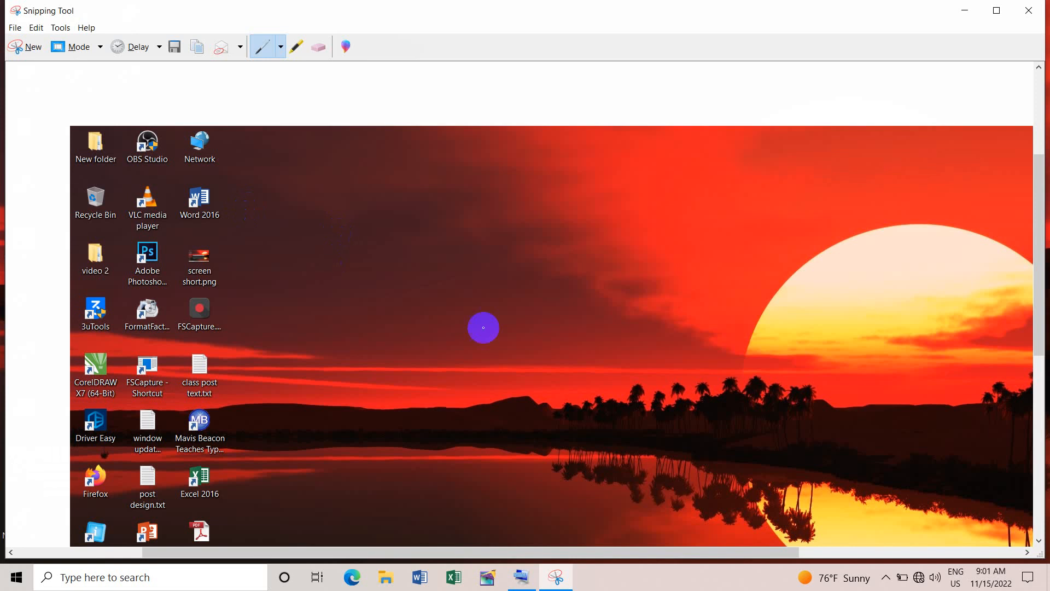
mouse_move(777, 351)
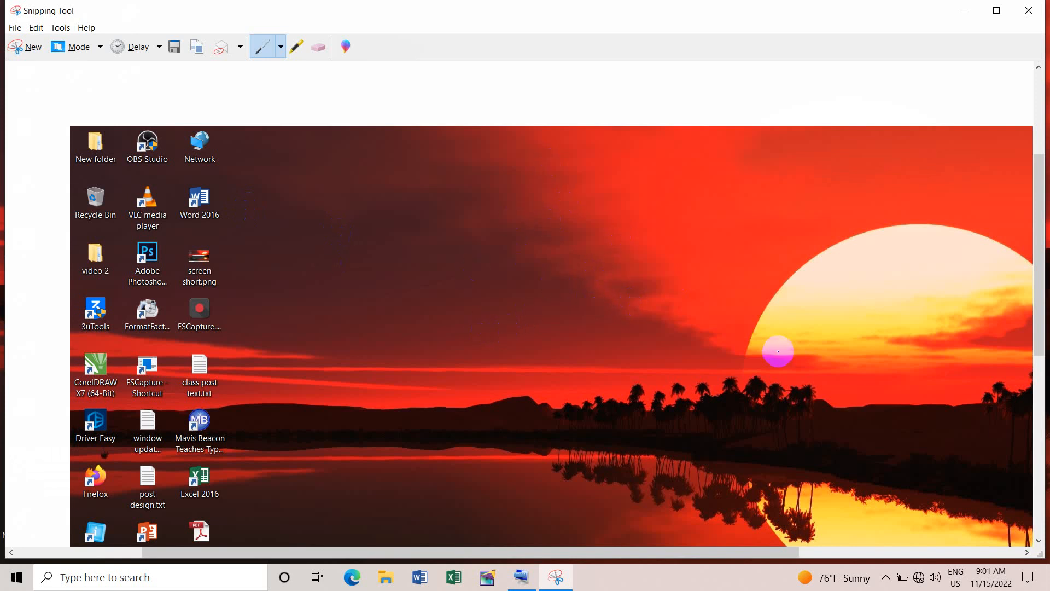
mouse_move(763, 356)
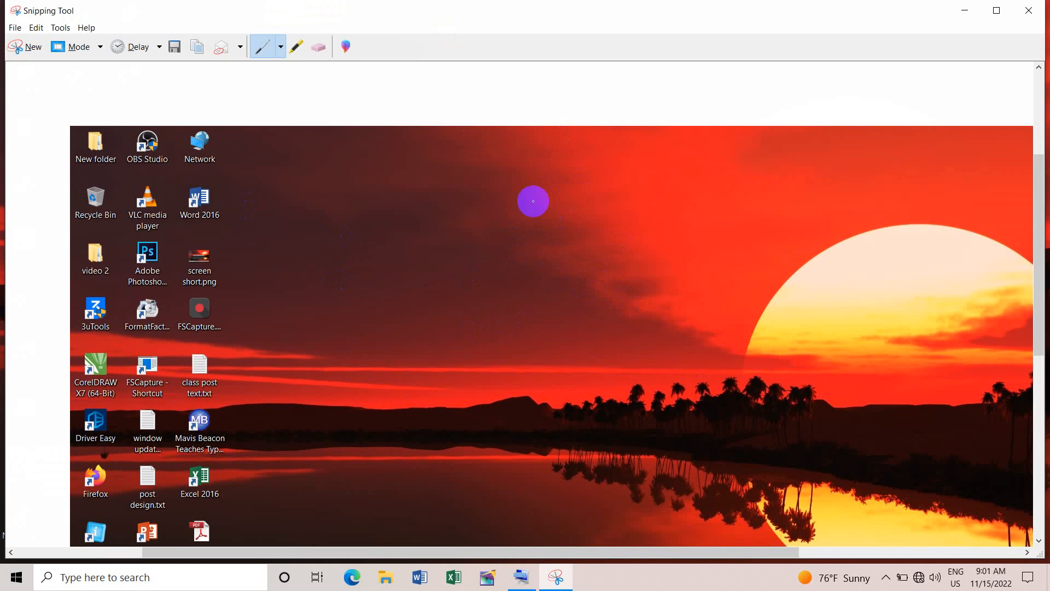
mouse_move(558, 297)
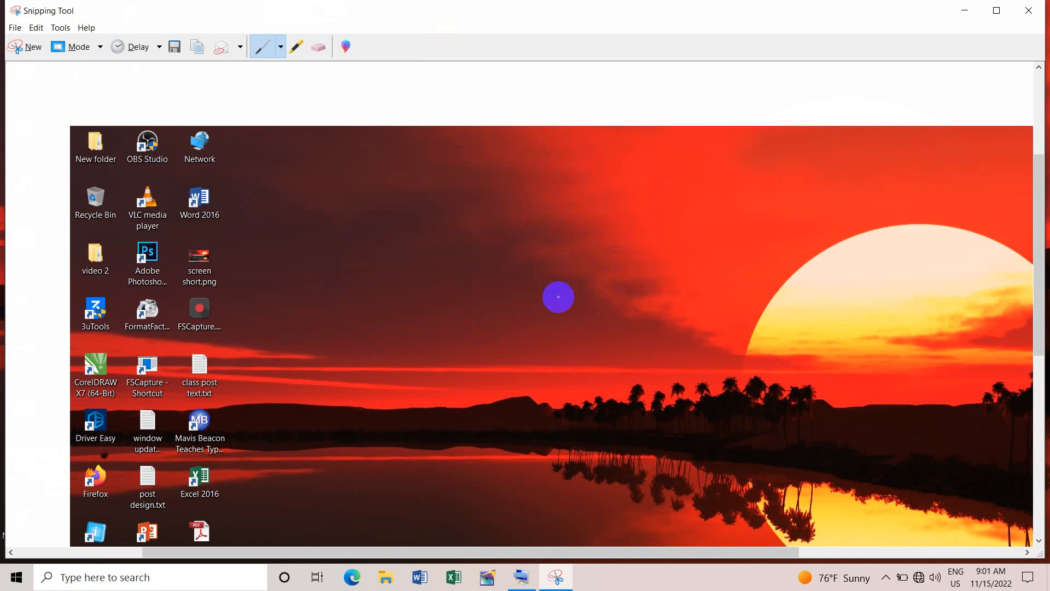
mouse_move(420, 333)
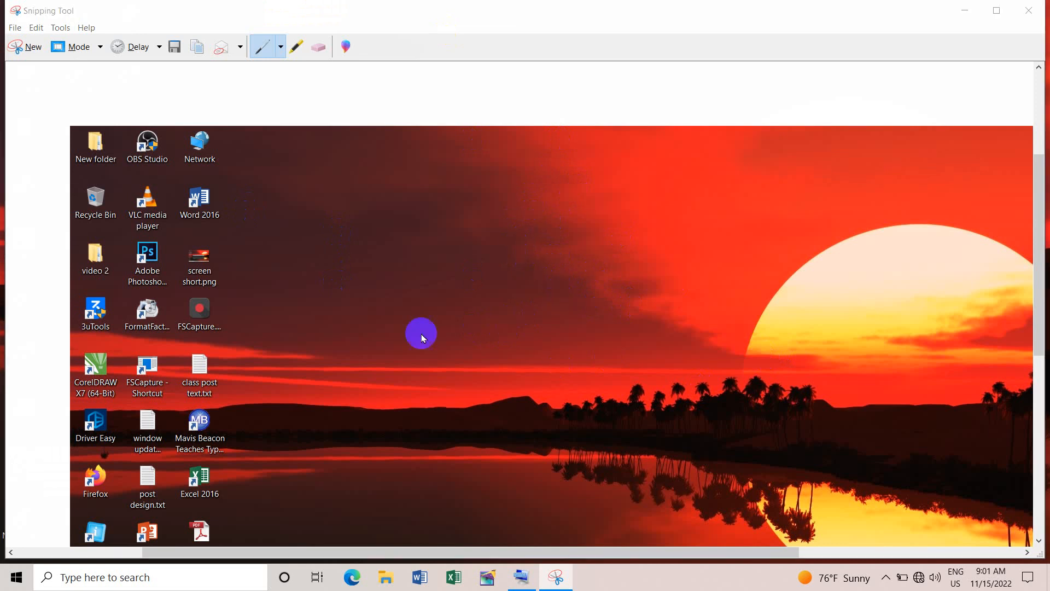
Save the snip as Capture.PNG in Pictures, then close the snip window
click(174, 47)
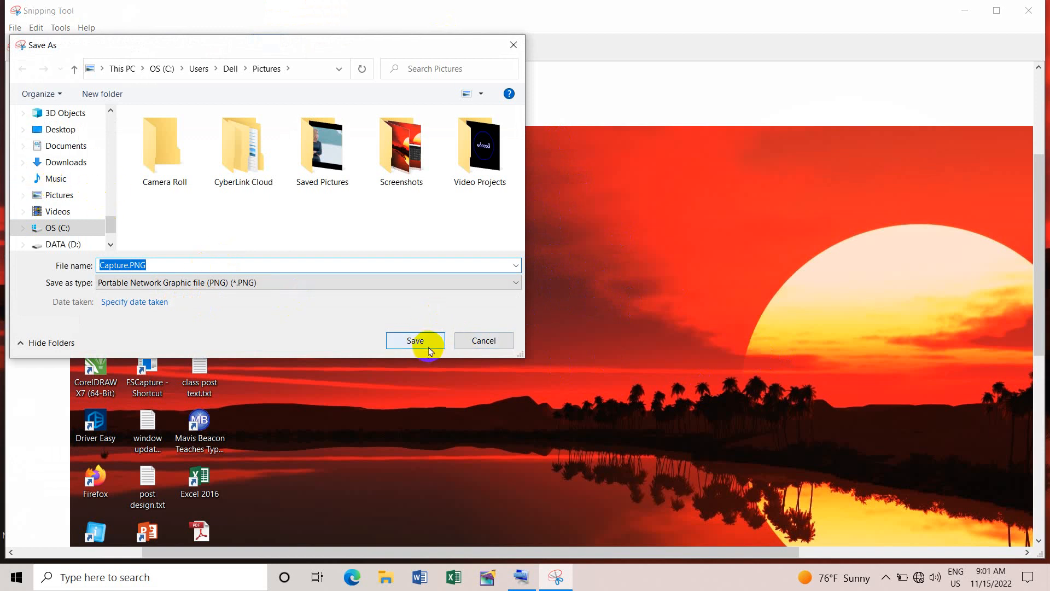
click(414, 341)
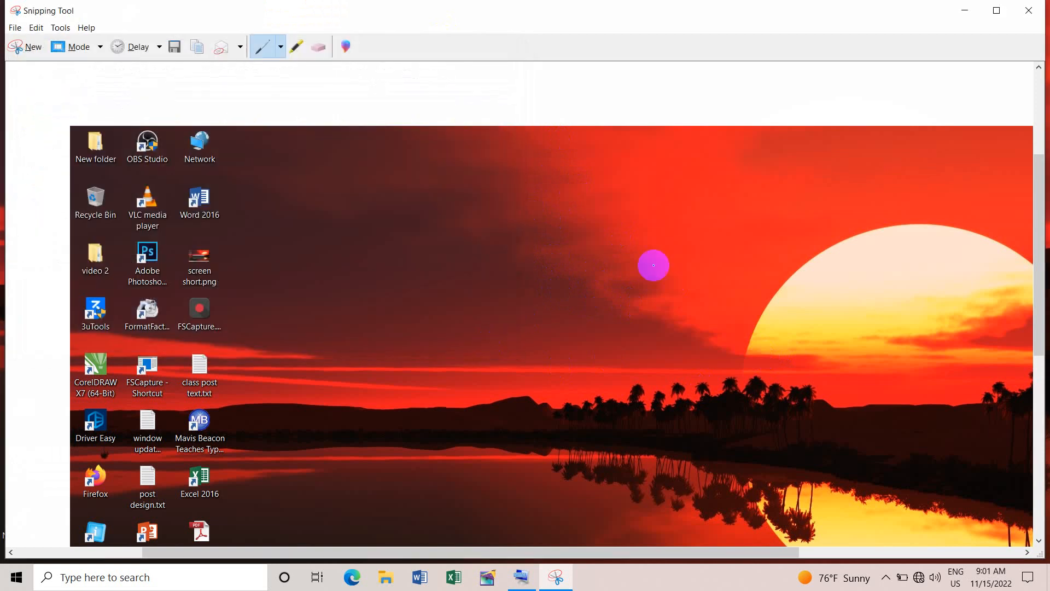
click(27, 46)
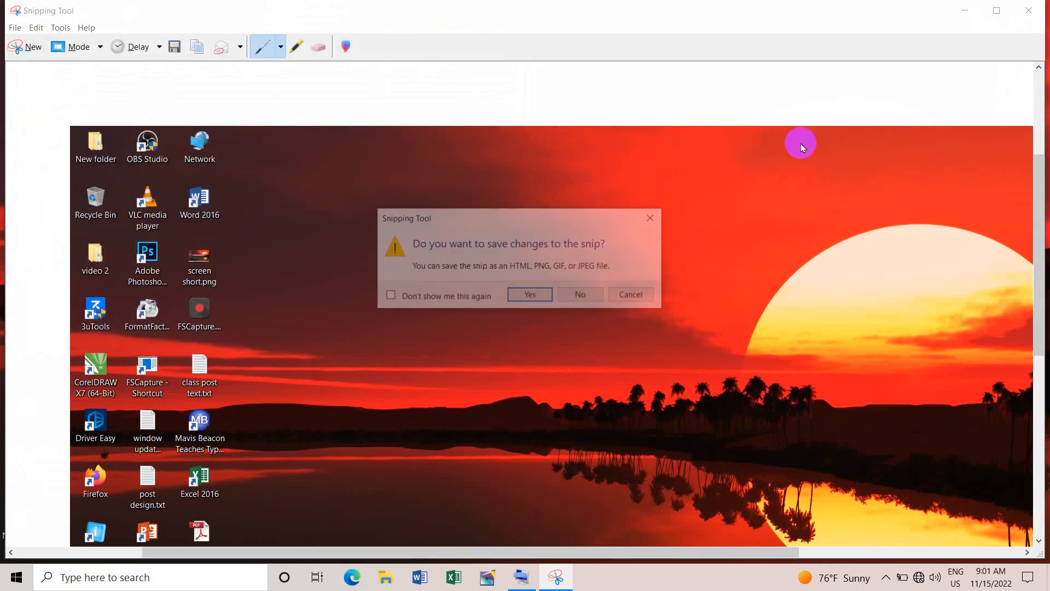
Answer the save-changes prompt to close the snip, then dismiss the desktop context menu
click(578, 295)
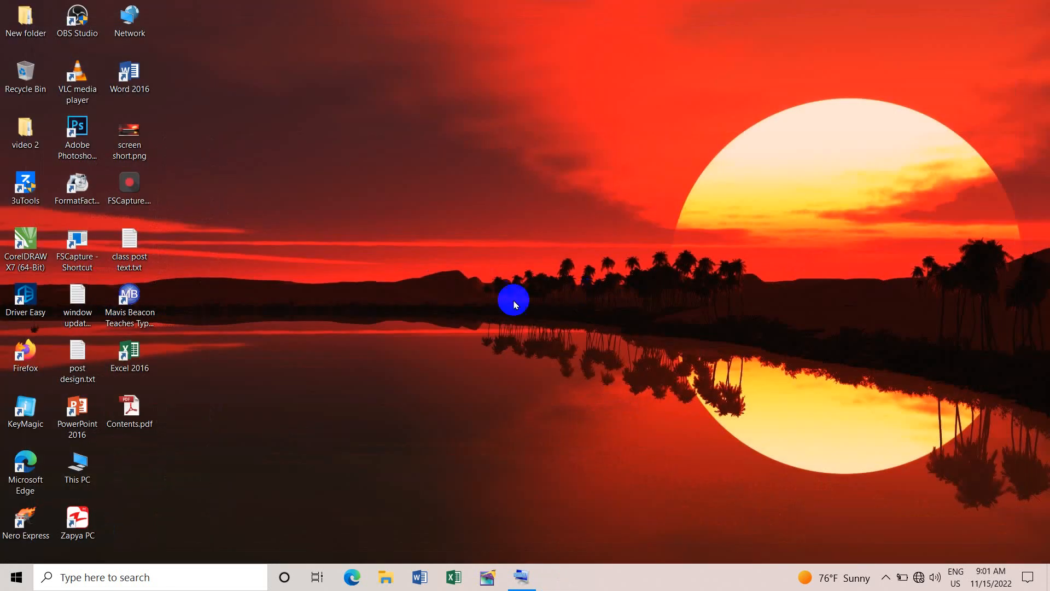
right_click(512, 300)
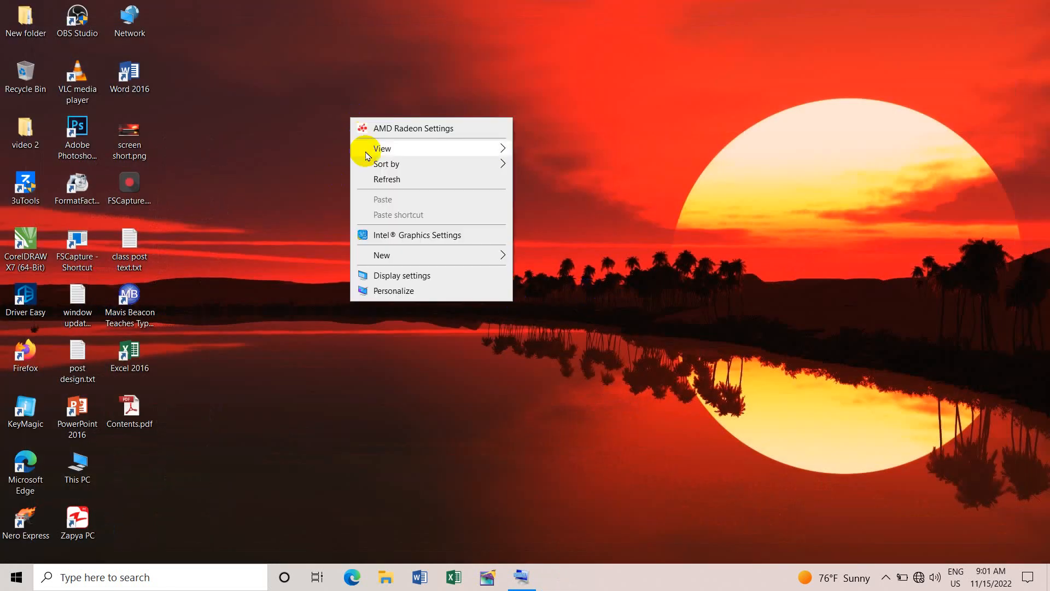
click(339, 225)
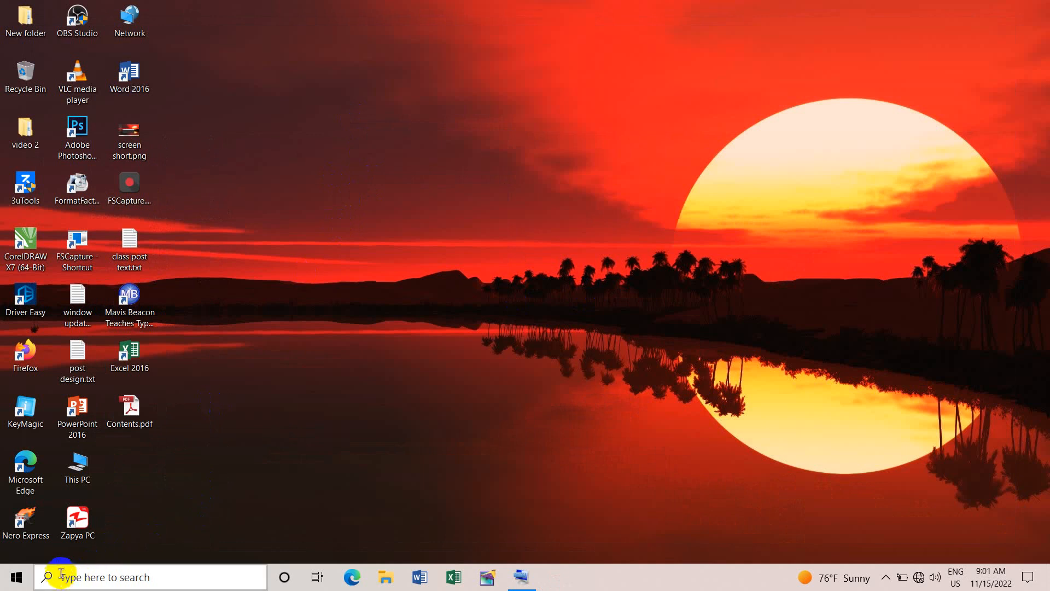
Search for 'snip' and launch Snipping Tool again
click(150, 576)
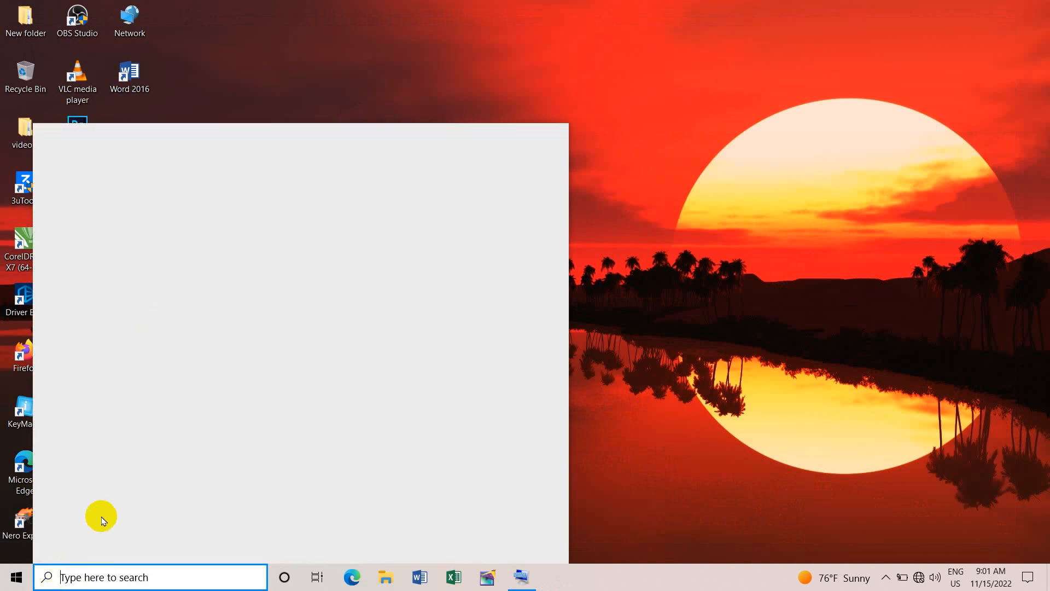
text(snip)
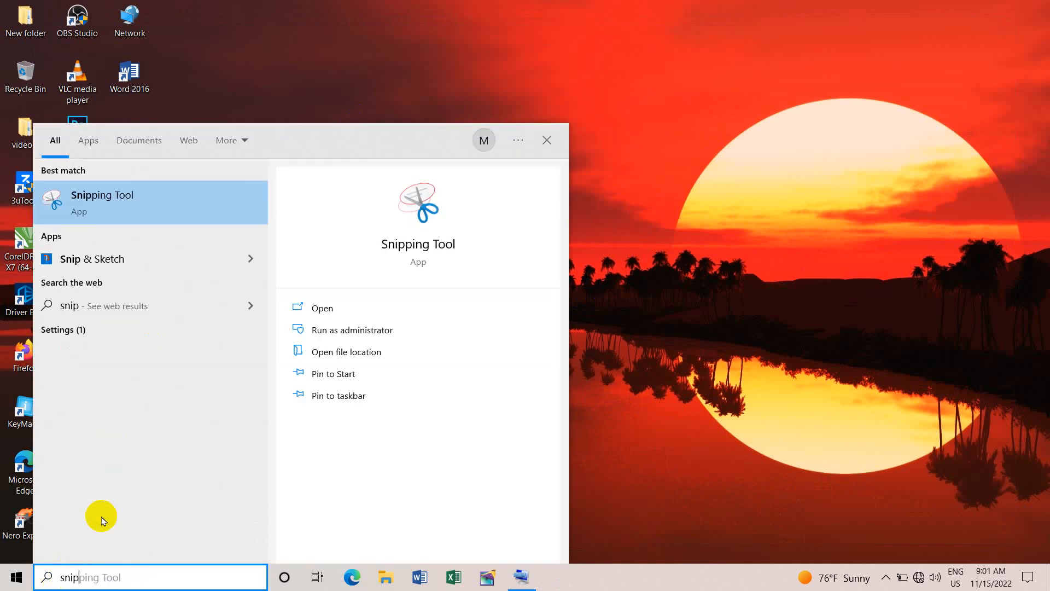
mouse_move(170, 276)
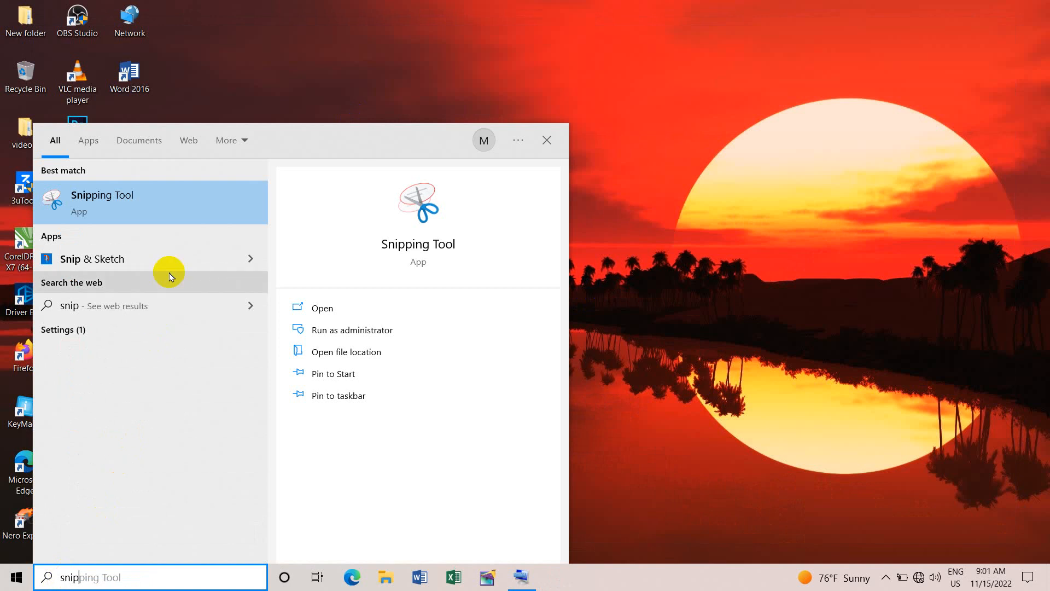
click(322, 308)
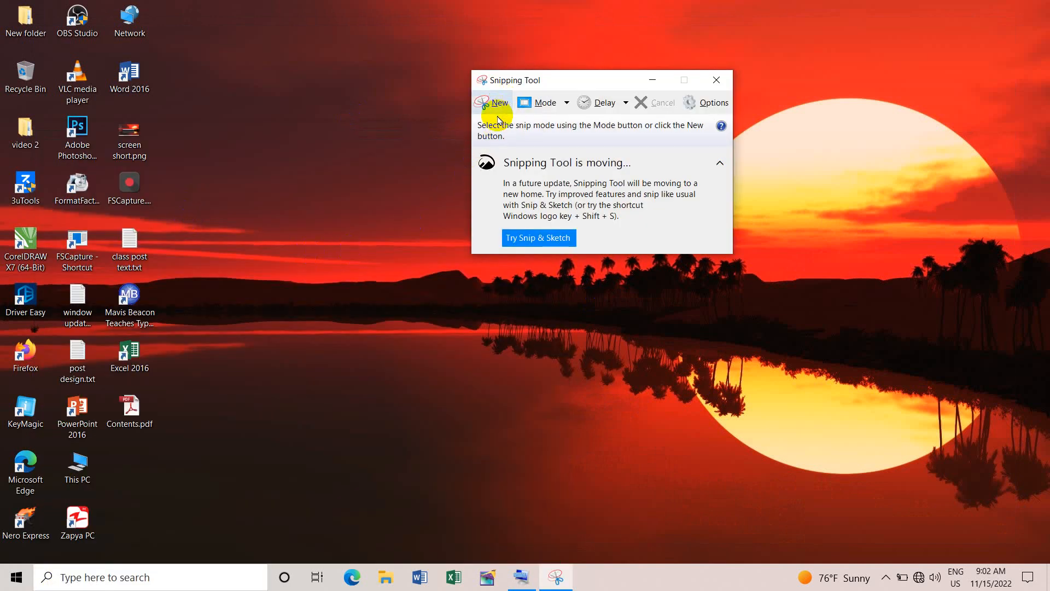
Open Snipping Tool's Mode list showing Free-form, Rectangular, Window and Full-screen Snip
click(545, 102)
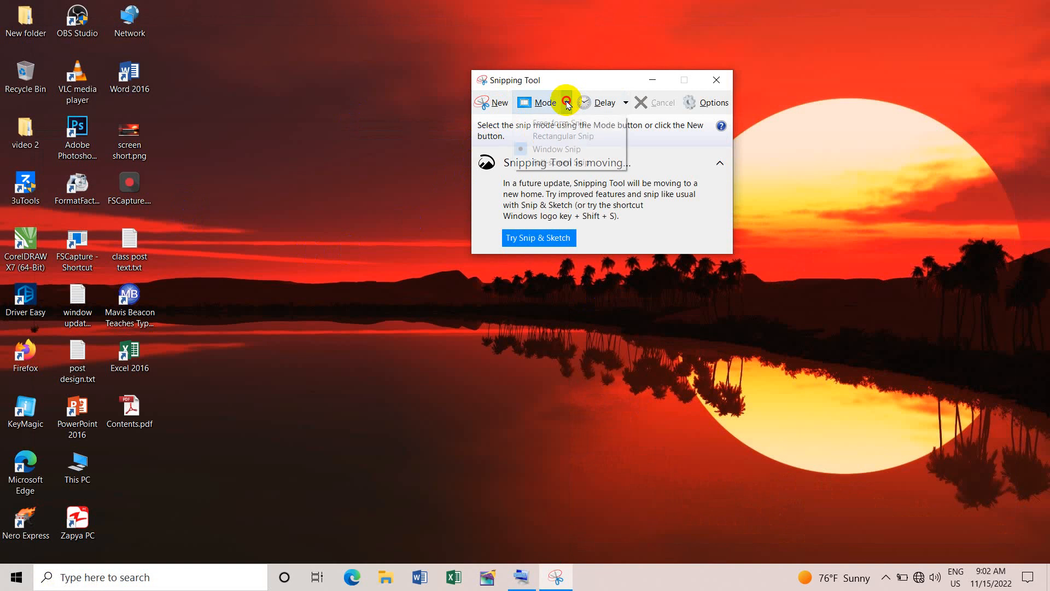
click(543, 103)
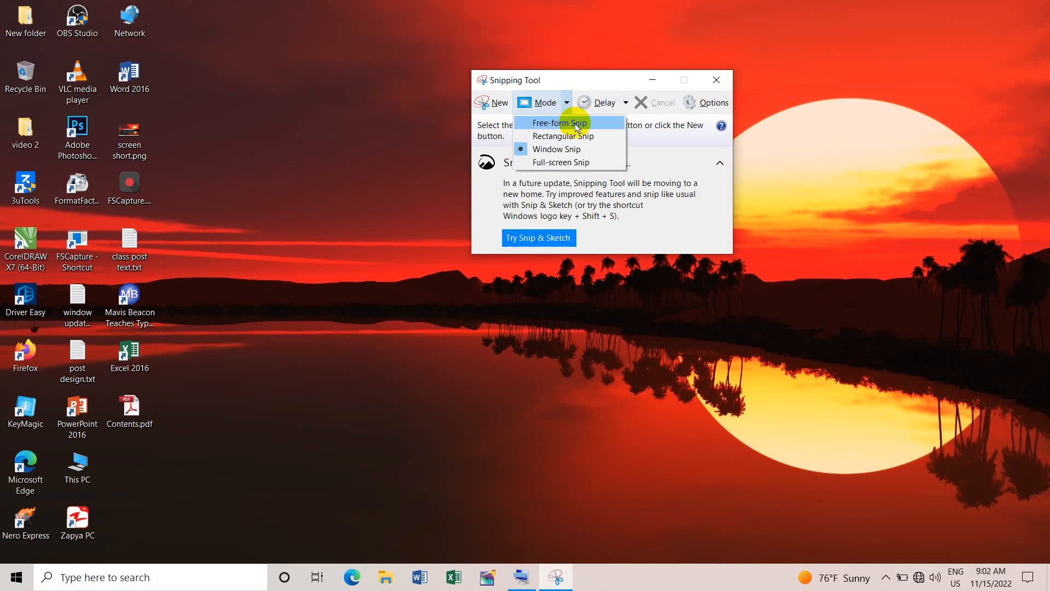
mouse_move(608, 126)
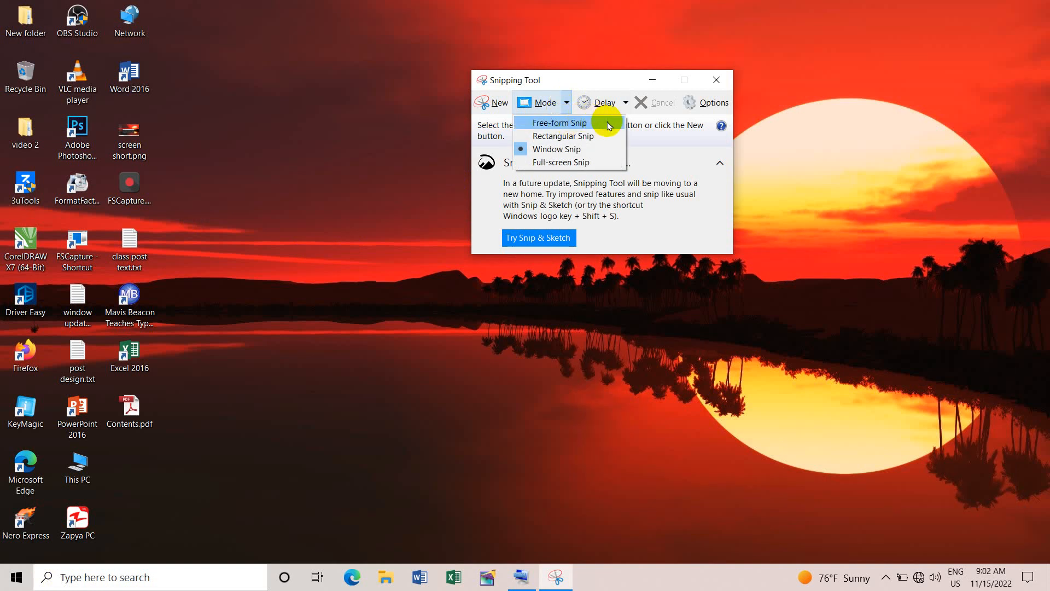
mouse_move(563, 136)
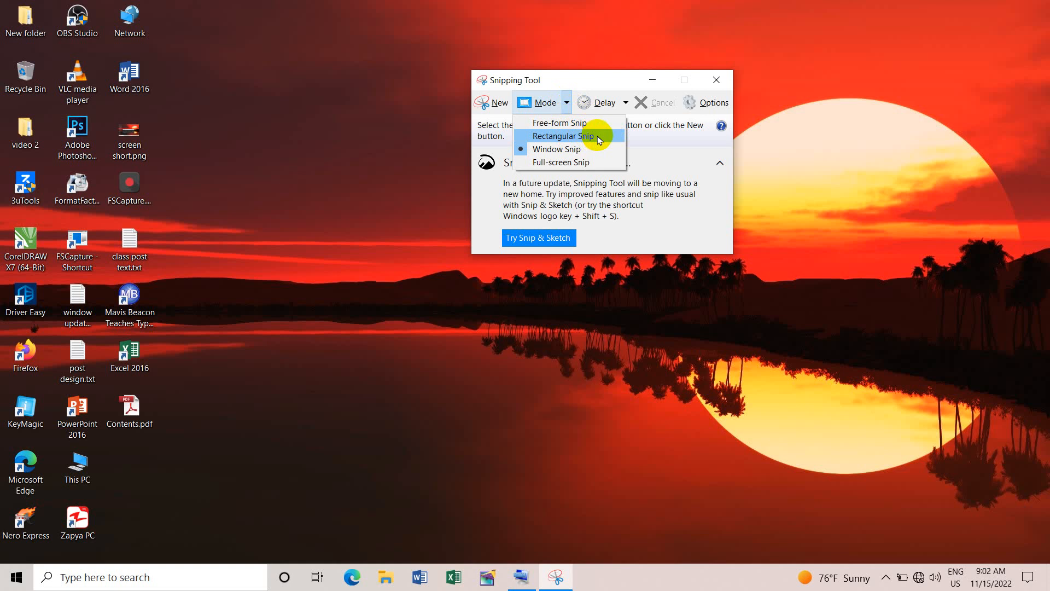
mouse_move(557, 149)
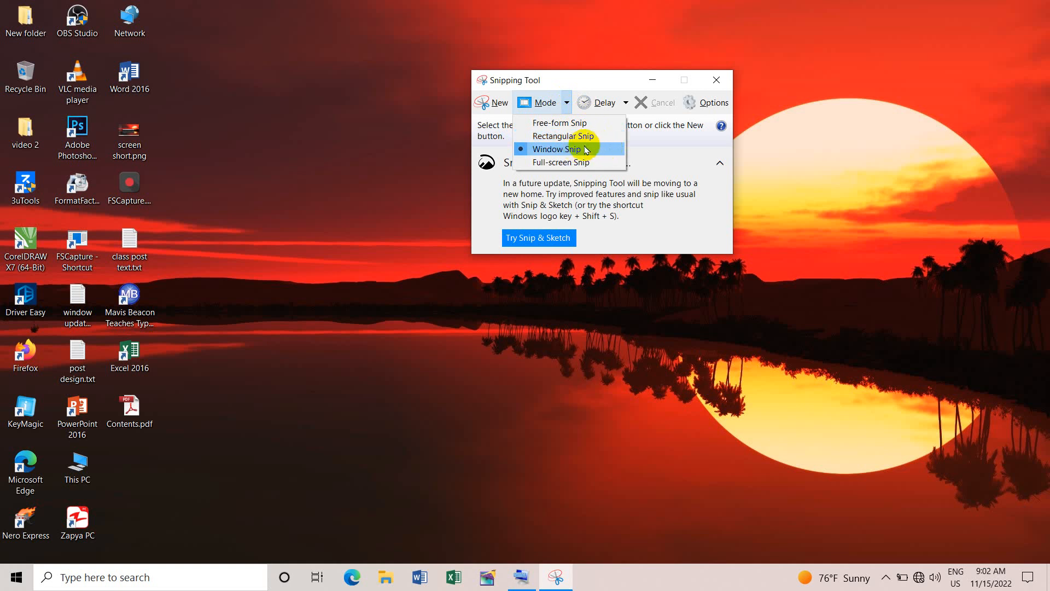
mouse_move(588, 163)
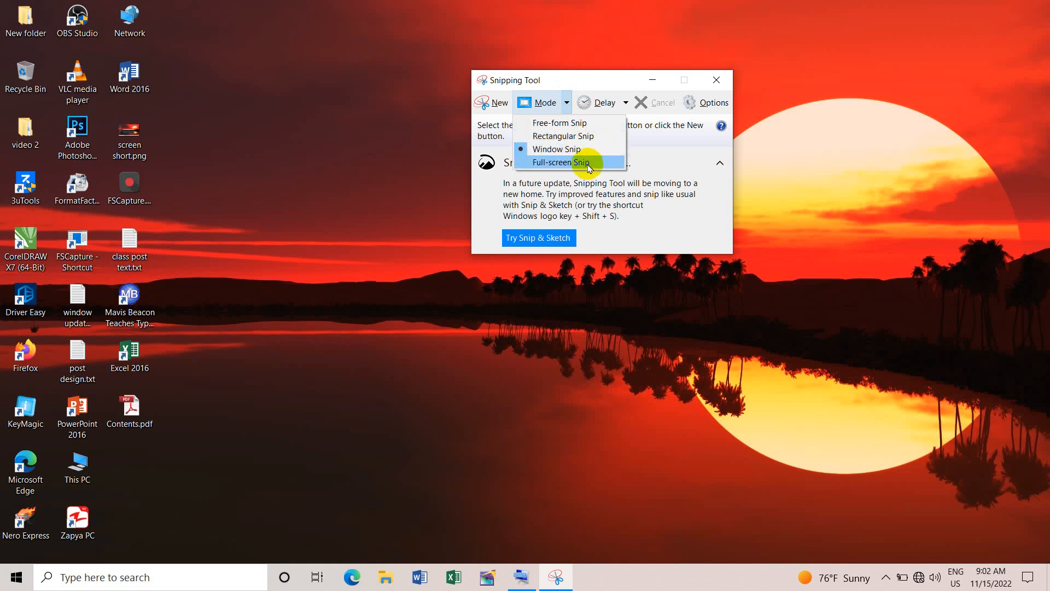
mouse_move(587, 122)
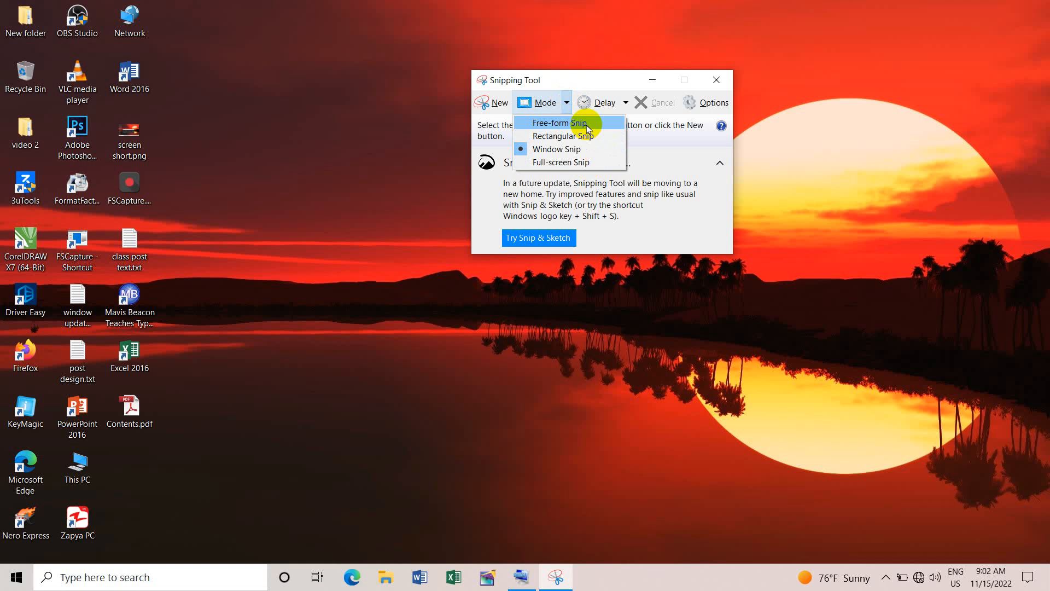
Capture a free-form snip around the desktop icons, move the snip window aside, then close it
click(556, 122)
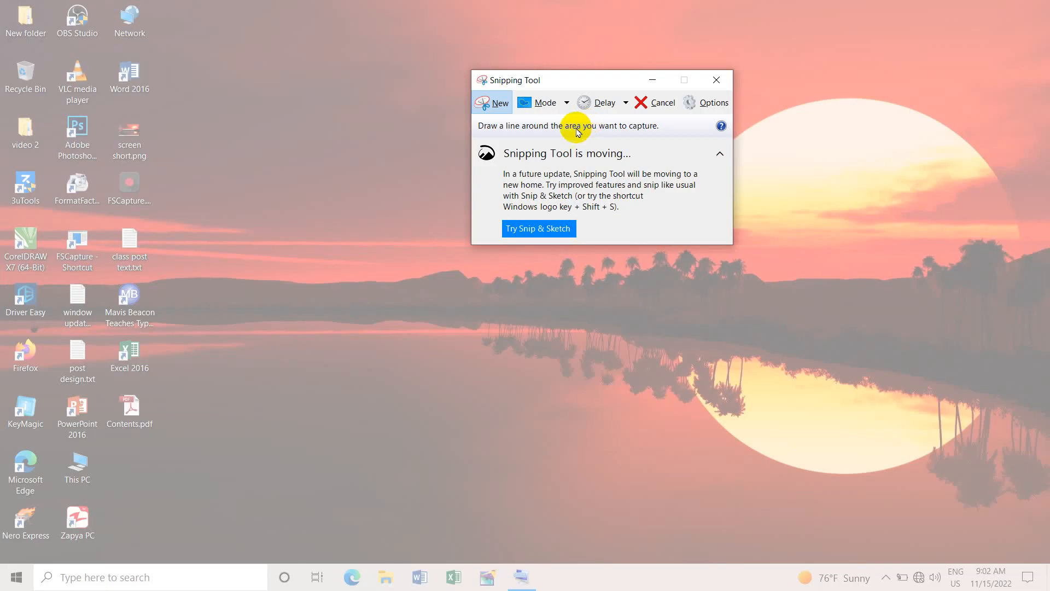
mouse_move(268, 39)
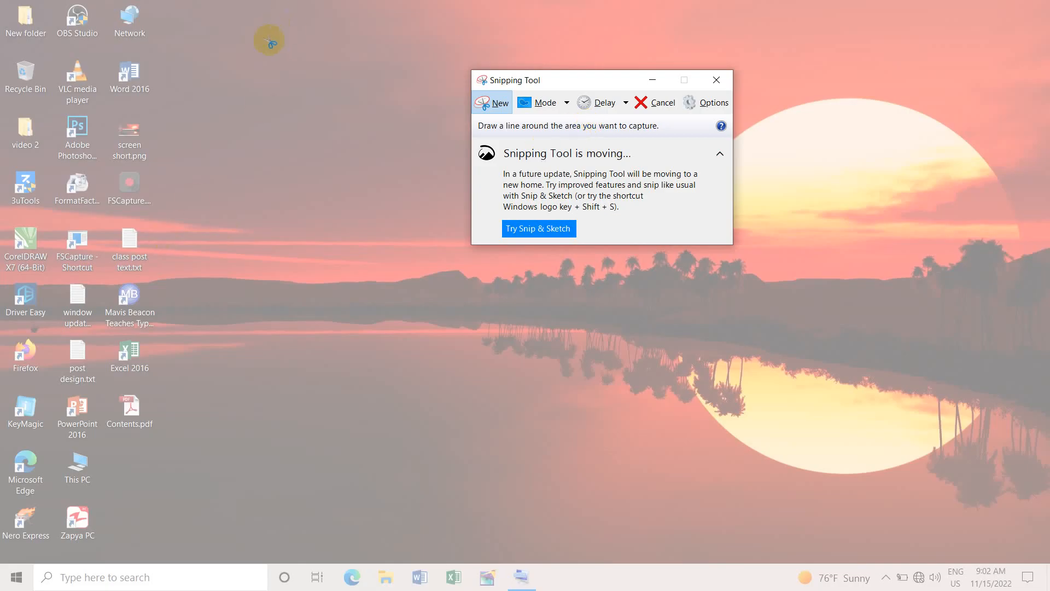
mouse_move(256, 52)
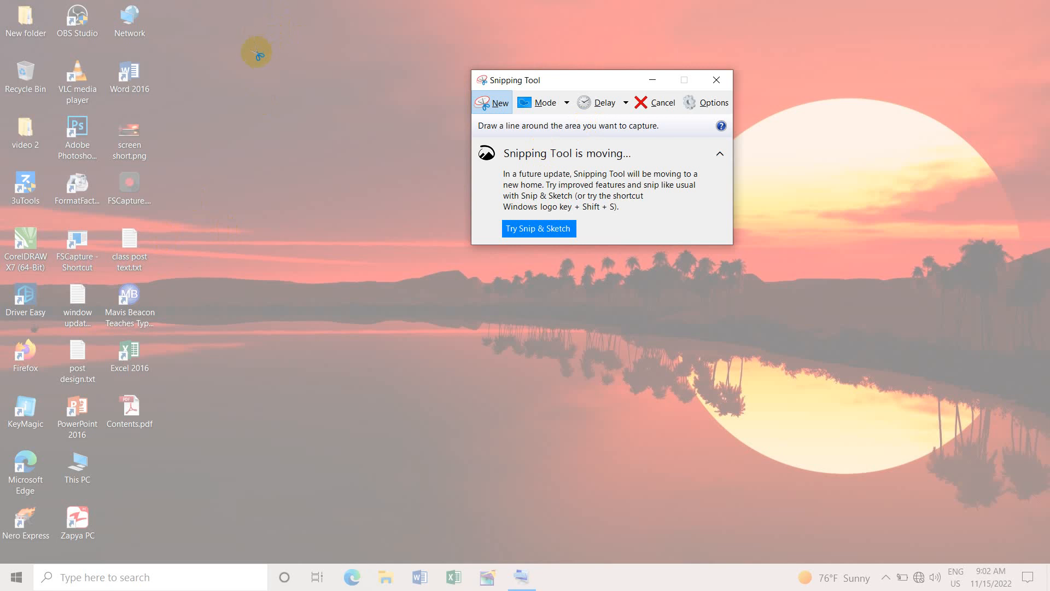
mouse_move(184, 62)
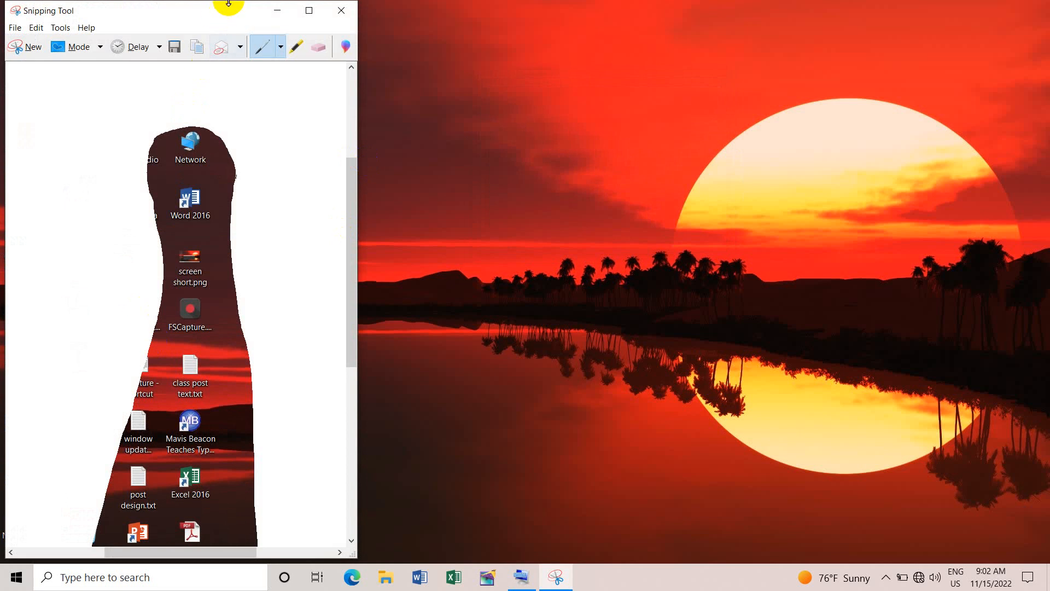
drag(177, 10, 368, 10)
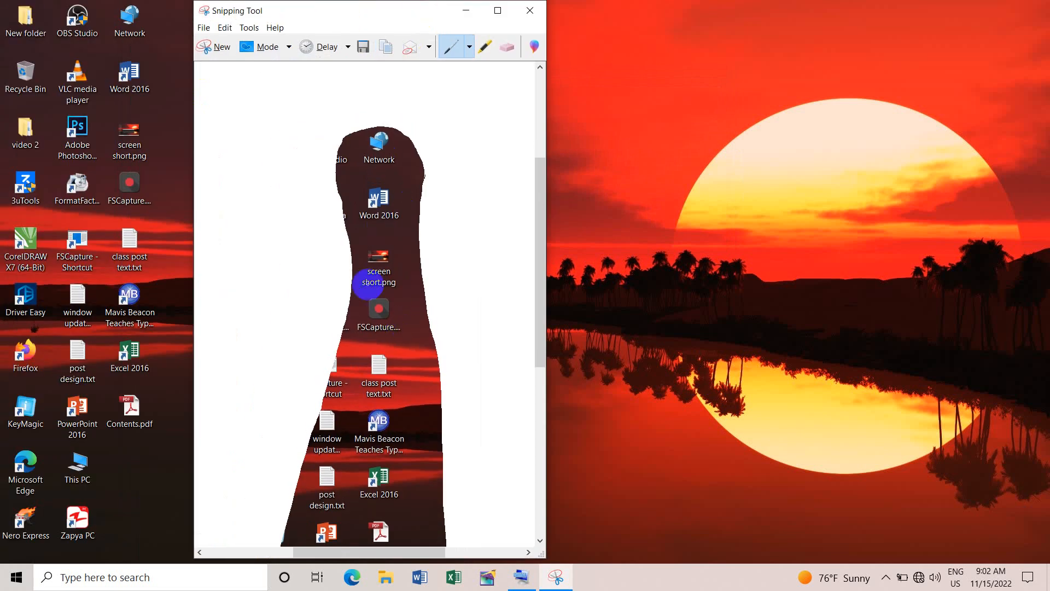
mouse_move(378, 266)
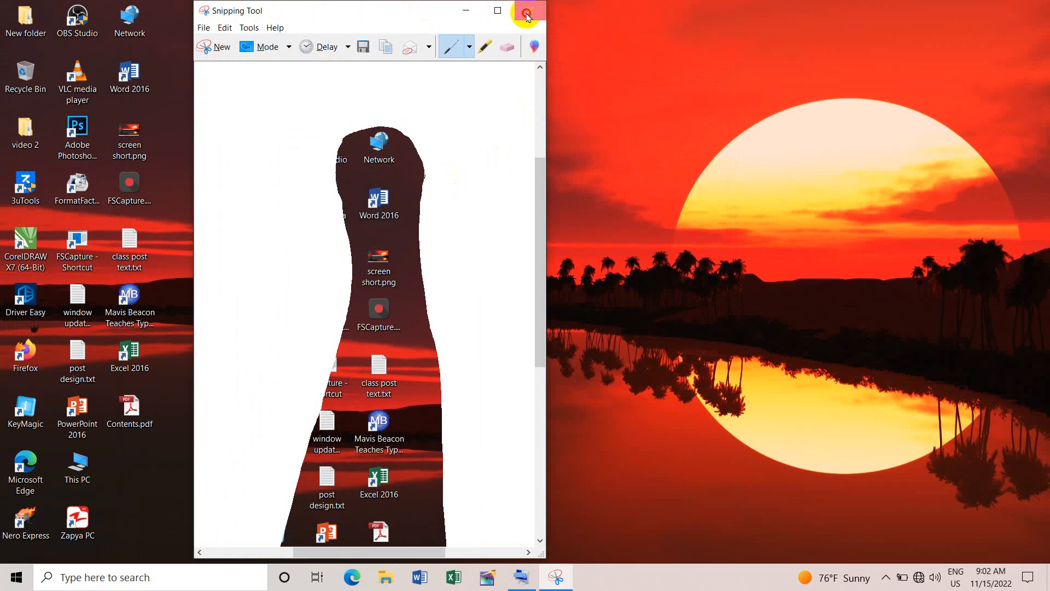
click(528, 12)
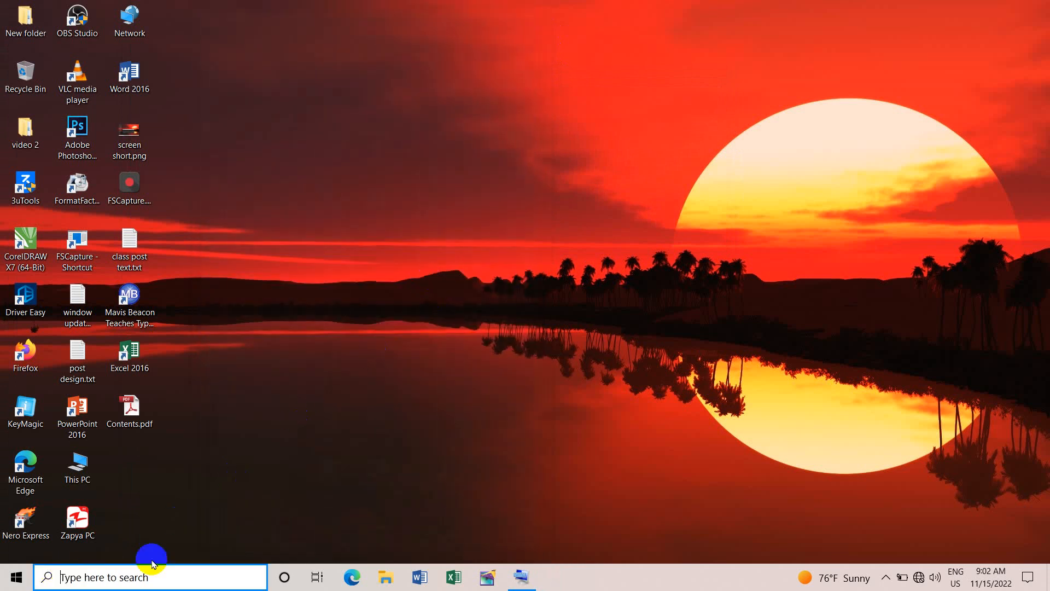
Relaunch Snipping Tool via the 'sni' search and set its mode to Rectangular Snip
text(sni)
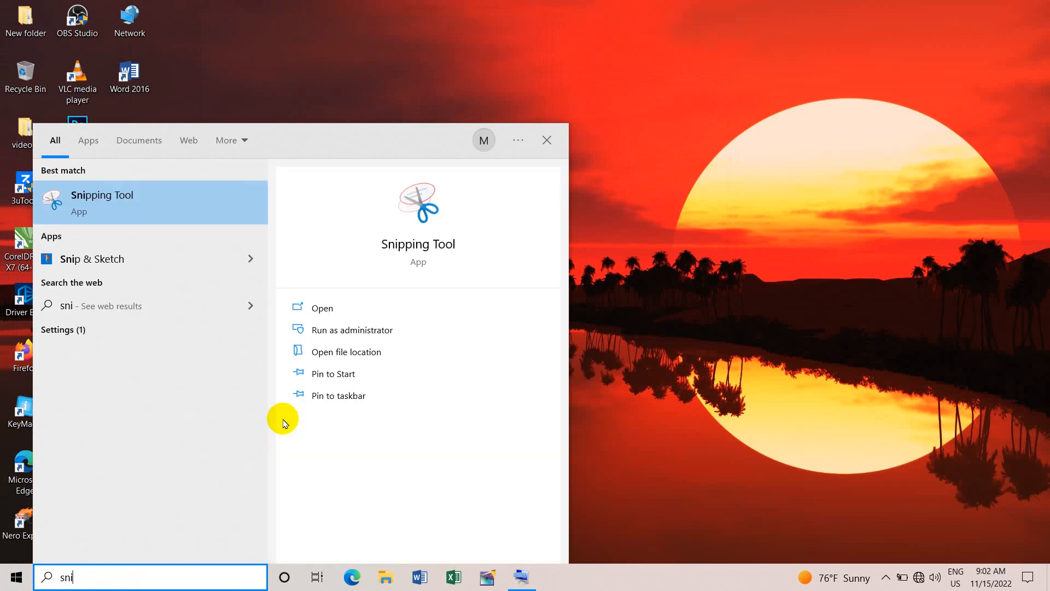
click(322, 307)
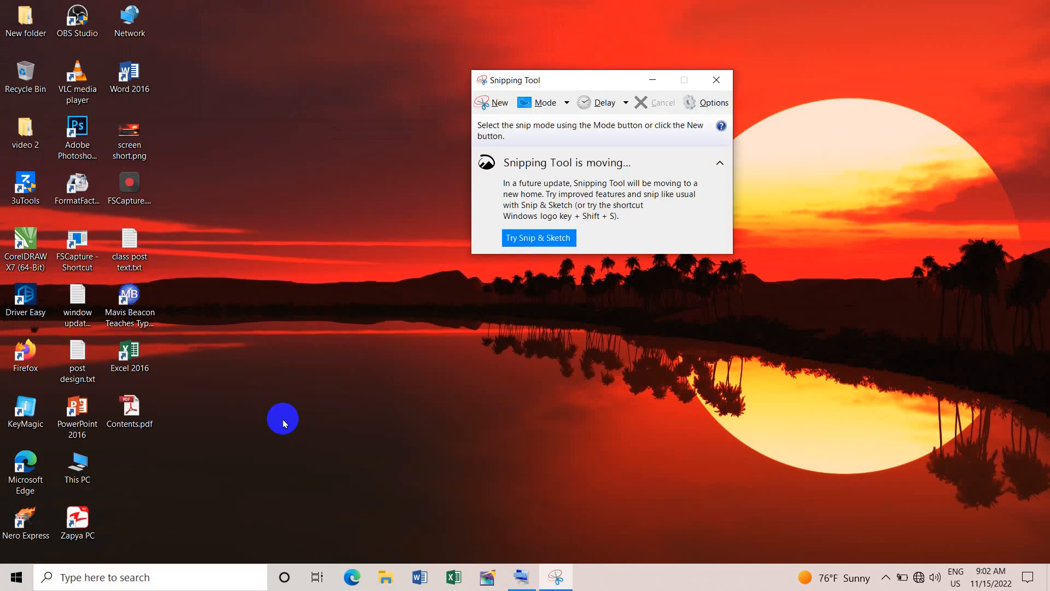
click(566, 103)
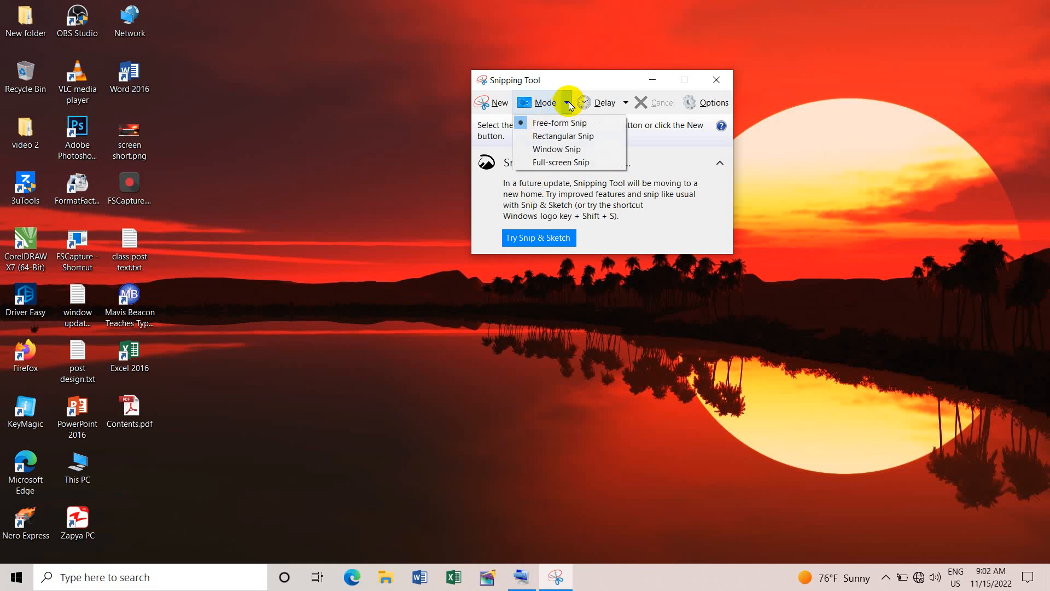
mouse_move(564, 136)
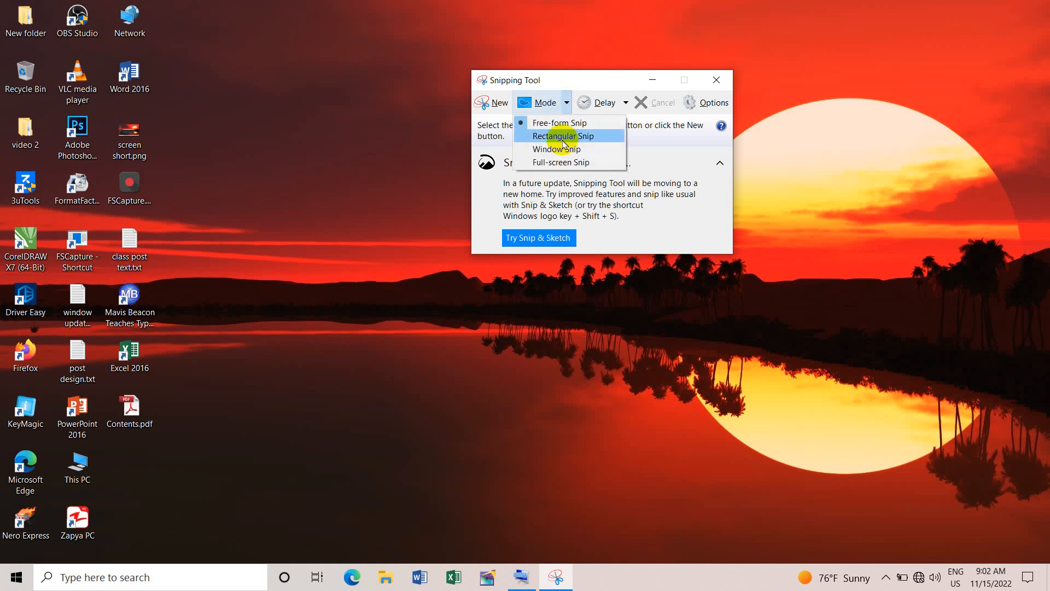
click(560, 137)
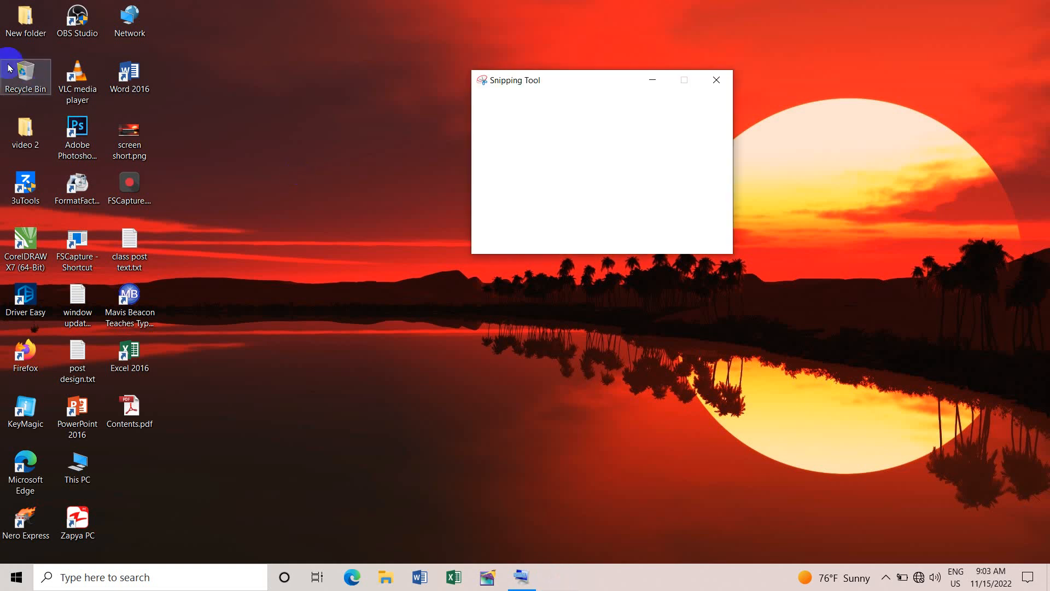
Capture a rectangular snip of the desktop and discard it, choosing No to saving
click(499, 103)
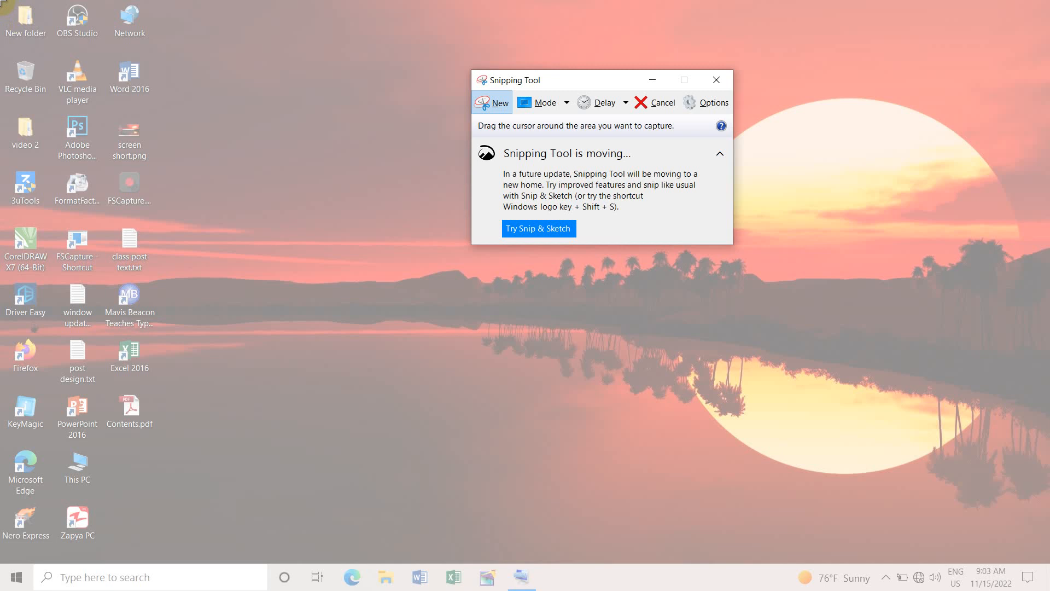
click(493, 102)
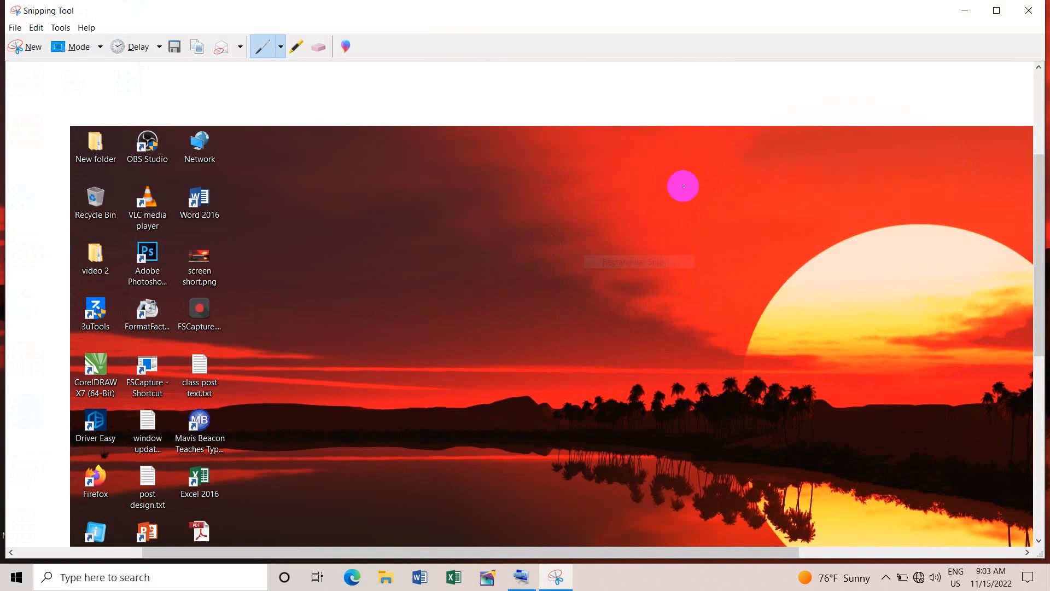
mouse_move(983, 148)
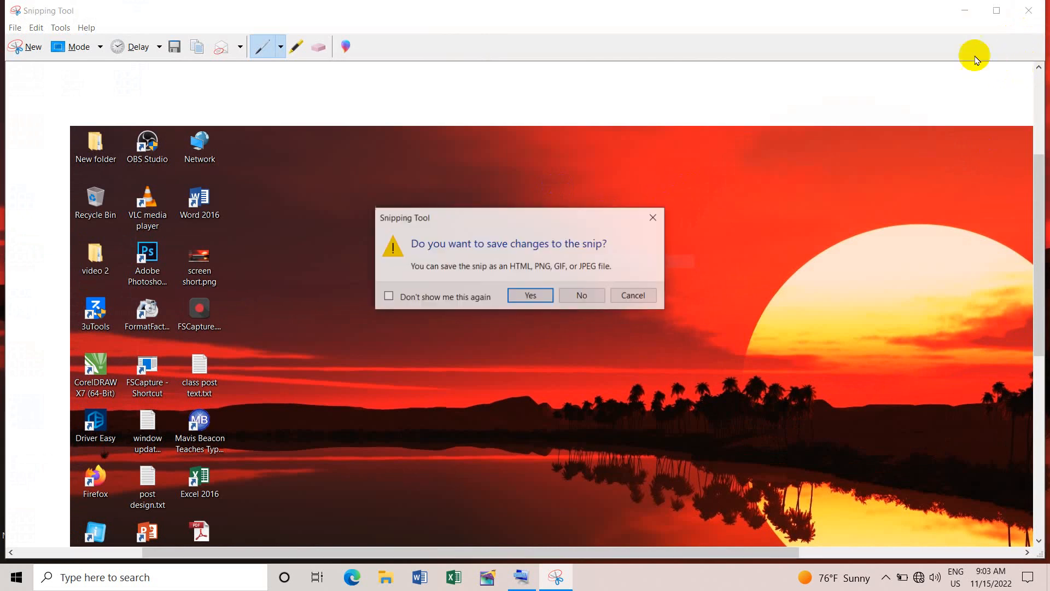
mouse_move(605, 299)
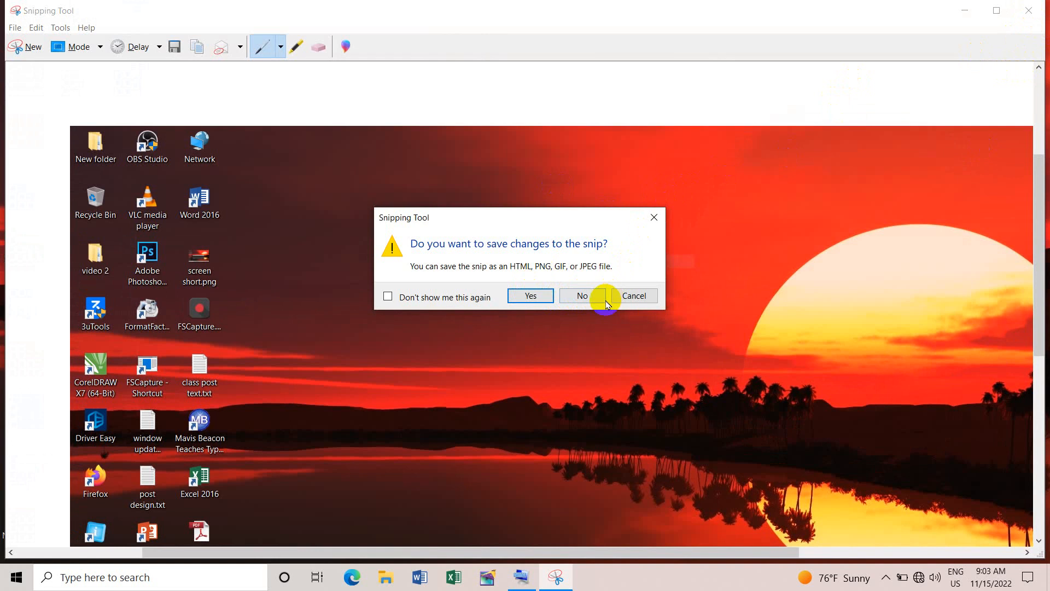
click(581, 295)
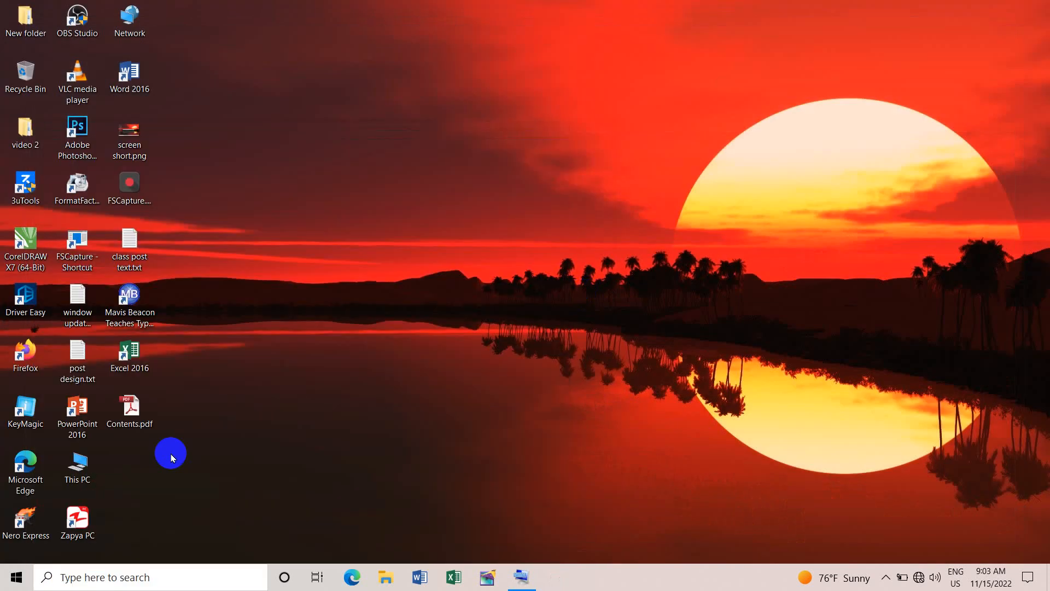
Relaunch Snipping Tool from the taskbar, switch to Window Snip, and capture the desktop
click(554, 576)
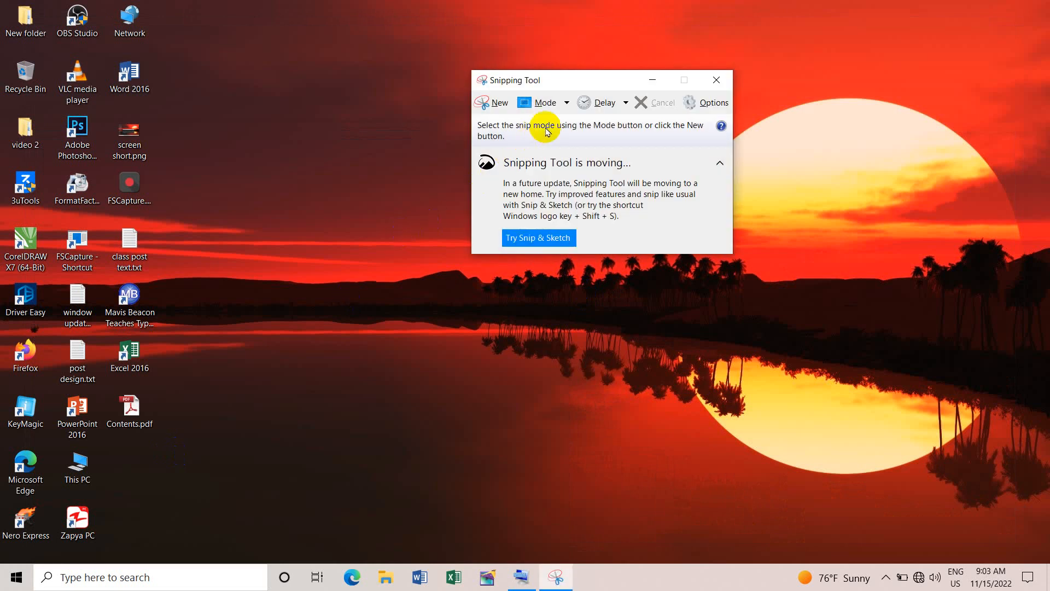
click(566, 103)
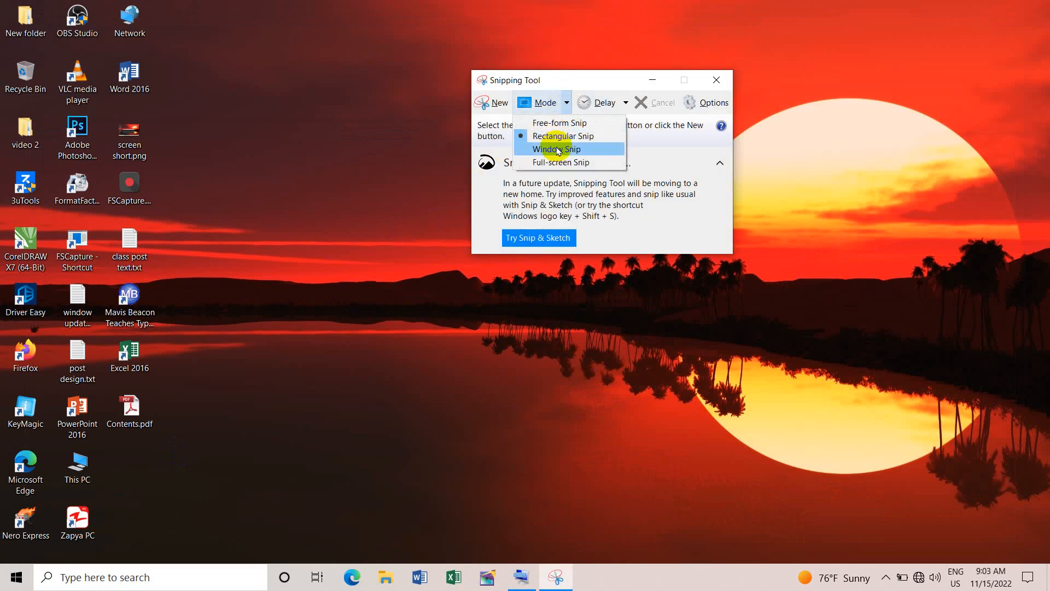
click(555, 149)
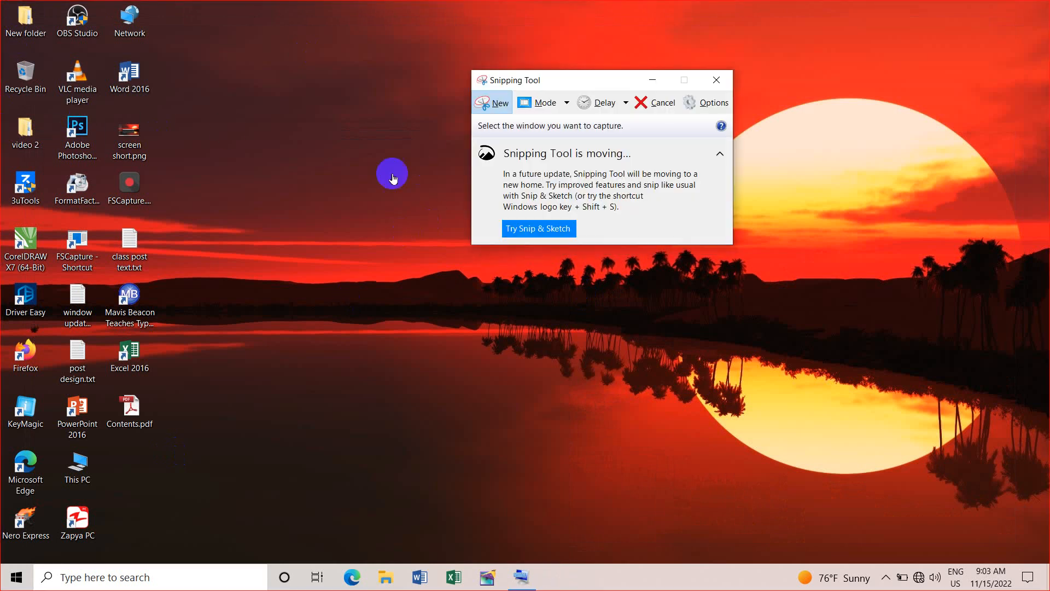
mouse_move(980, 383)
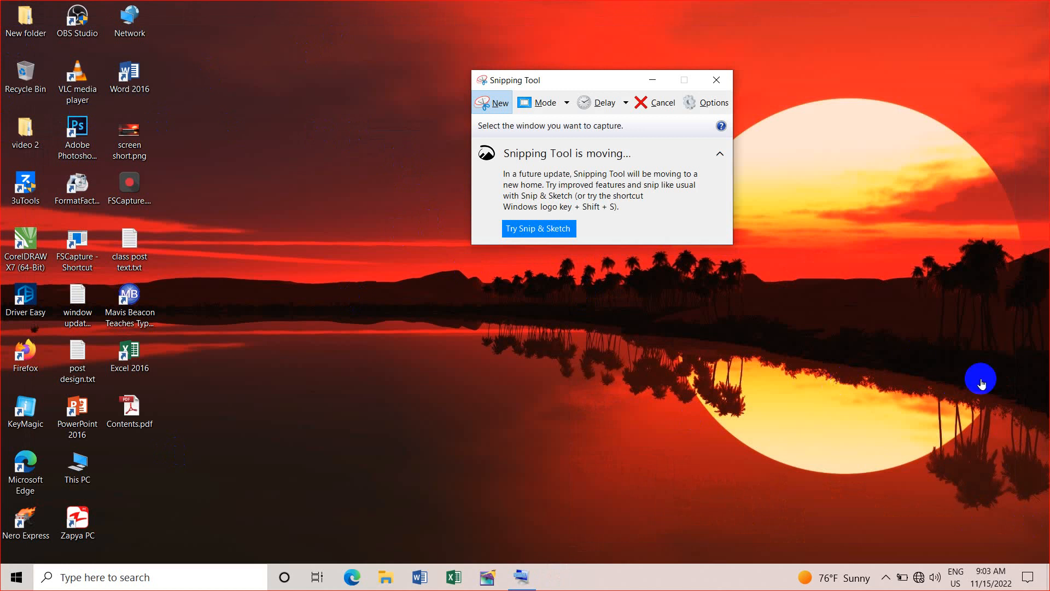
mouse_move(299, 320)
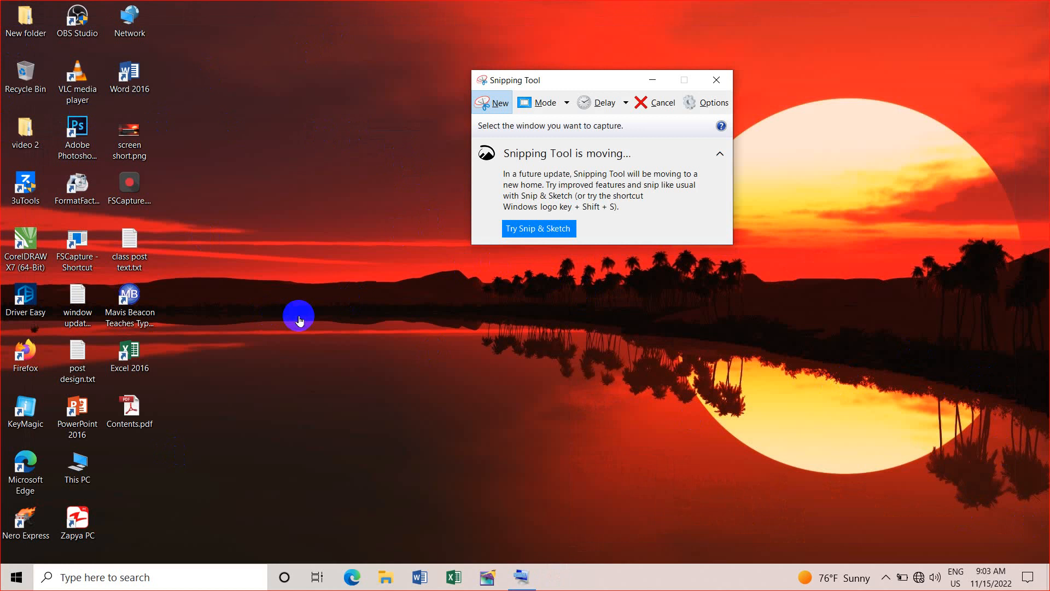
mouse_move(248, 129)
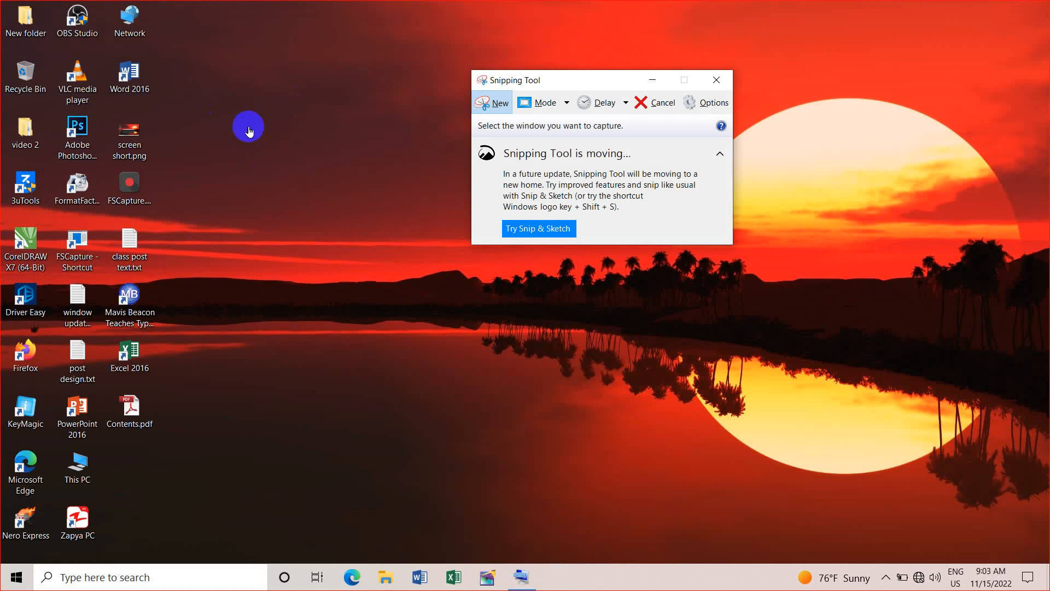
click(491, 102)
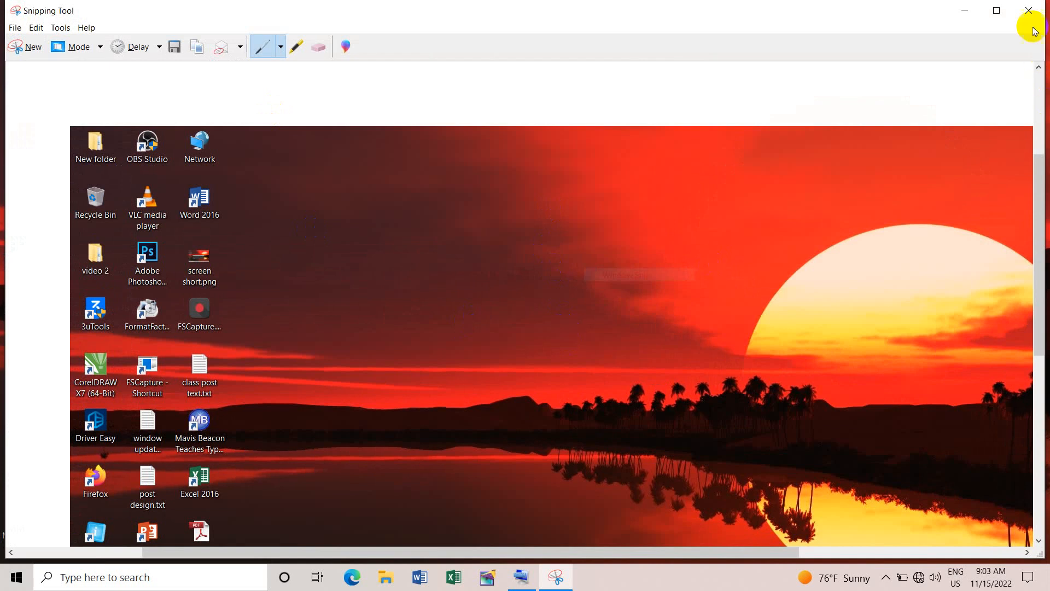
Close the window snip, relaunch Snipping Tool, and take a Full-screen Snip
click(1029, 11)
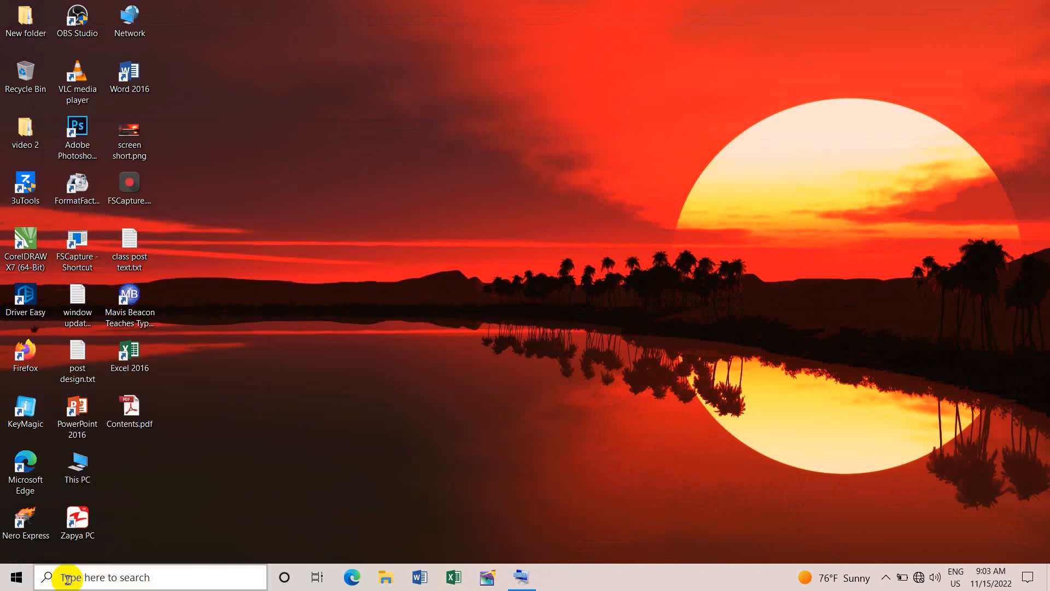
click(555, 577)
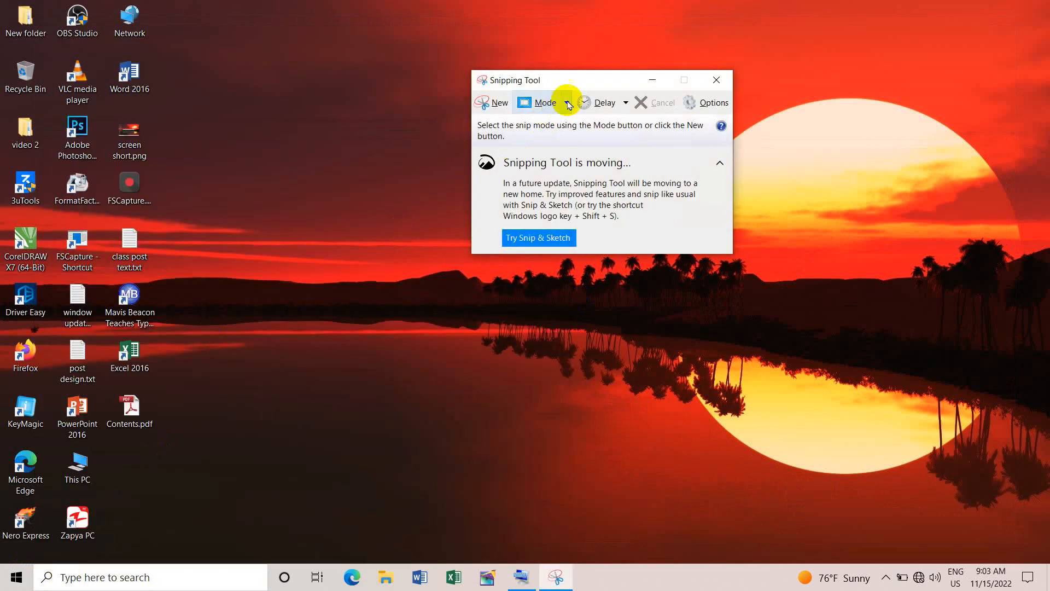
click(566, 102)
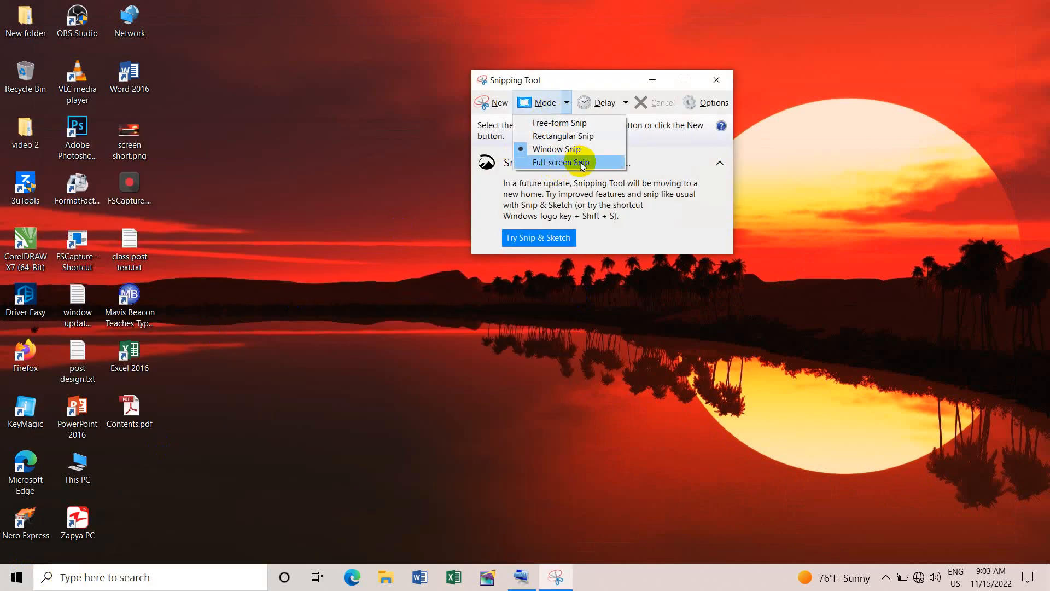
click(559, 162)
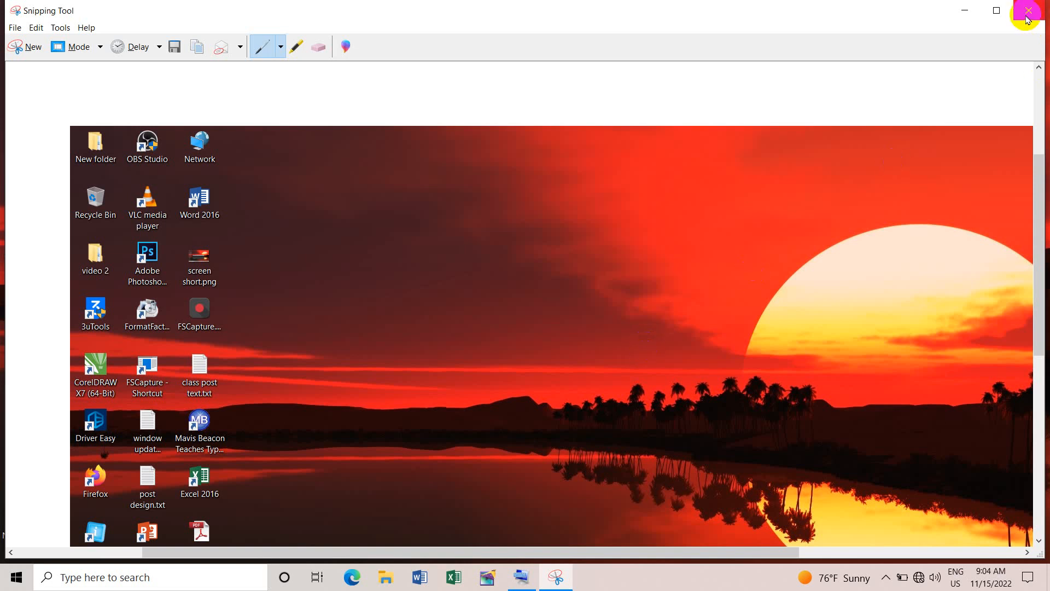
Close the full-screen snip window and refresh the desktop
click(1027, 10)
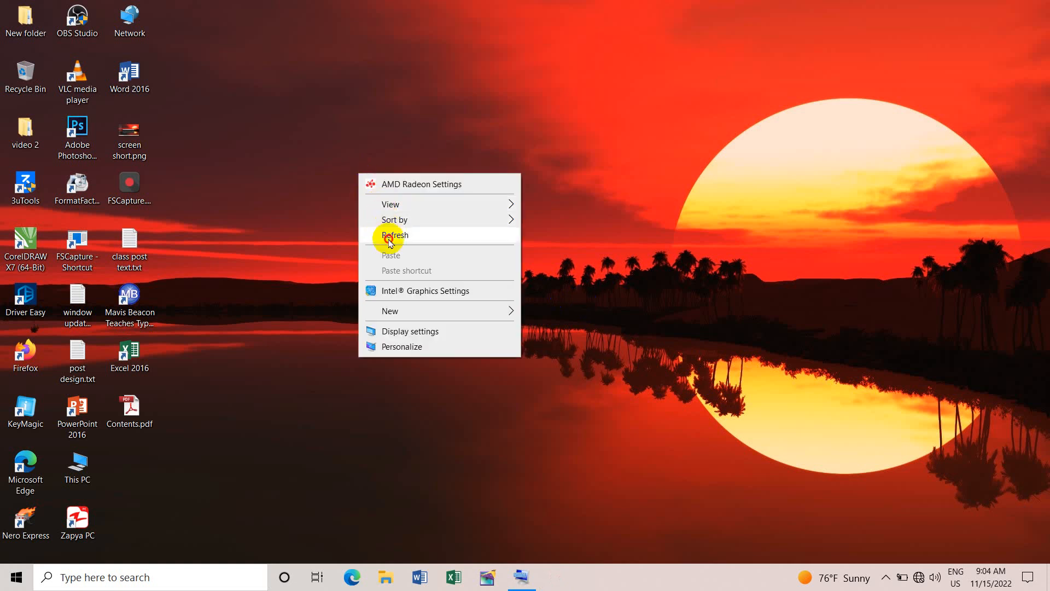
click(394, 235)
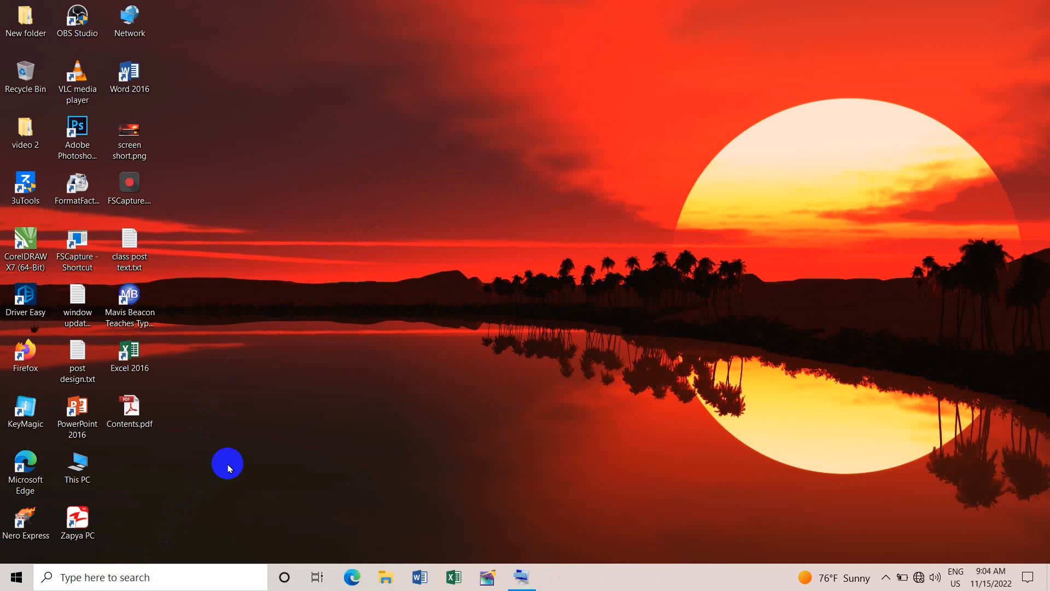
mouse_move(84, 577)
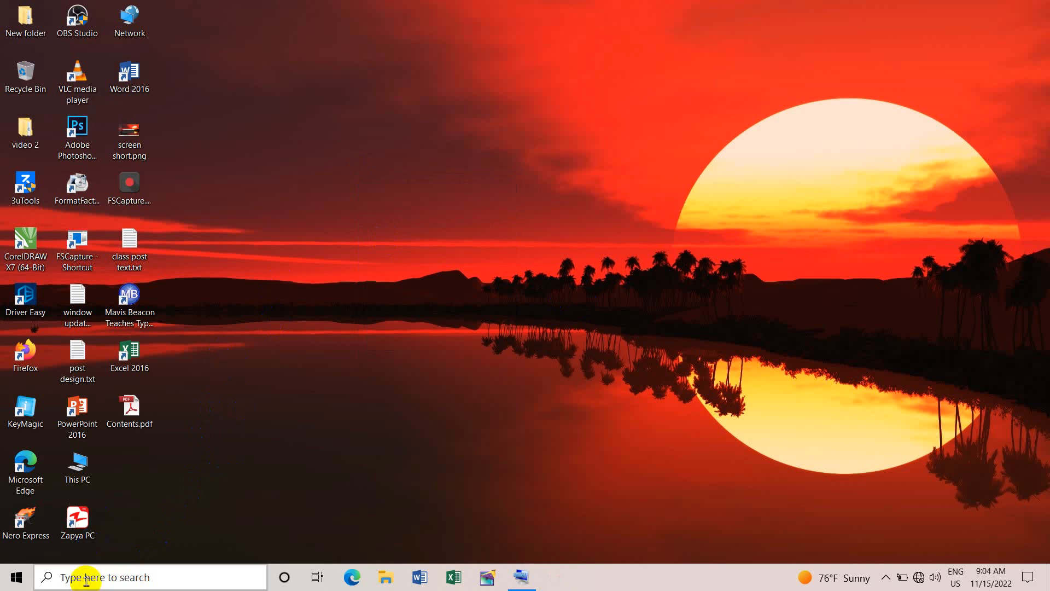
mouse_move(292, 299)
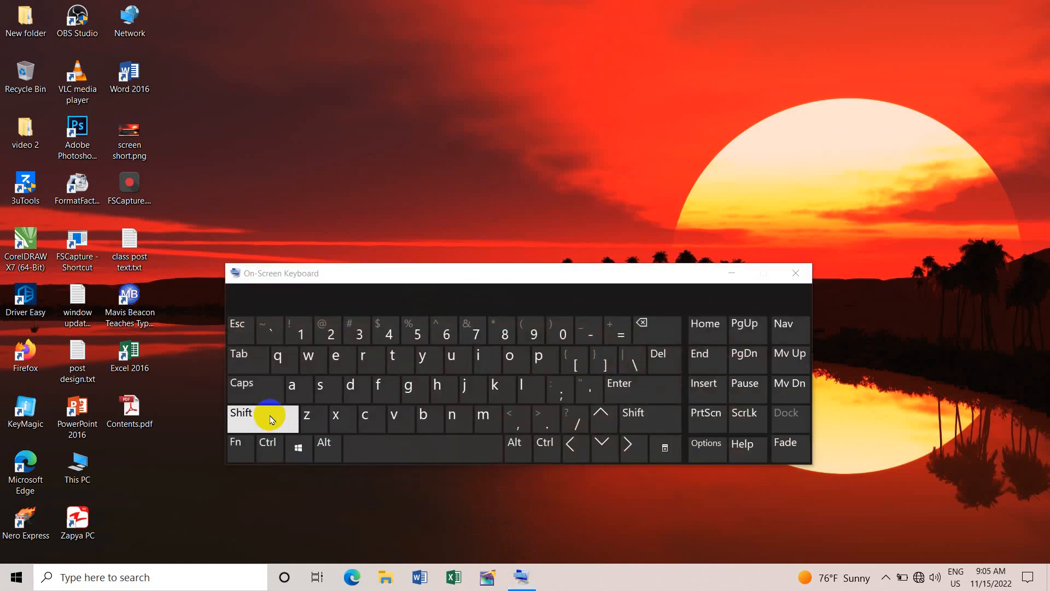
mouse_move(298, 448)
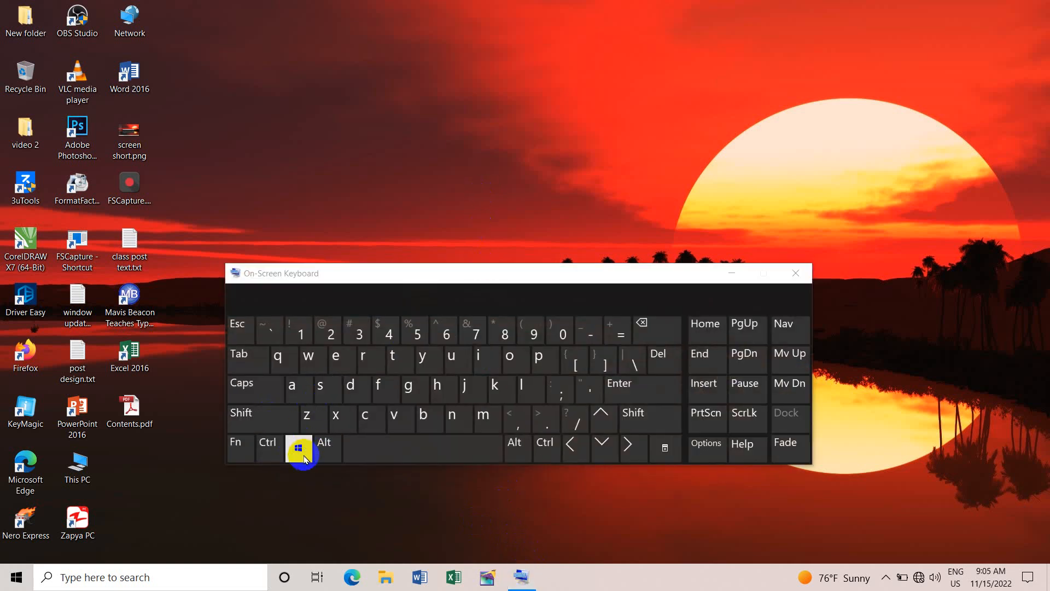
Press Shift + Windows + S on the On-Screen Keyboard to bring up the snipping overlay
click(241, 412)
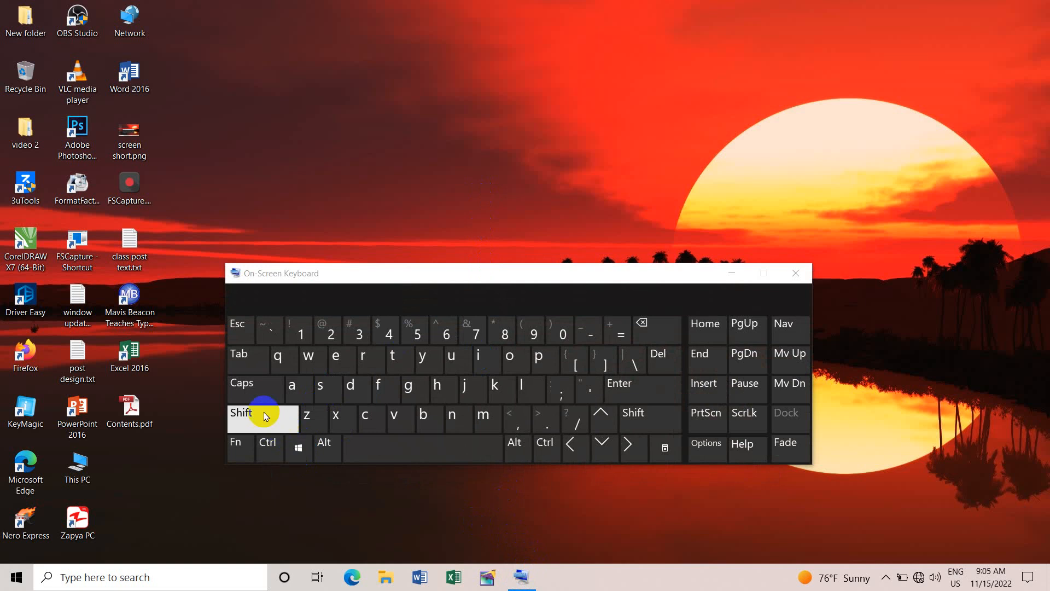
mouse_move(327, 389)
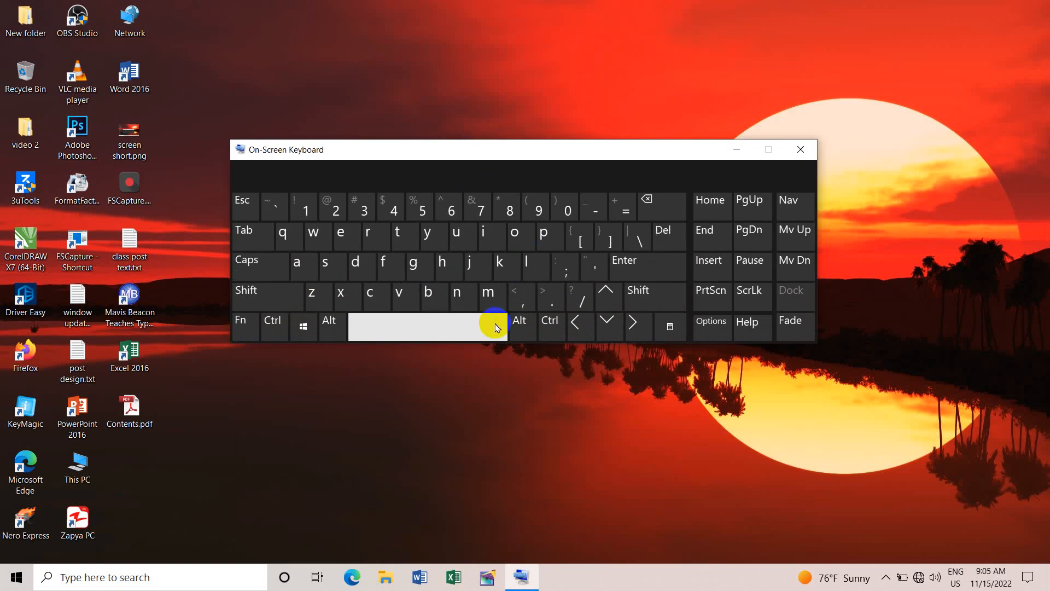
click(303, 327)
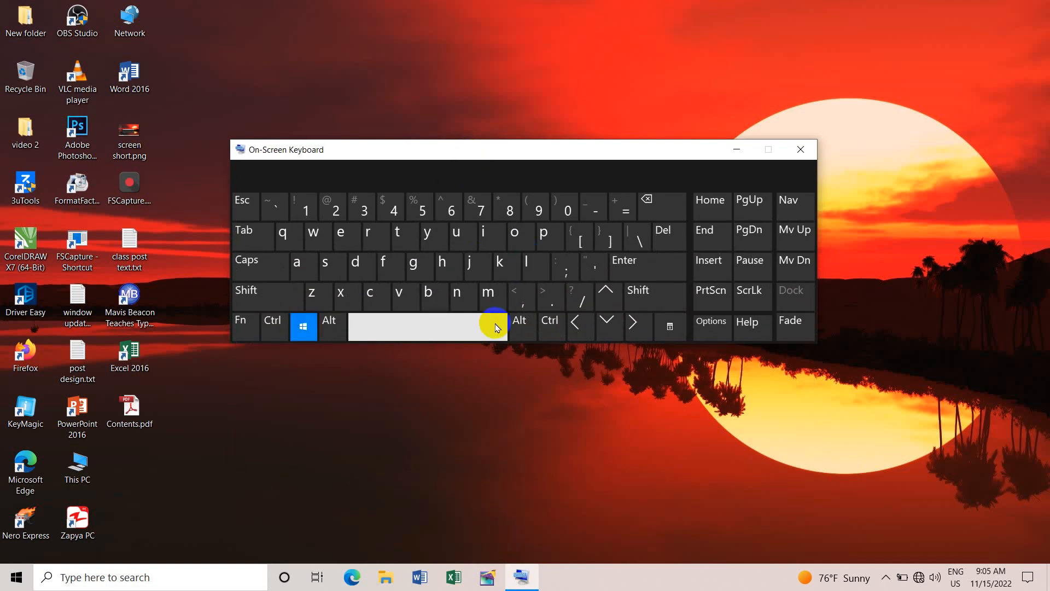
click(265, 296)
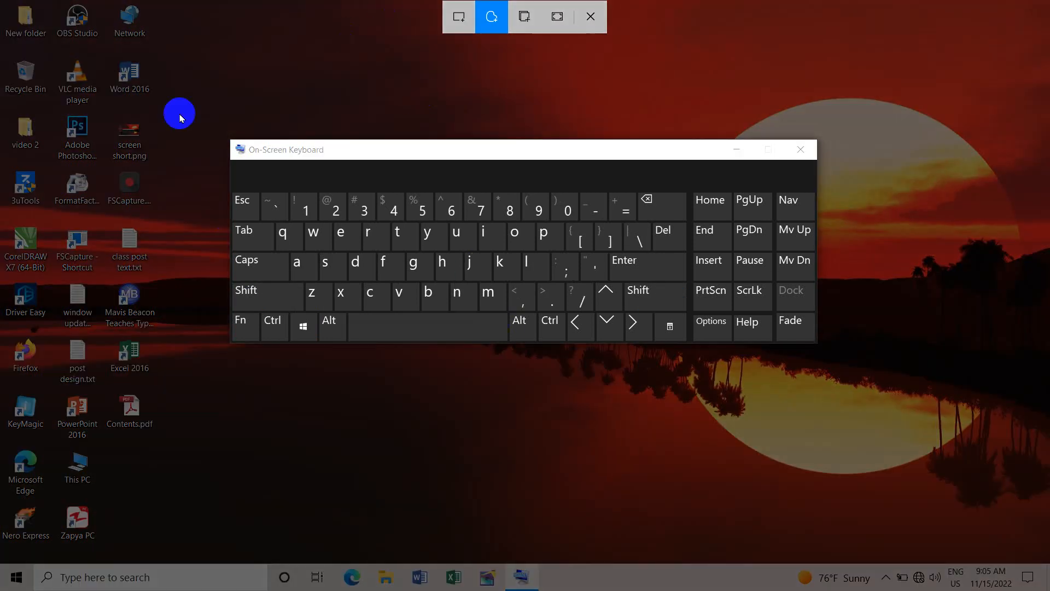
mouse_move(574, 50)
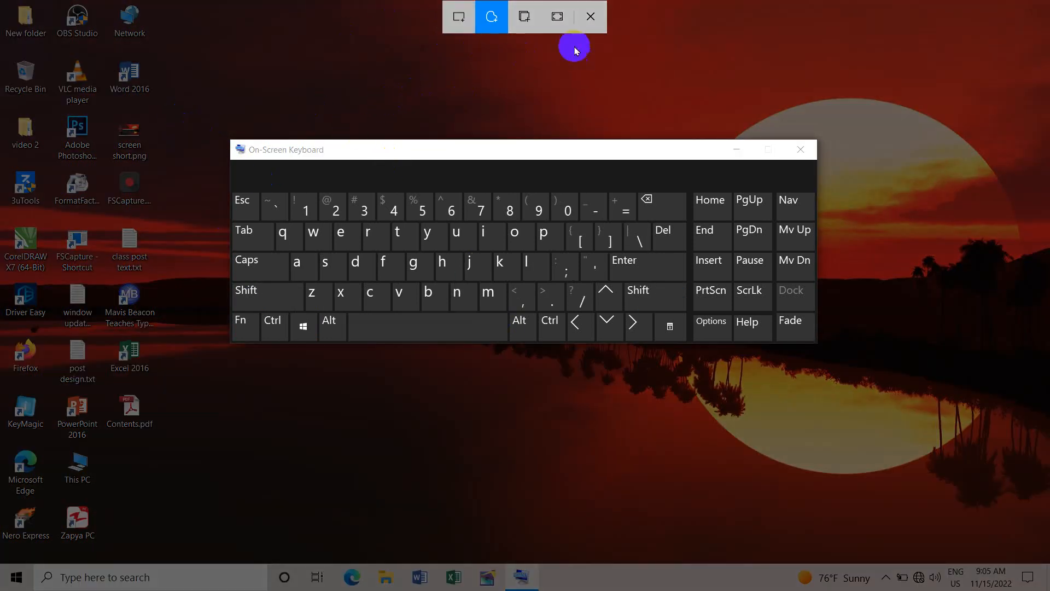
mouse_move(576, 173)
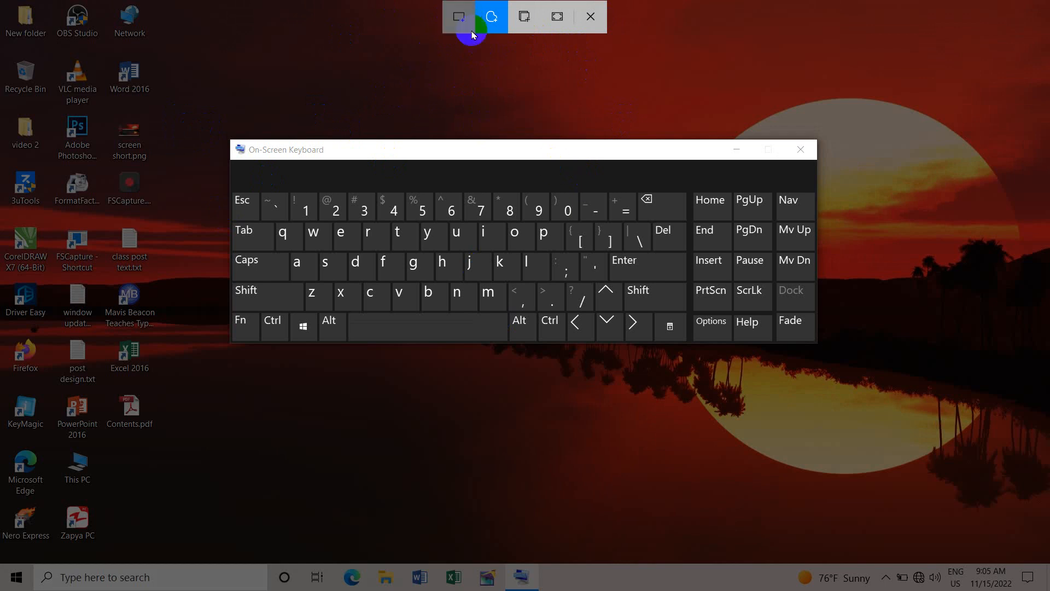
click(458, 16)
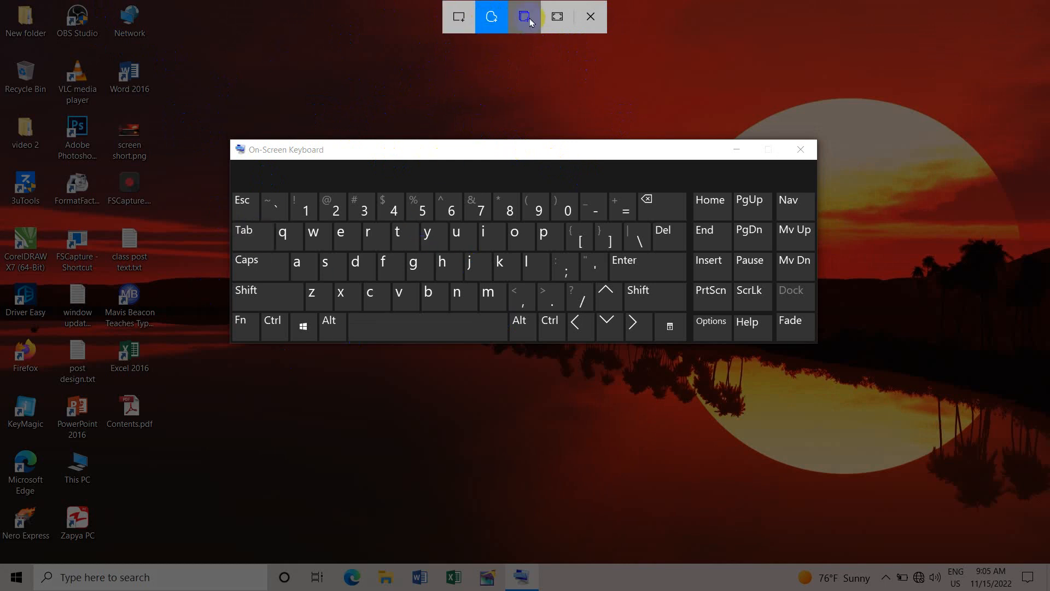
mouse_move(526, 16)
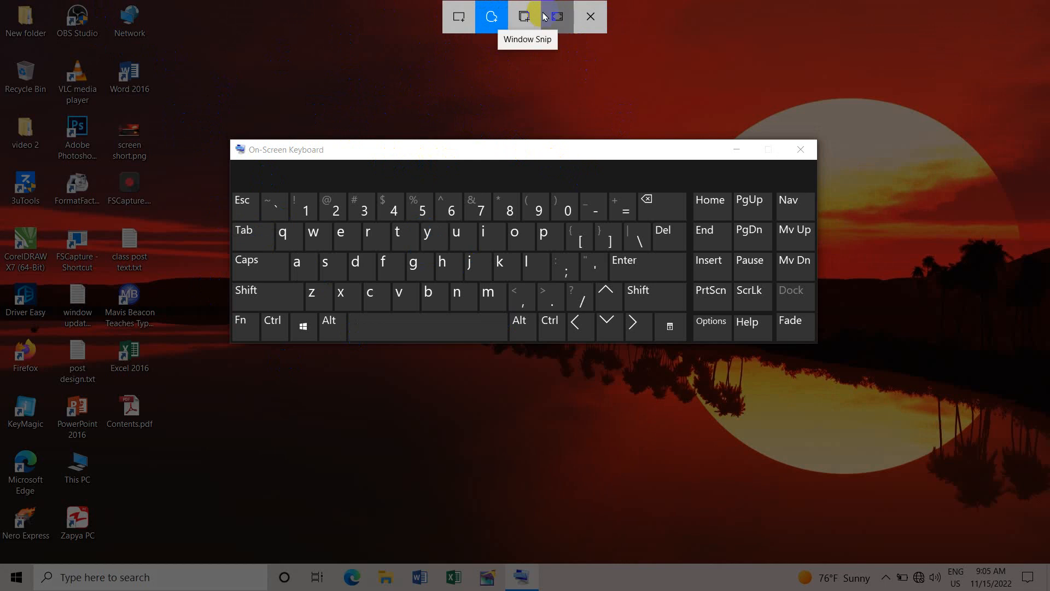
mouse_move(557, 16)
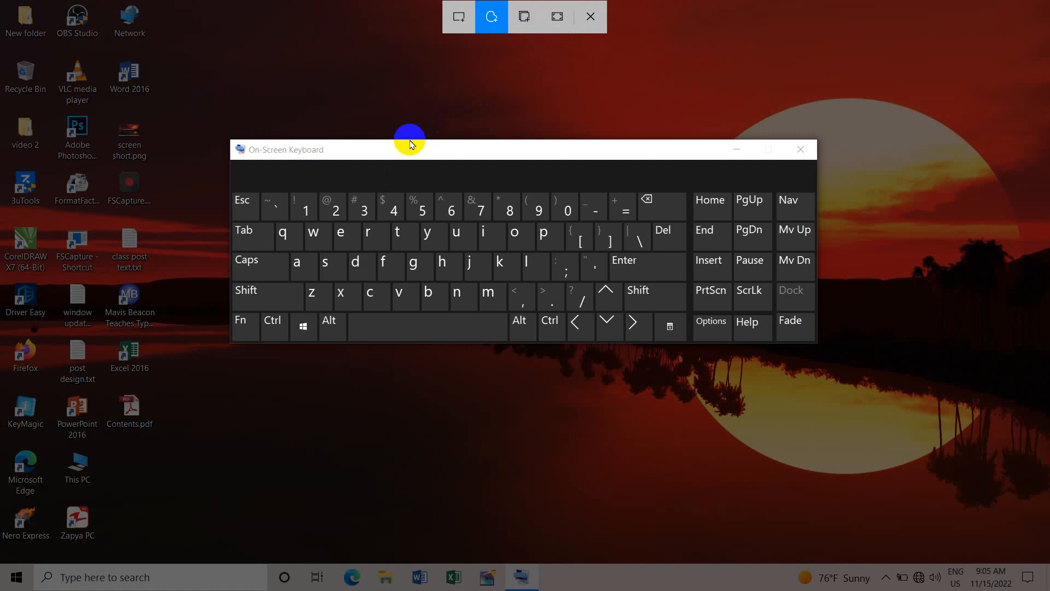
Choose Rectangular Snip in the Snip & Sketch overlay
click(459, 16)
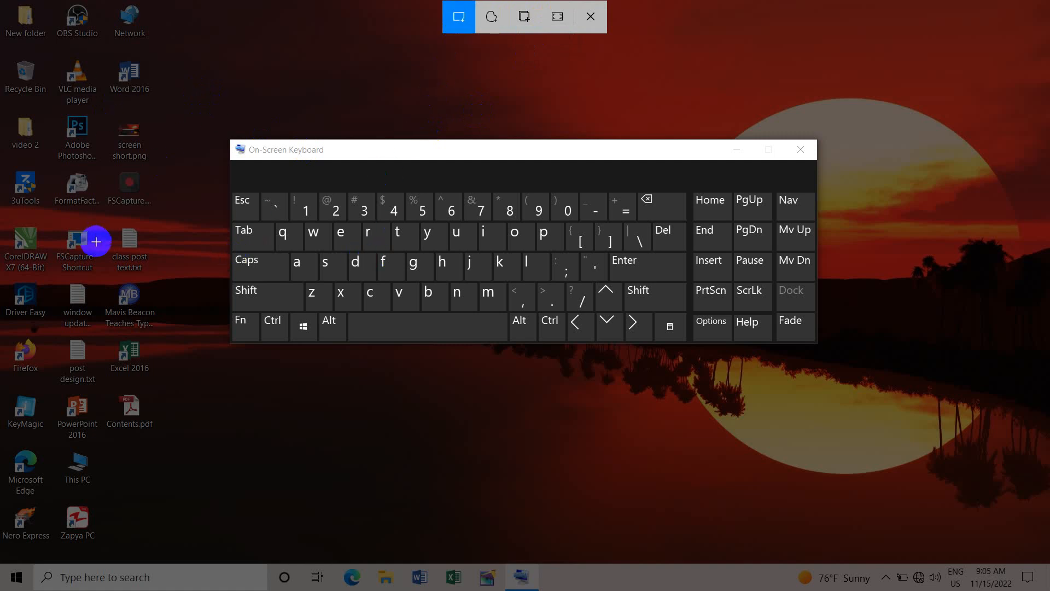
mouse_move(123, 174)
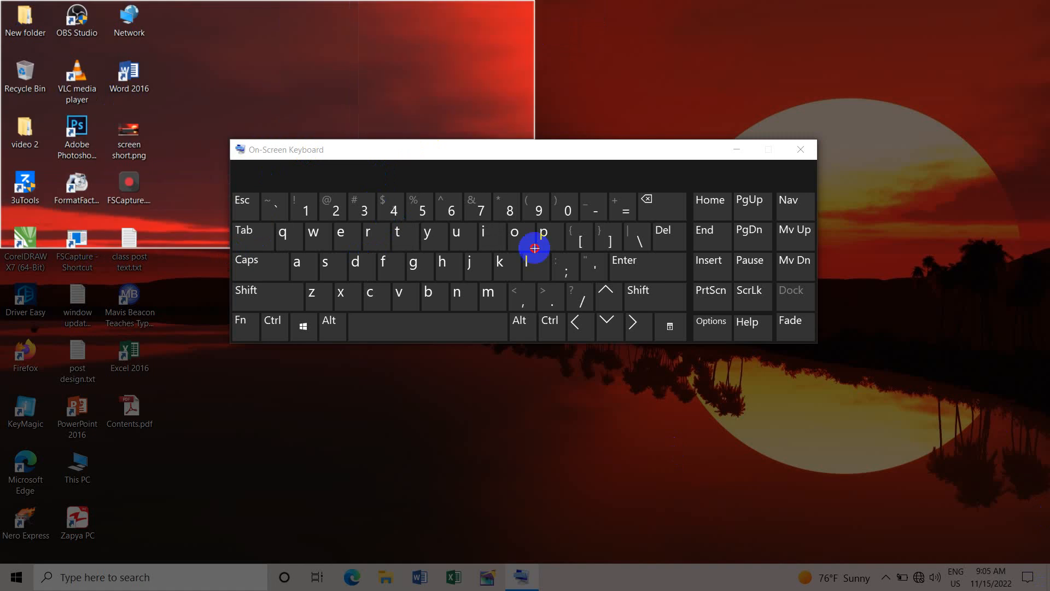
mouse_move(954, 478)
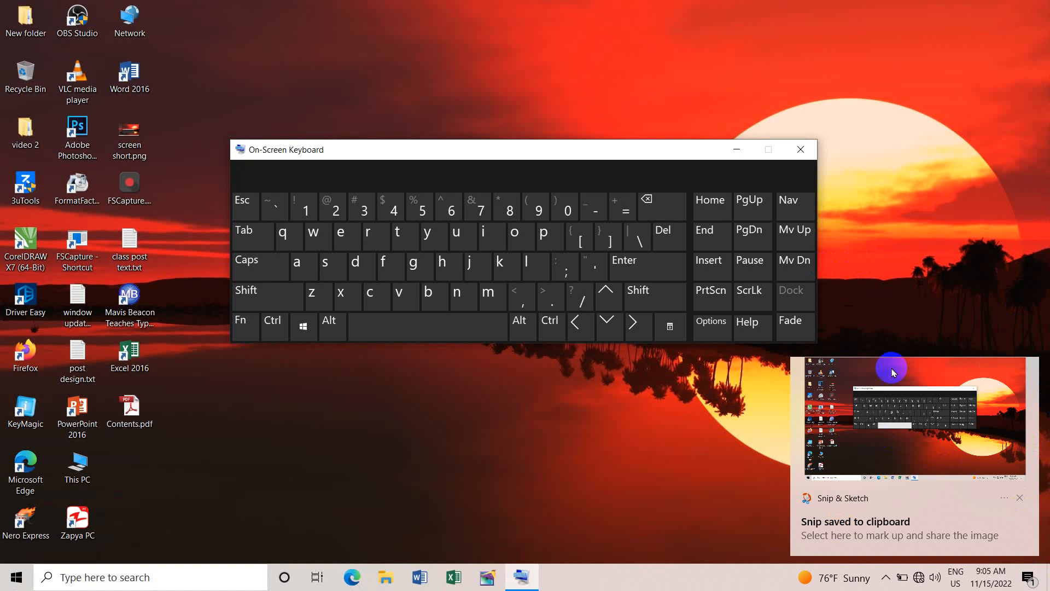
mouse_move(896, 432)
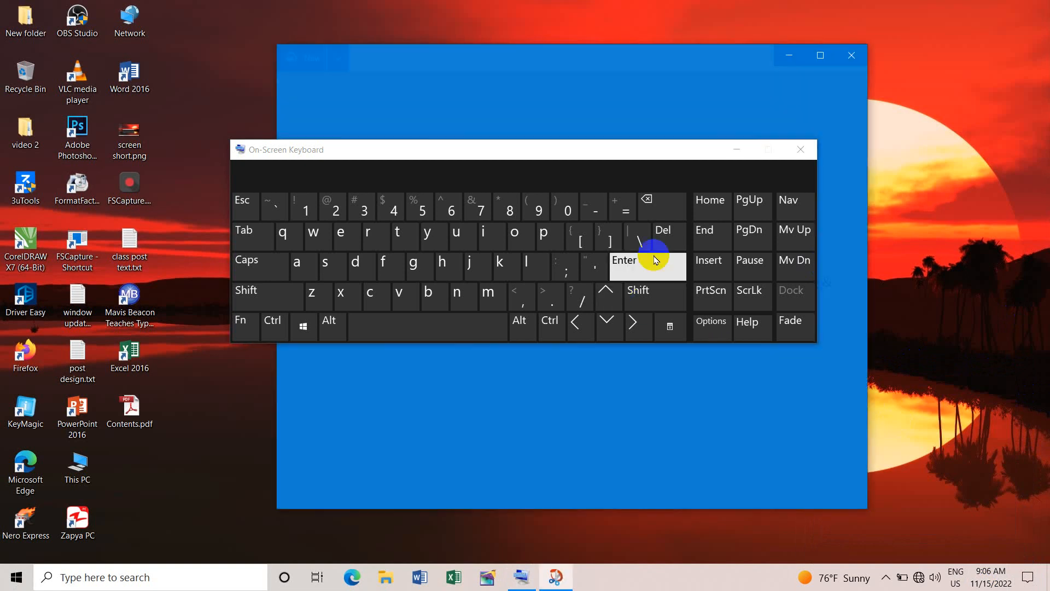
Open the snip for markup, save it as a PNG to the Desktop, and close Snip & Sketch
click(555, 576)
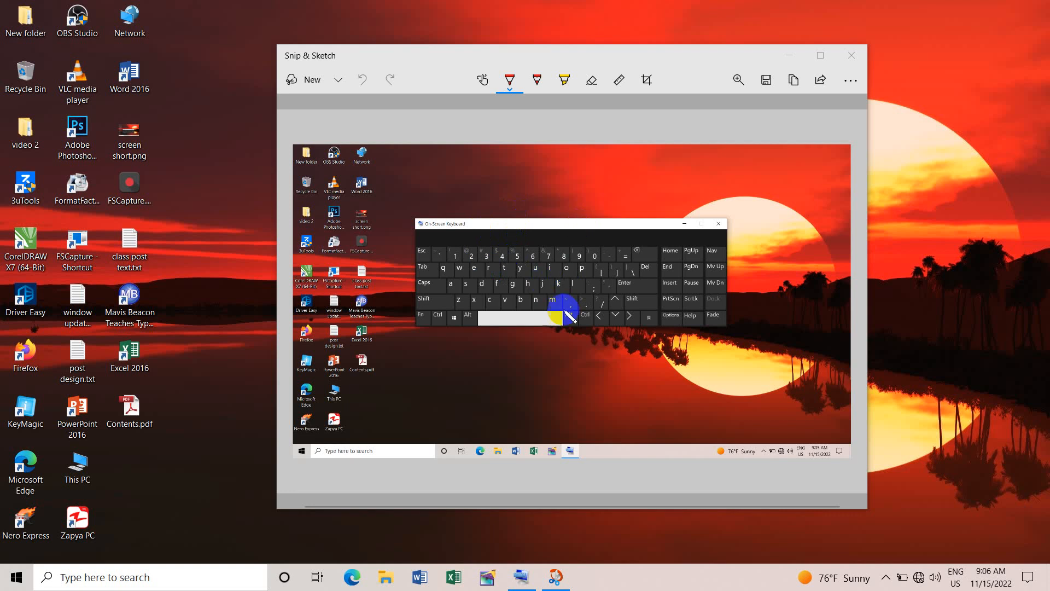
mouse_move(439, 186)
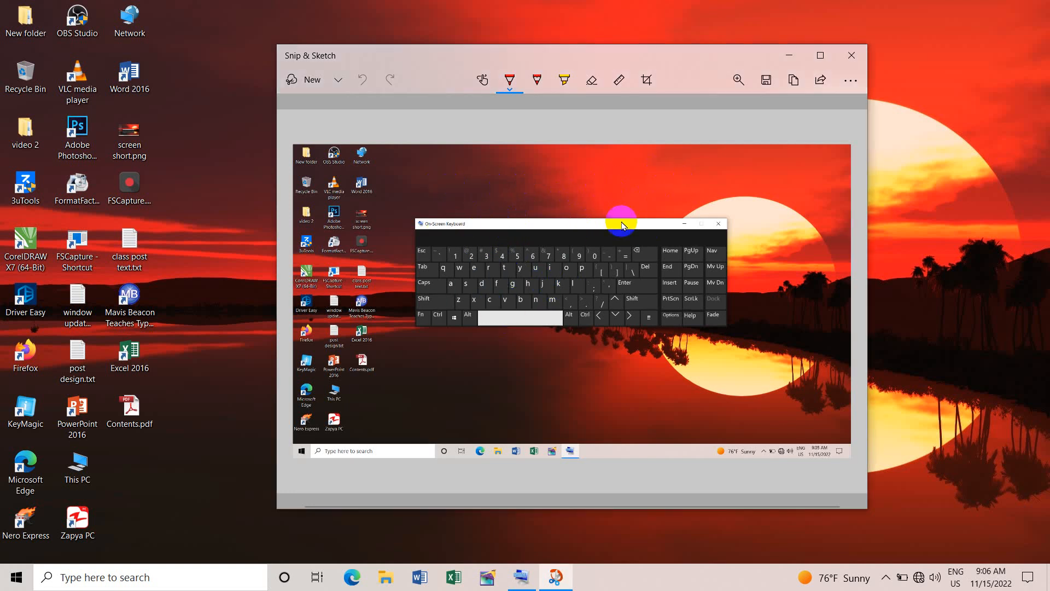
mouse_move(658, 242)
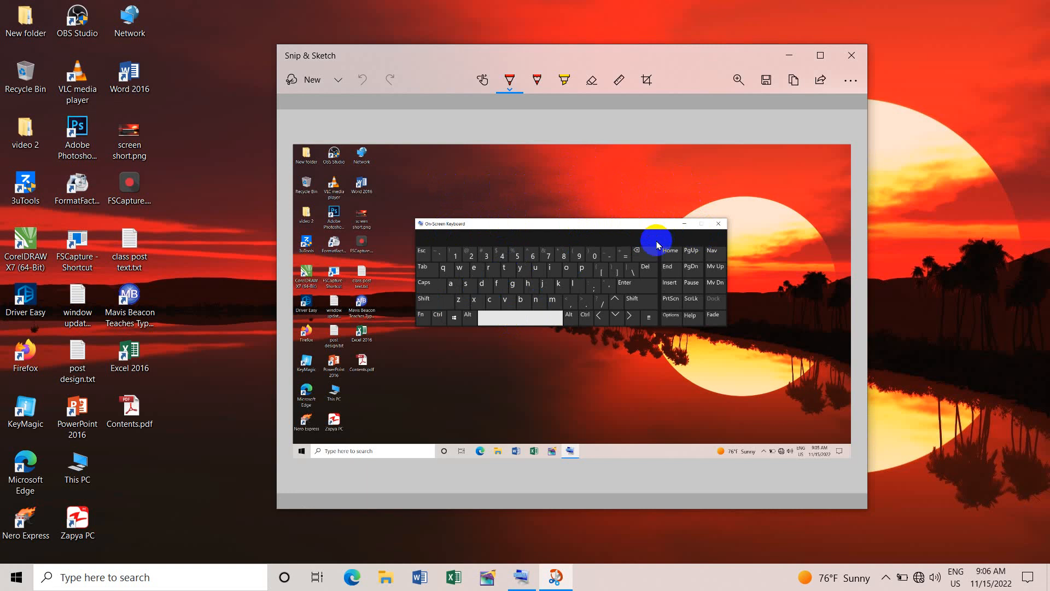
mouse_move(610, 198)
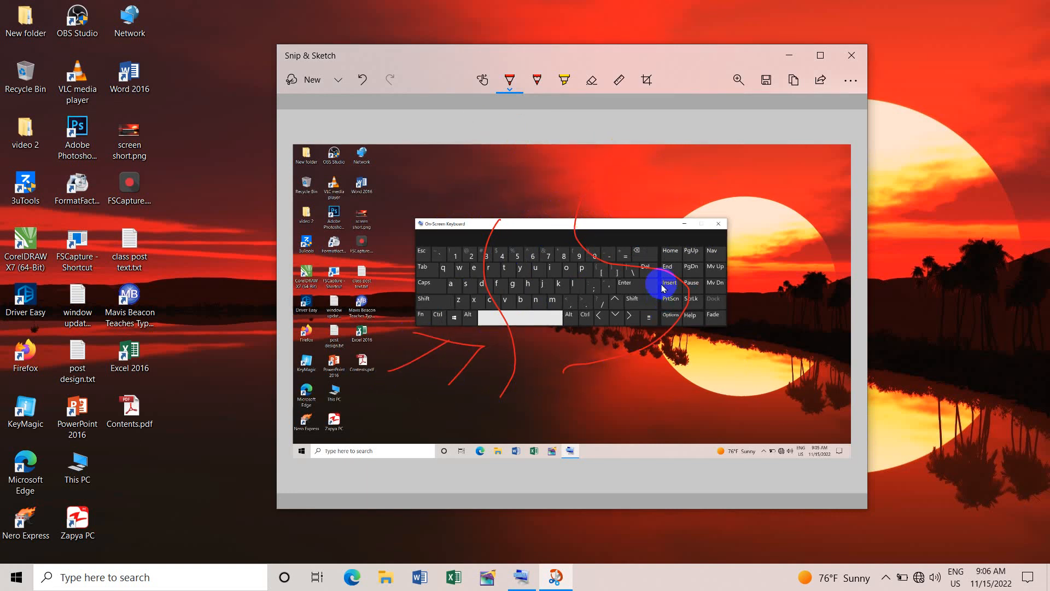
click(765, 80)
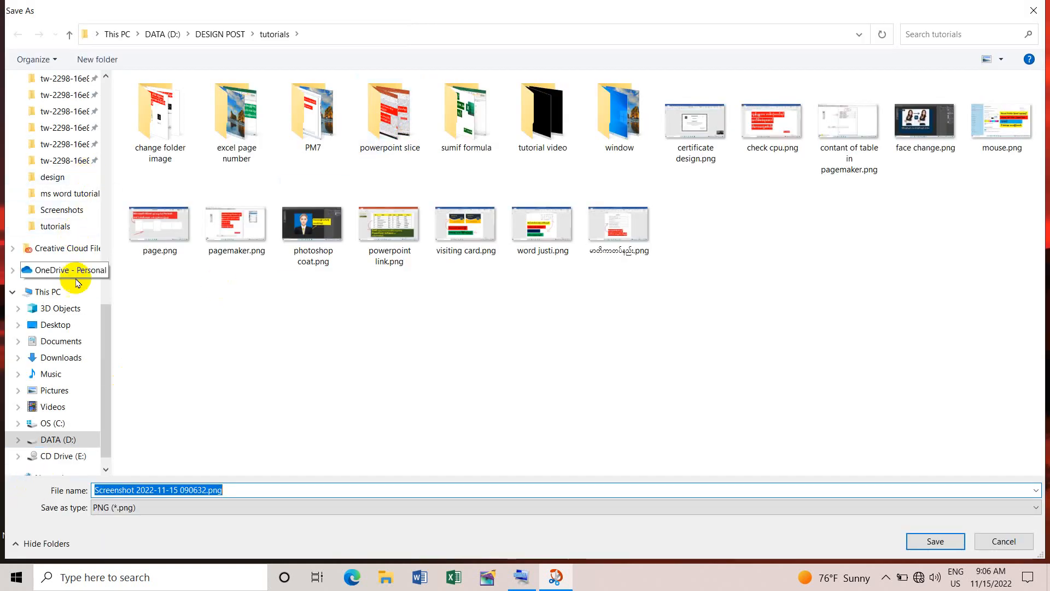
click(54, 324)
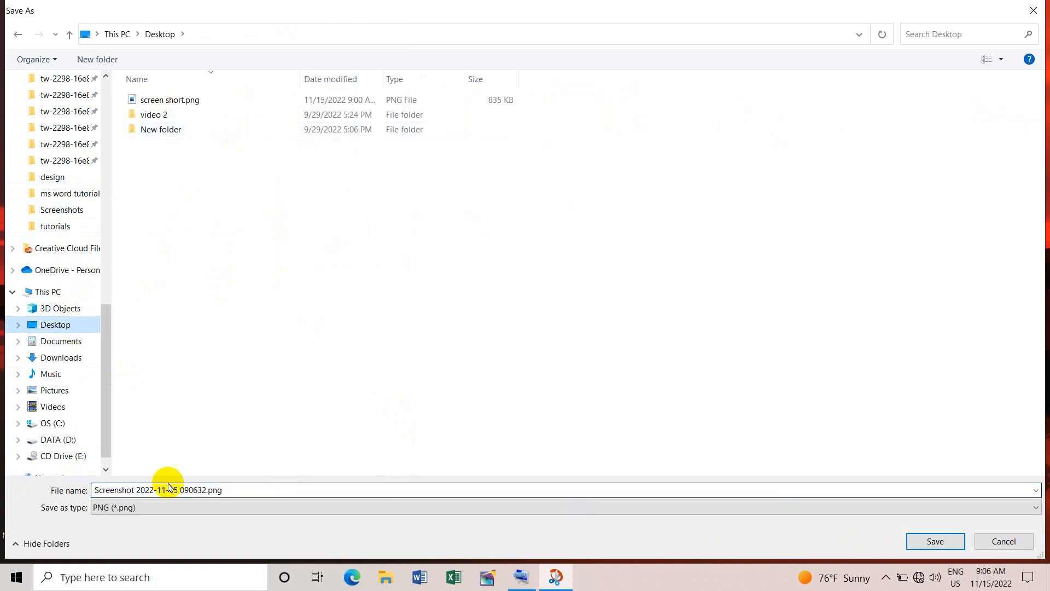
mouse_move(935, 540)
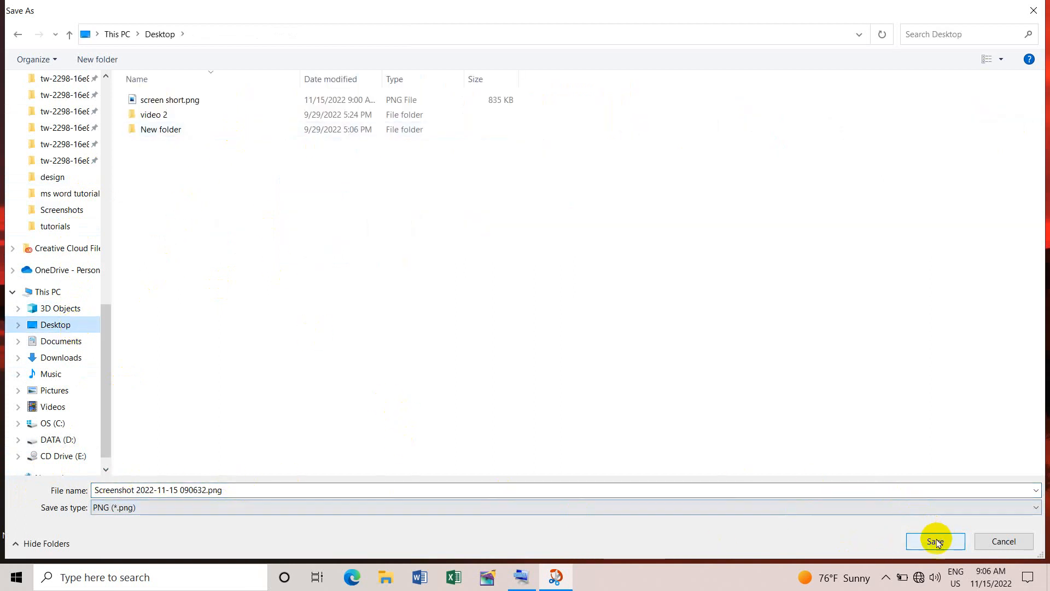
click(934, 541)
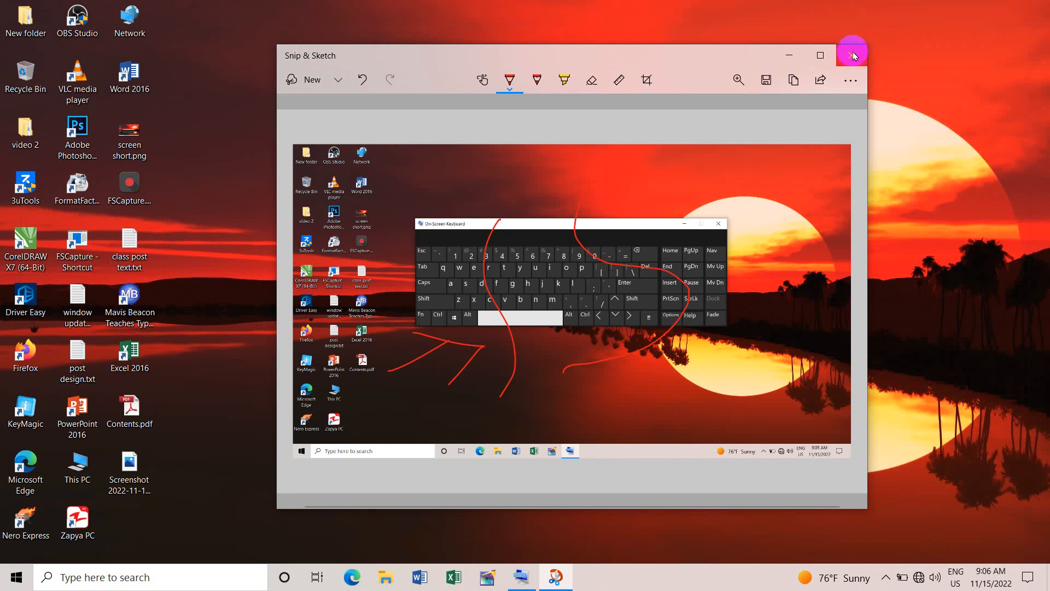
mouse_move(862, 63)
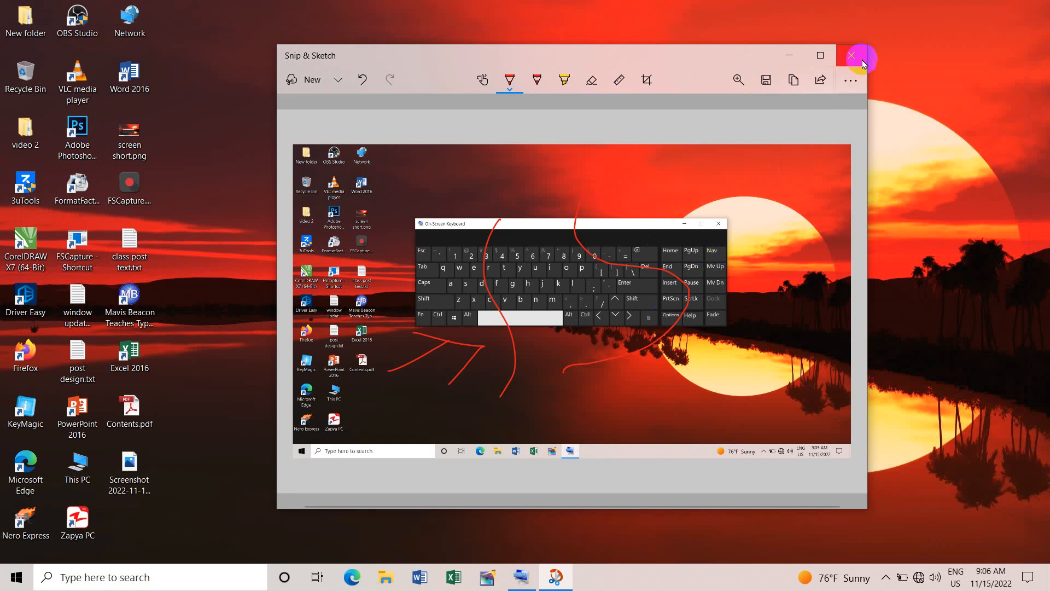
click(850, 55)
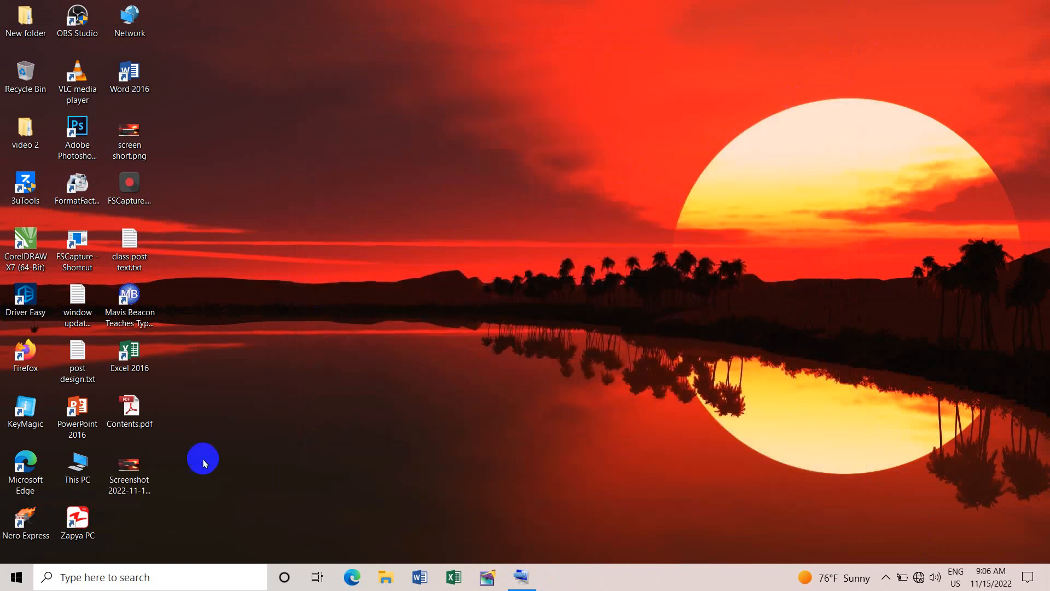
Expand the taskbar notification area to show the hidden running-app icons
click(129, 469)
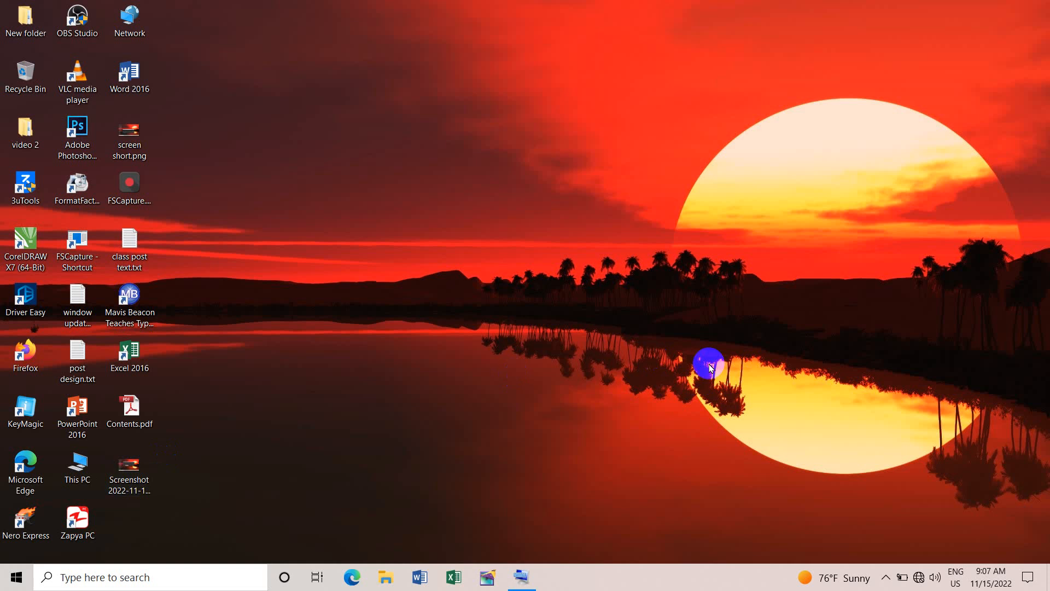
click(886, 576)
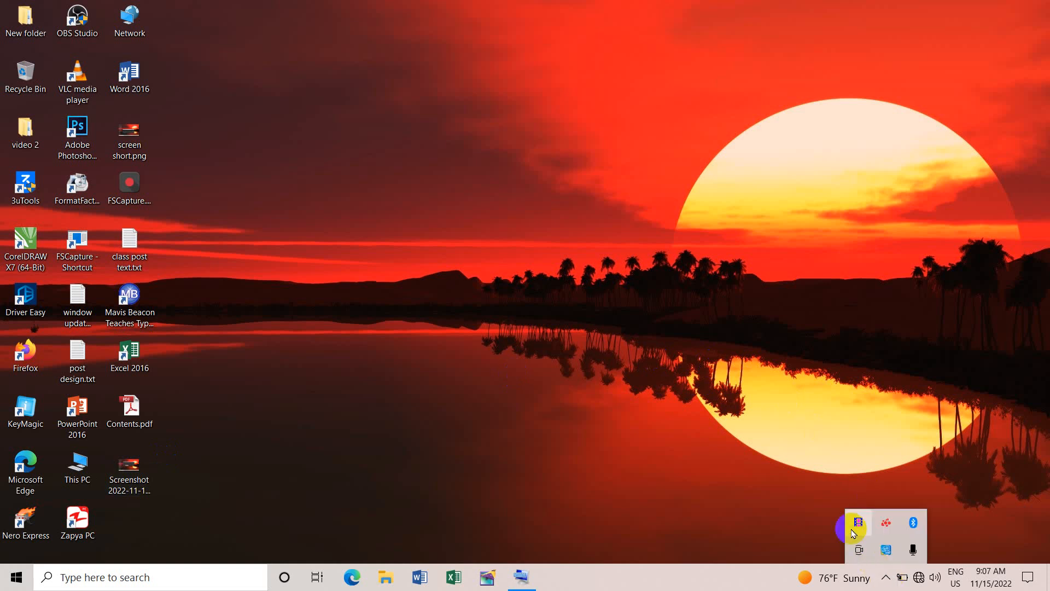